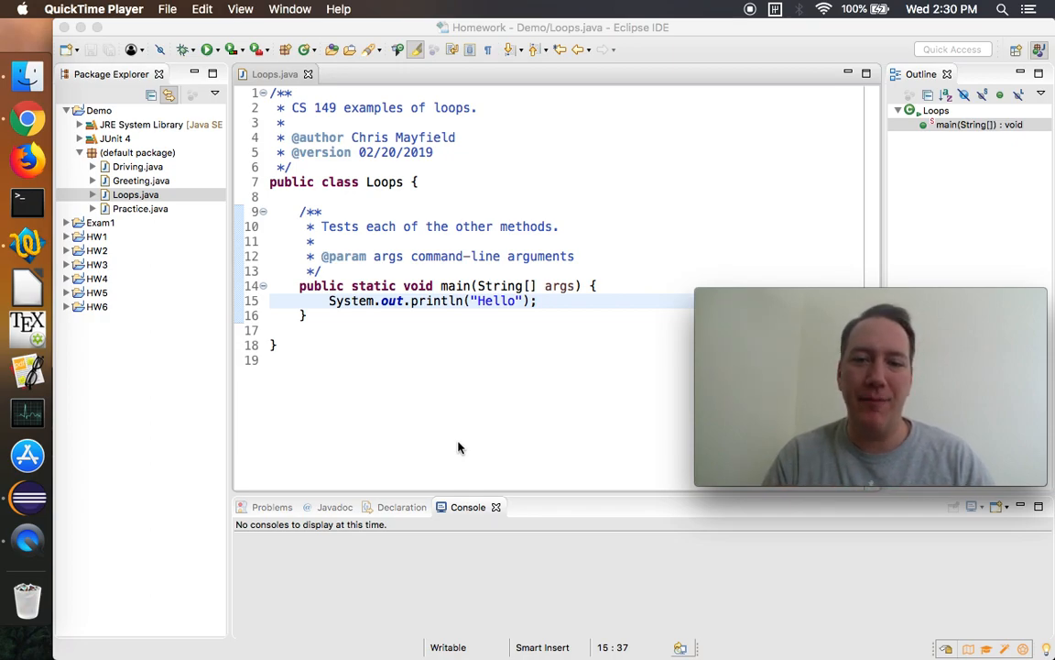
# Run the Loops program so the console prints Hello.
pyautogui.click(560, 300)
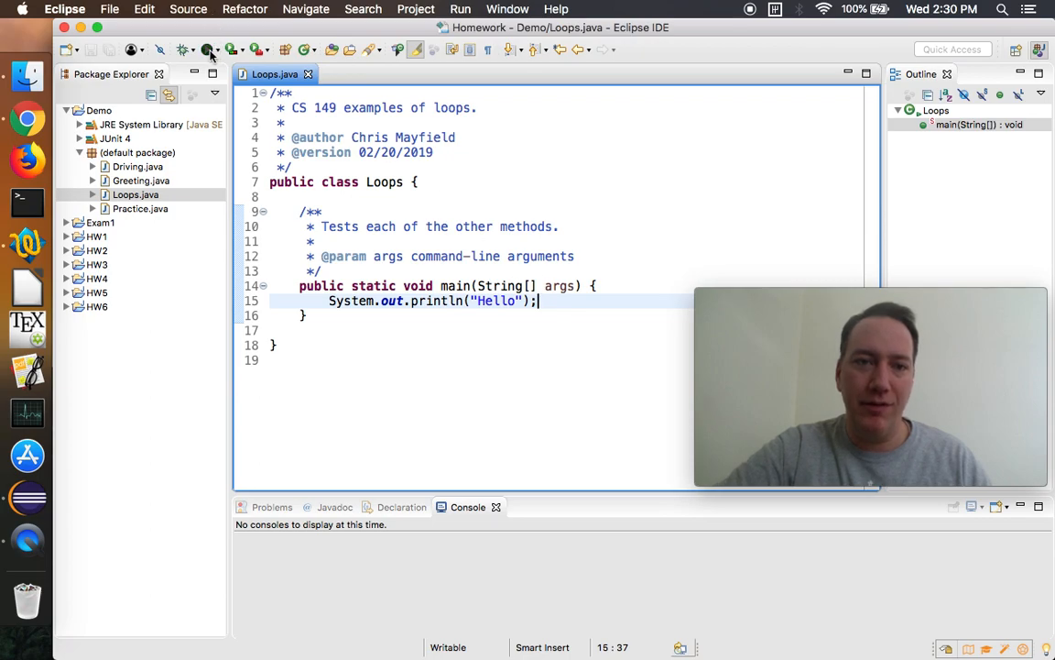
pyautogui.click(209, 49)
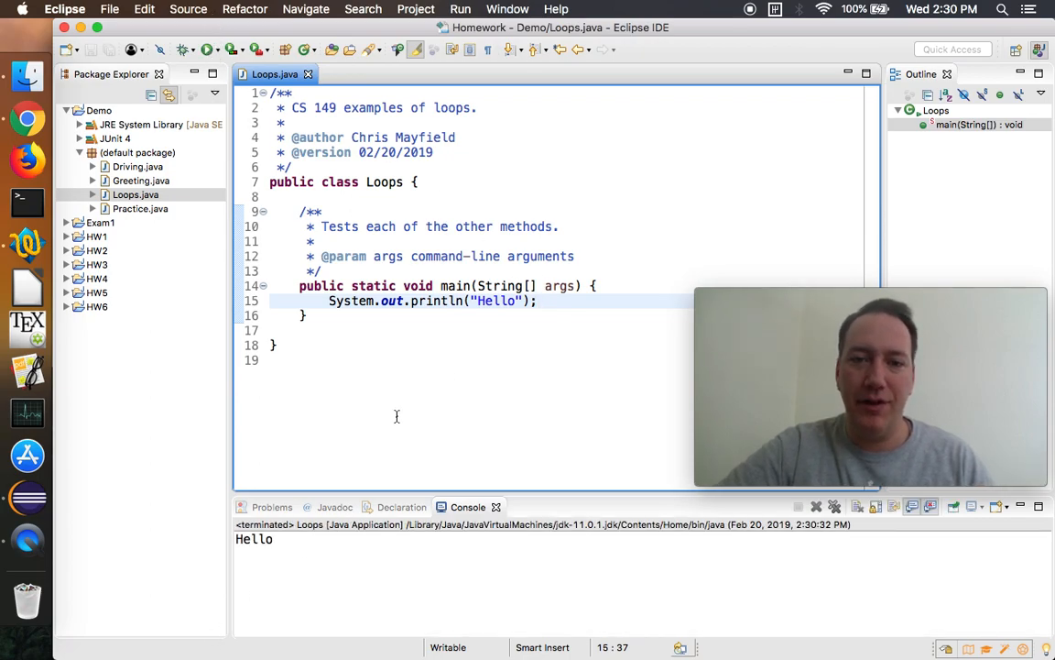
pyautogui.moveTo(444, 368)
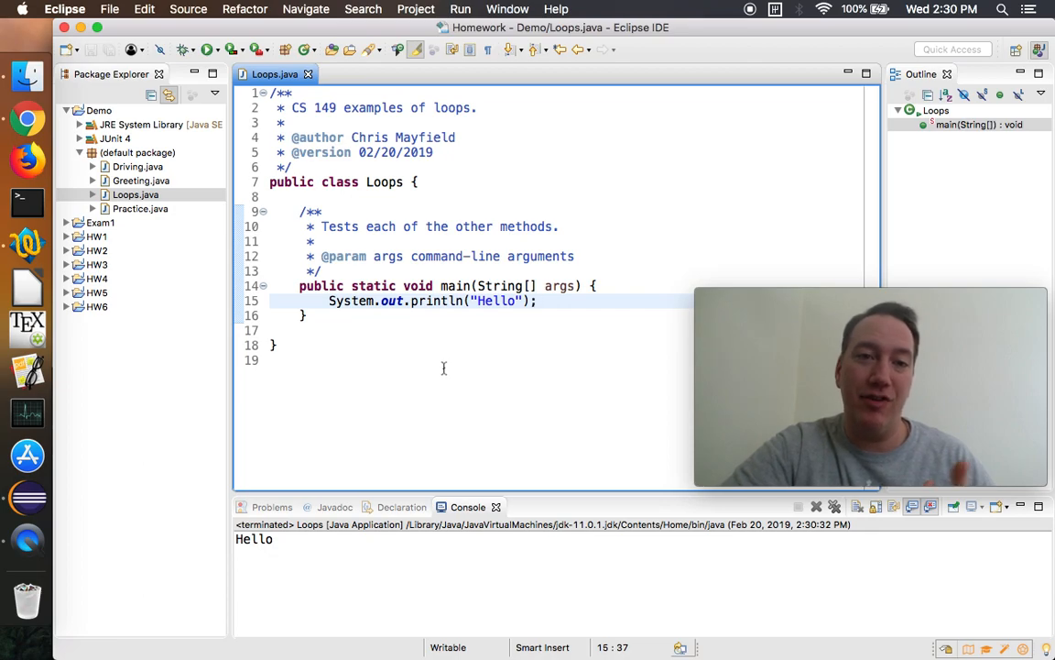
# Add an empty public static void guess(int number) method stub to the Loops class.
pyautogui.click(420, 181)
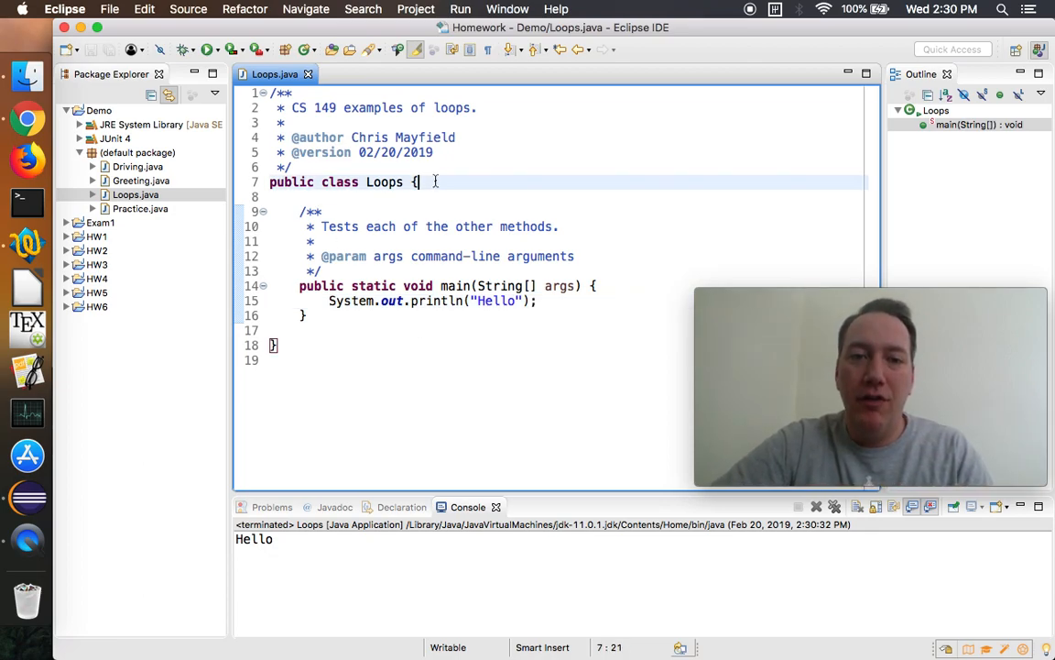
pyautogui.write('publ')
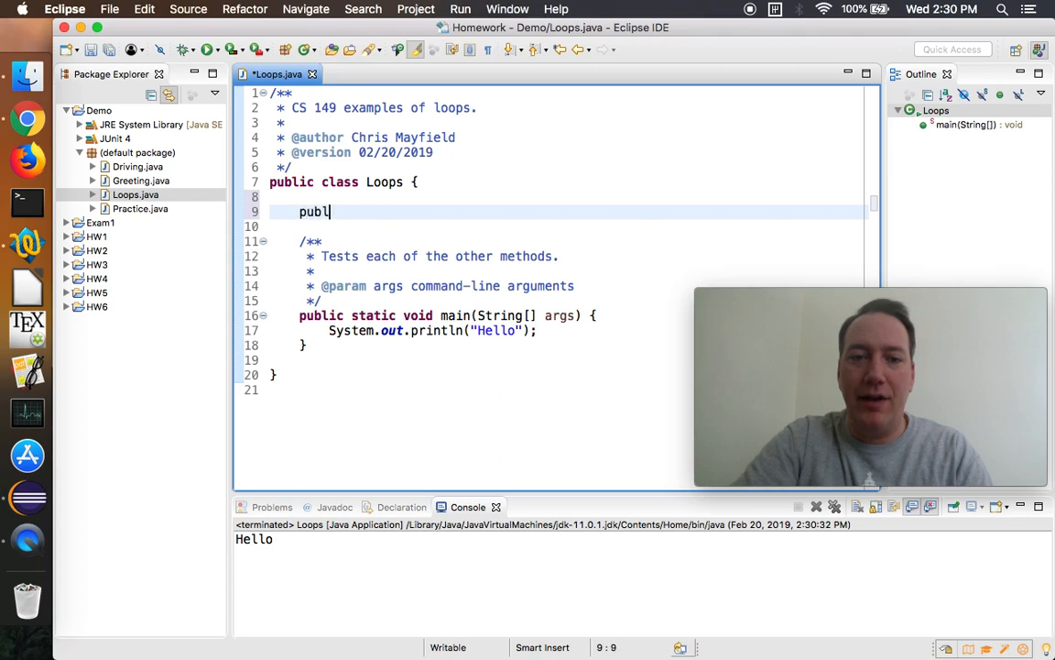
pyautogui.write('ic st')
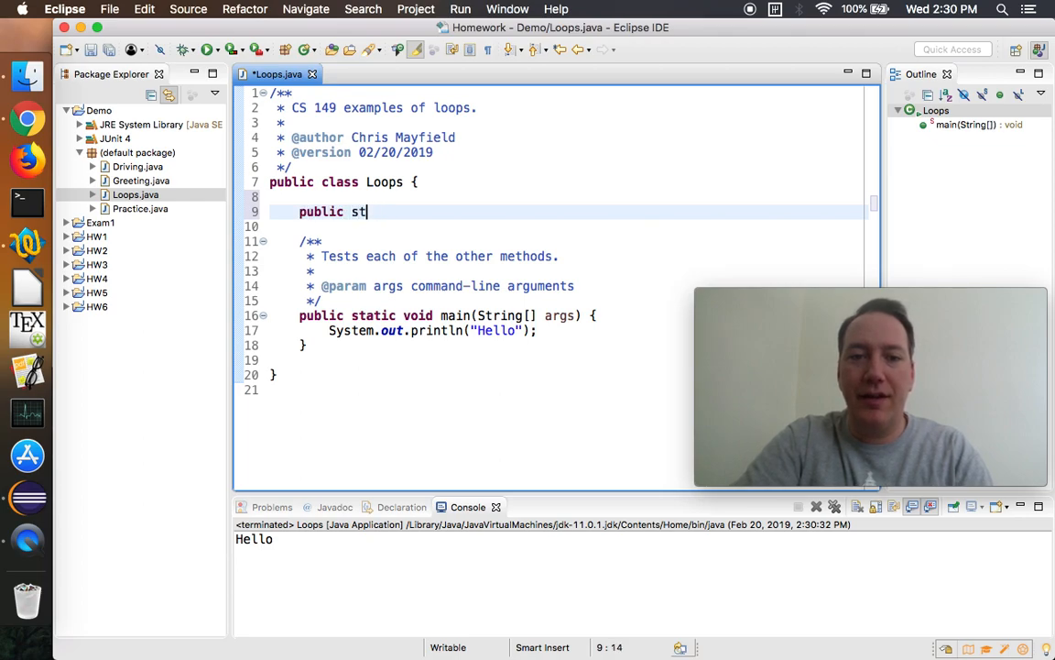
pyautogui.write('atic void guess')
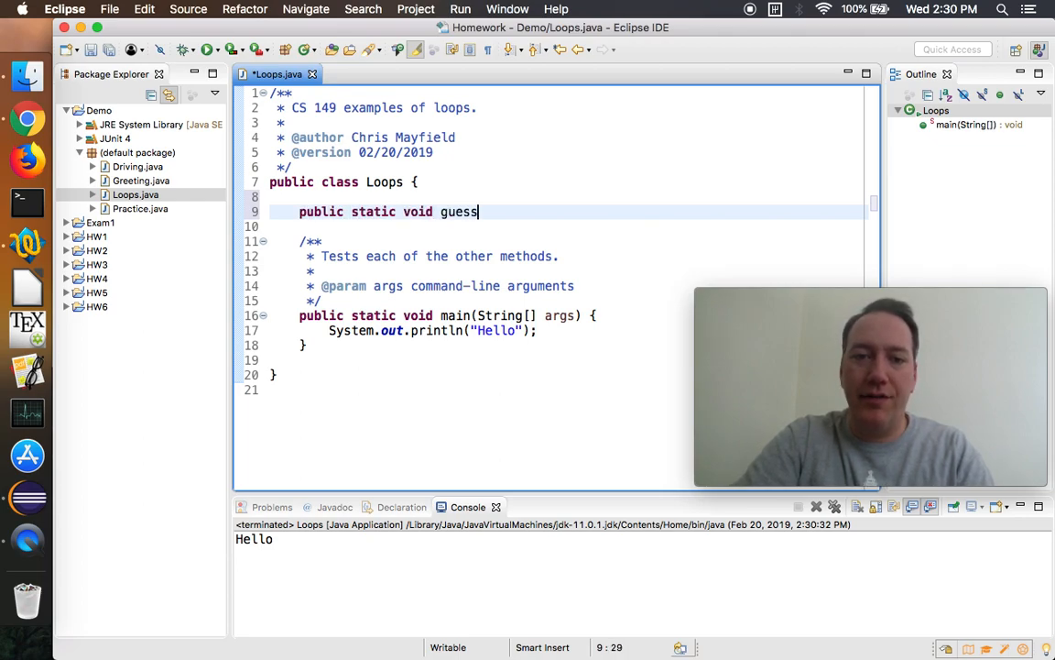
pyautogui.write('(int number)')
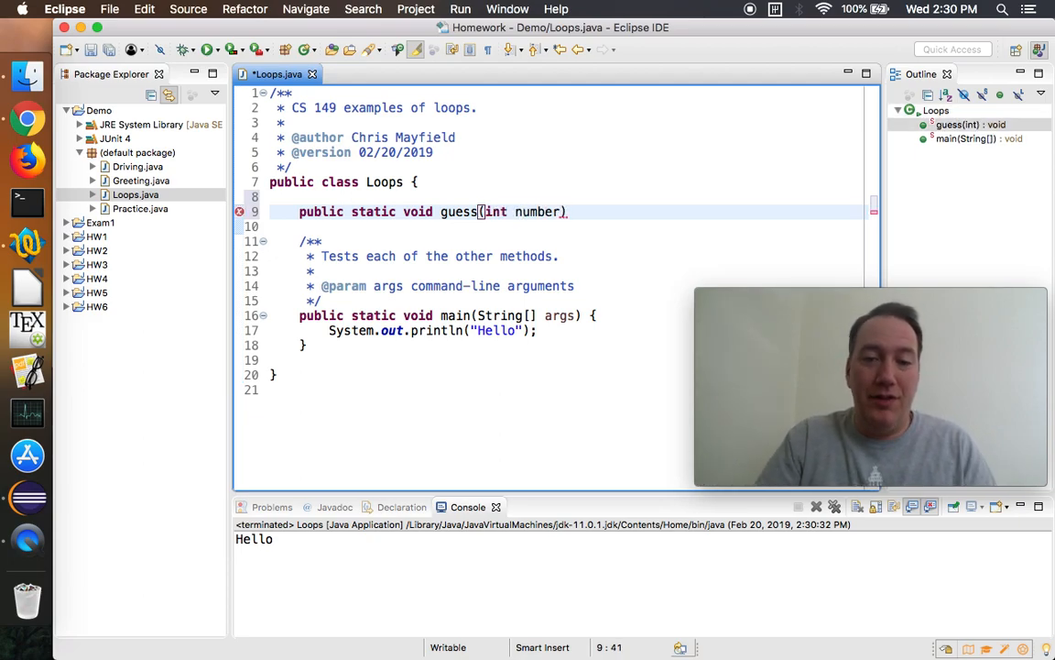
pyautogui.write('{')
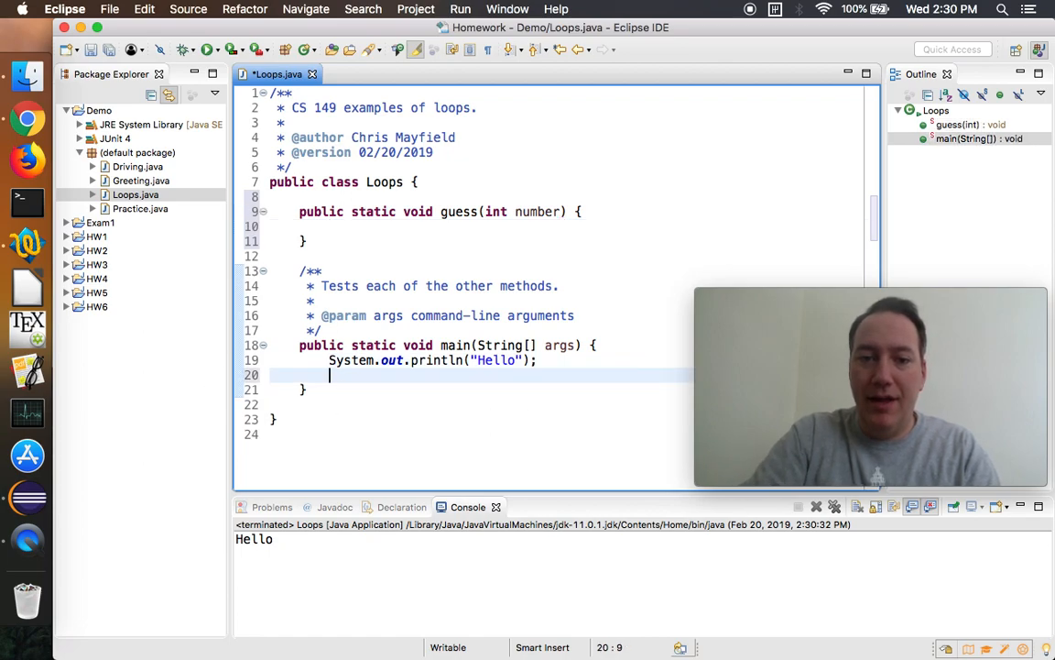
pyautogui.write('guess()')
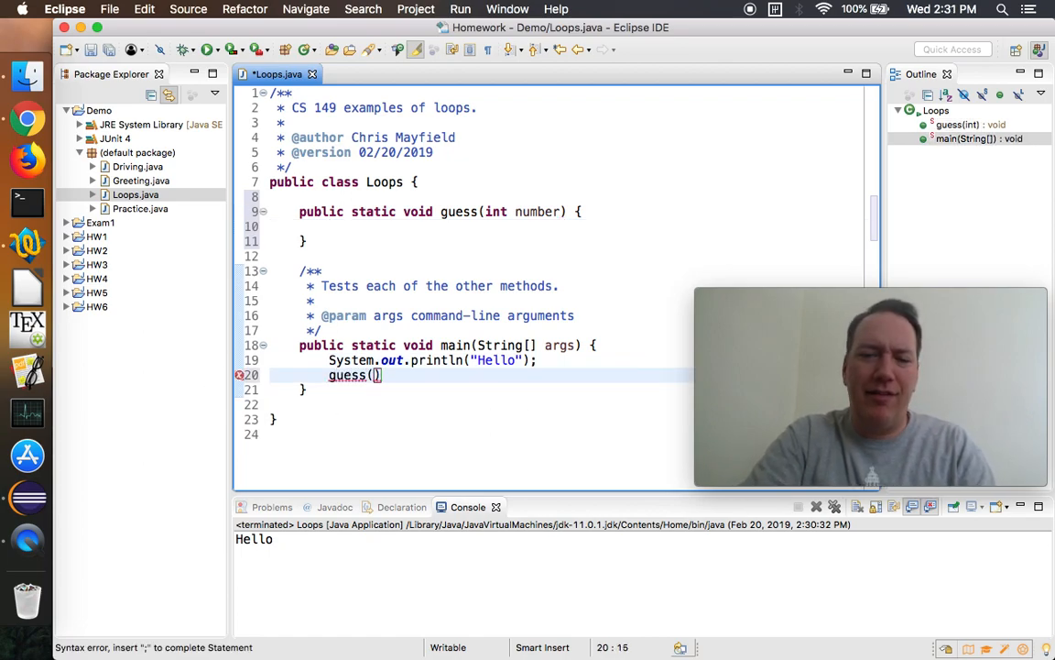
pyautogui.write('7);')
pyautogui.write('* Plays the guess my number game. The number should be betw')
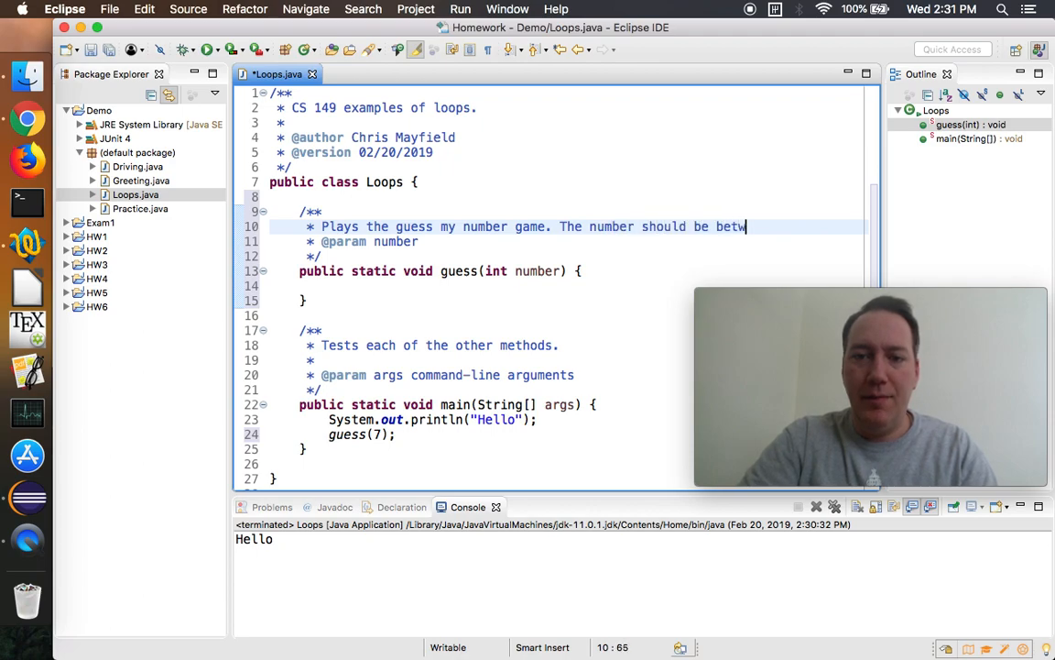
pyautogui.write('een 1 and 10.')
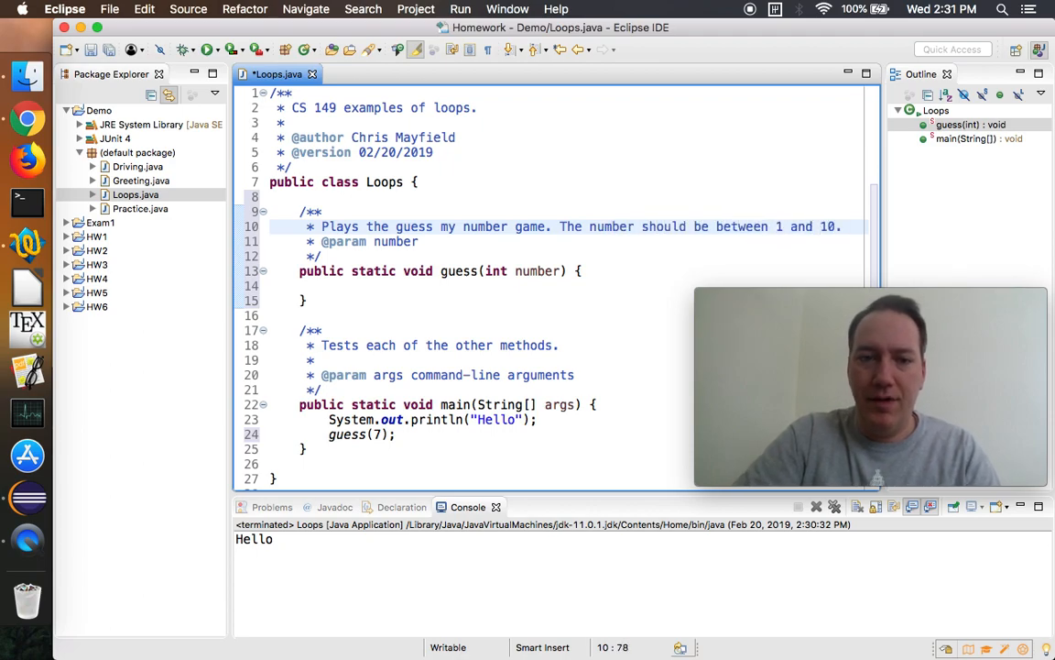
pyautogui.click(425, 241)
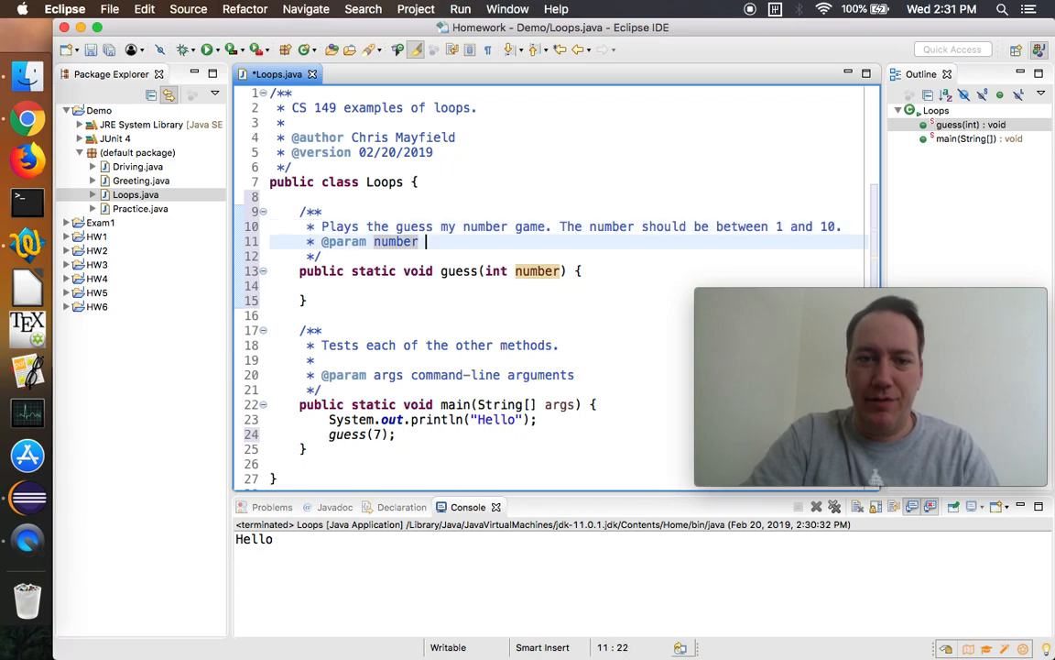
pyautogui.write('the number to guess')
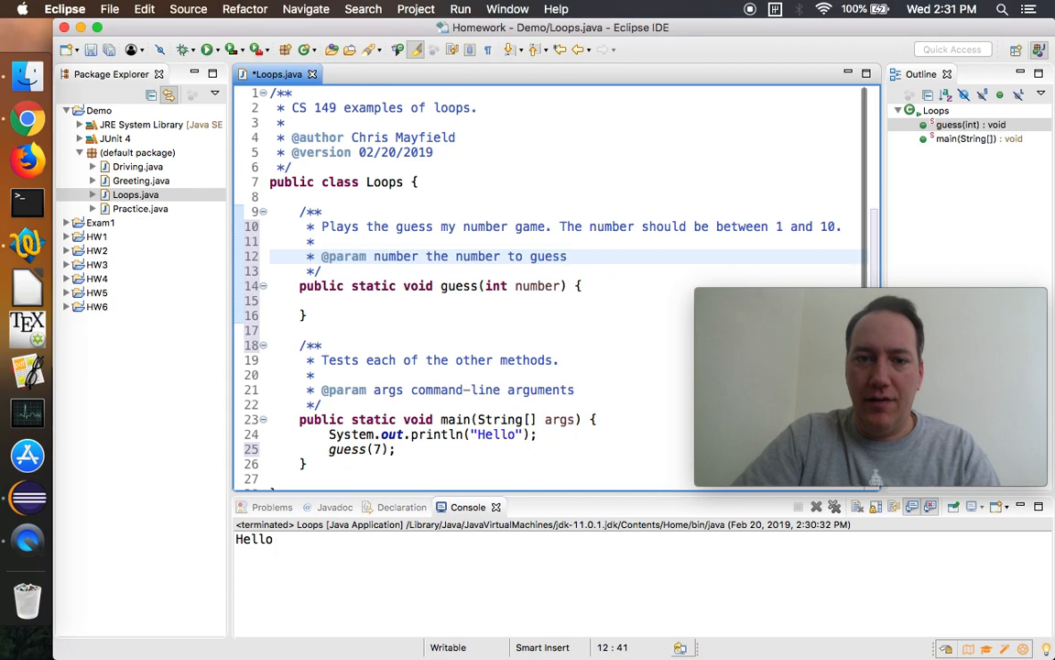
# Make guess print "Guess my number!", create Scanner in on System.in, and prompt "Enter a number: ".
pyautogui.click(596, 286)
pyautogui.write('System.out.println("Guess my number!");')
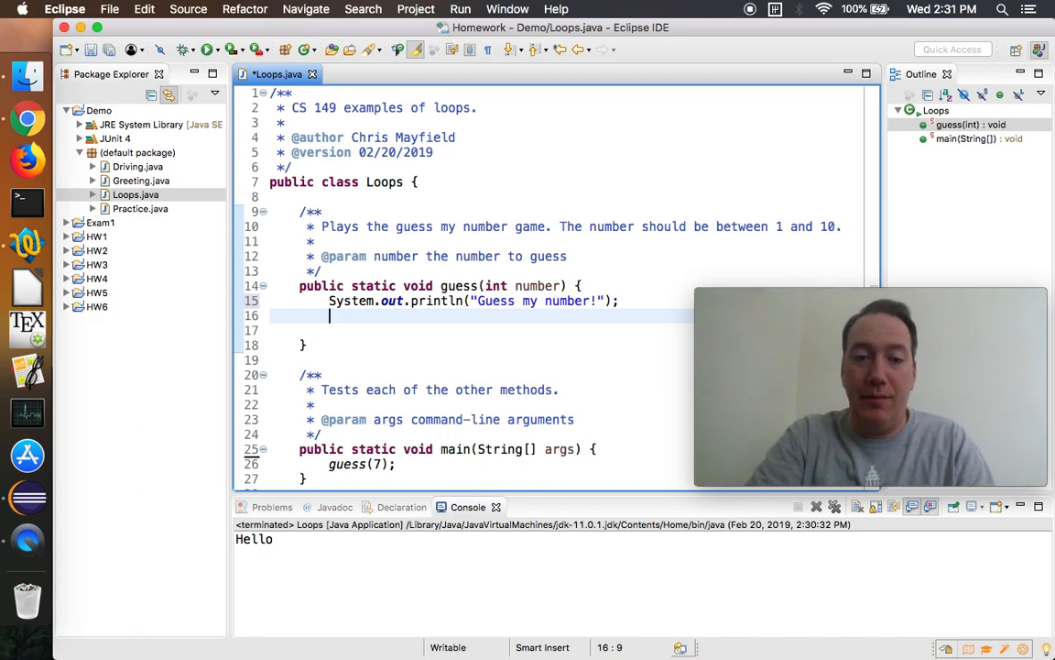
pyautogui.write('Scanner in')
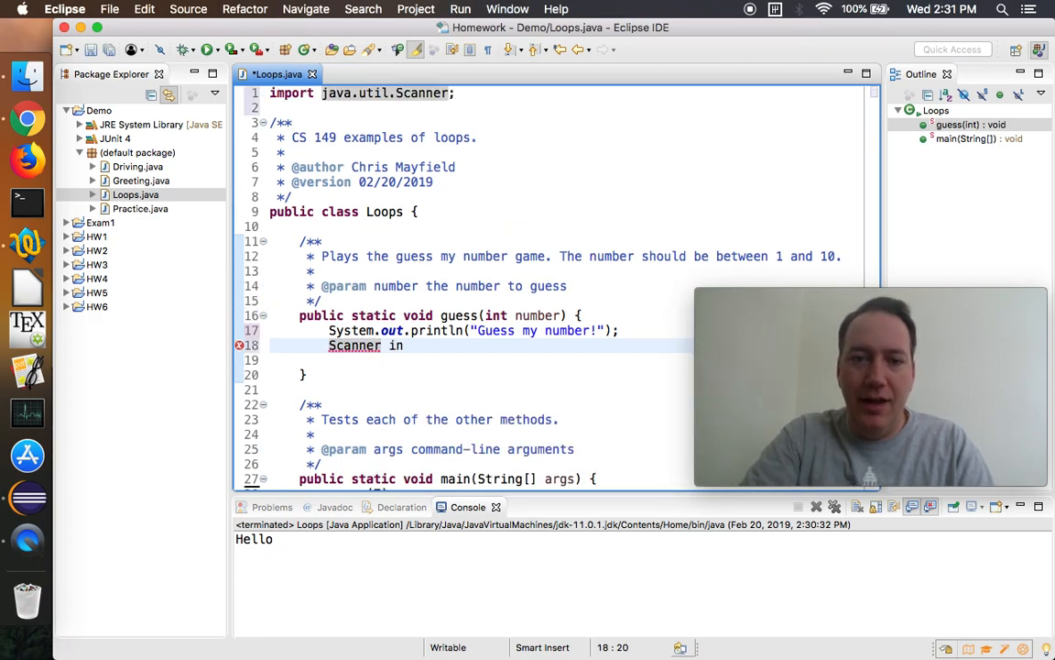
pyautogui.write('= new Scanner(System.in);')
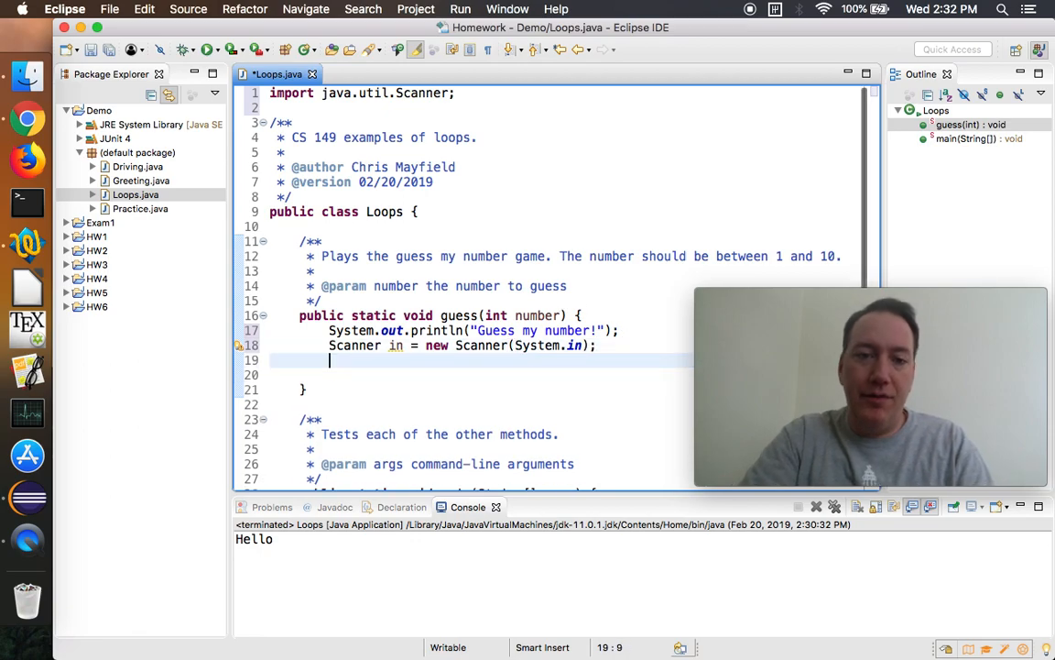
pyautogui.write('System.out.print("Enter a number: );')
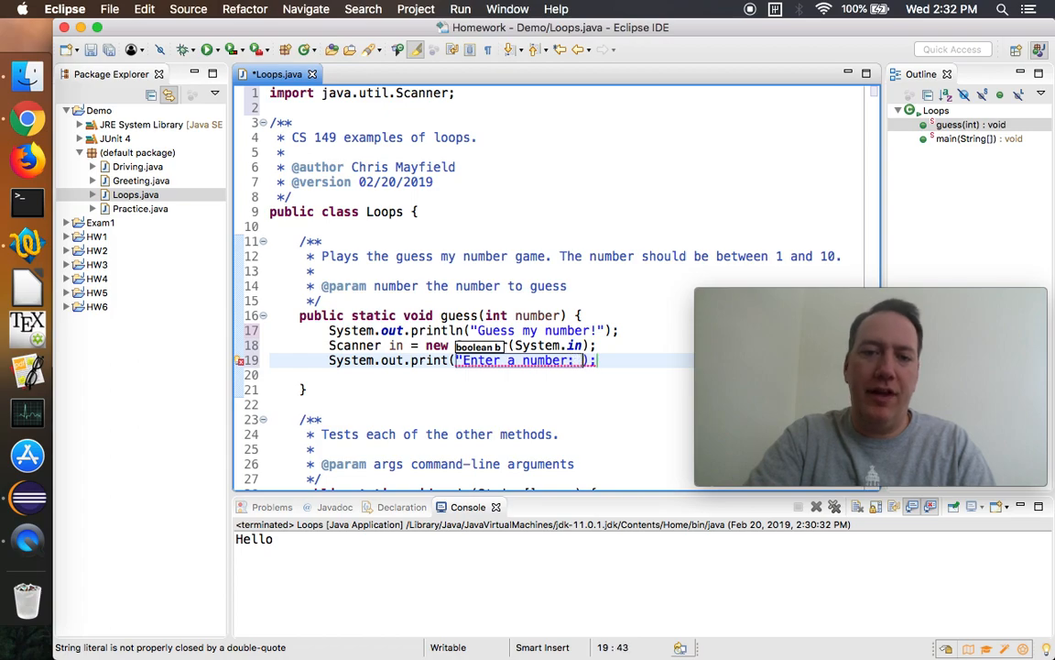
pyautogui.write('"')
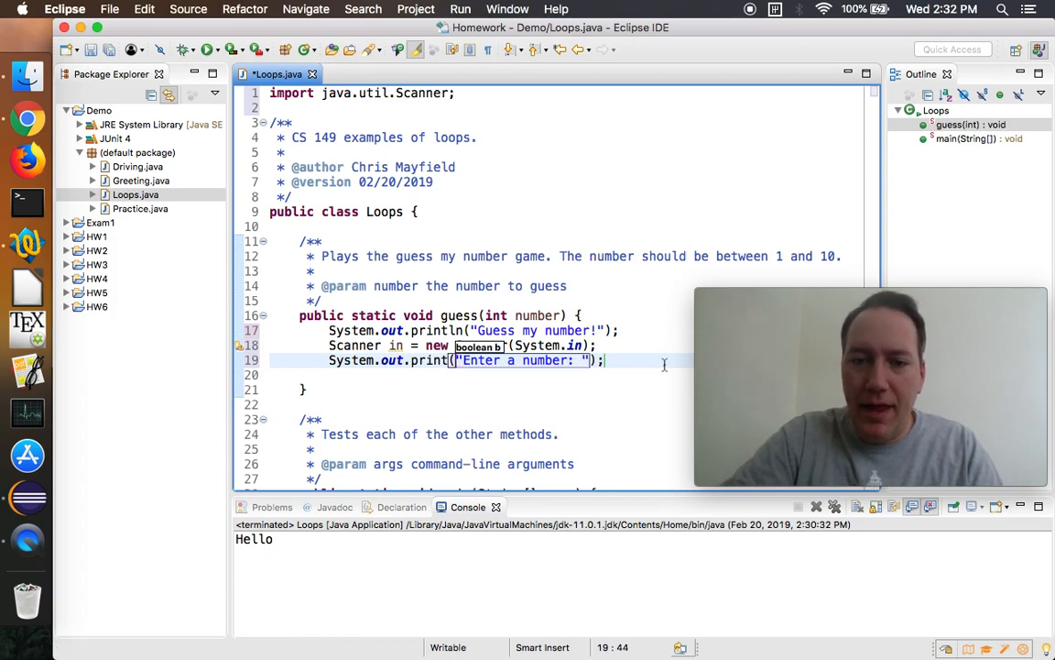
pyautogui.press('Return')
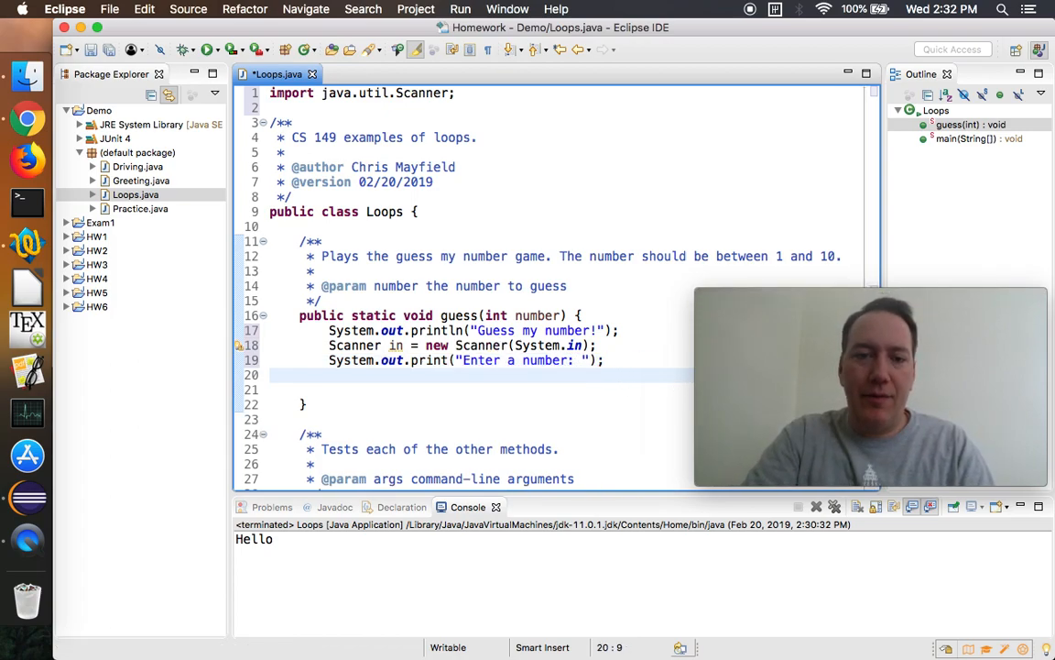
# Read int input = in.nextInt() and start an if (input == number) block.
pyautogui.write('in.nextint();')
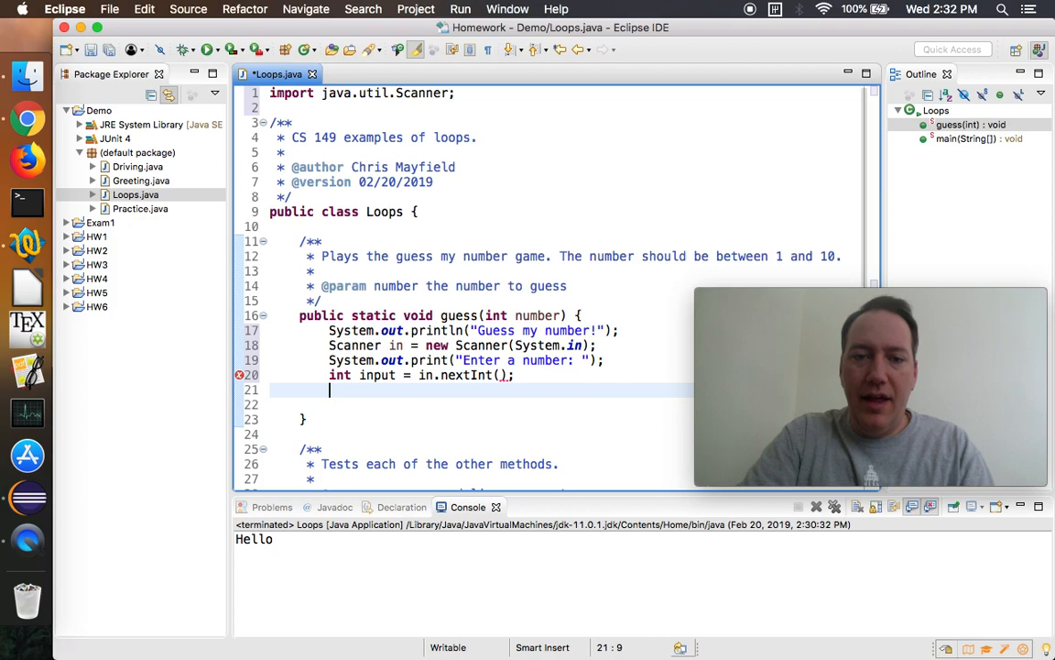
pyautogui.write('i')
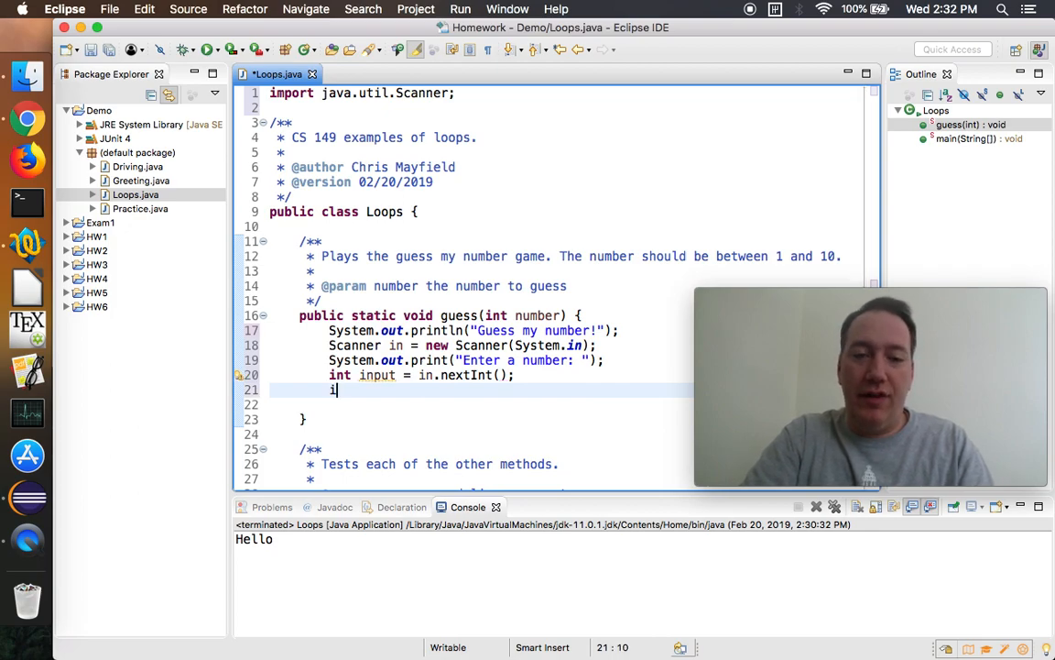
pyautogui.write('f')
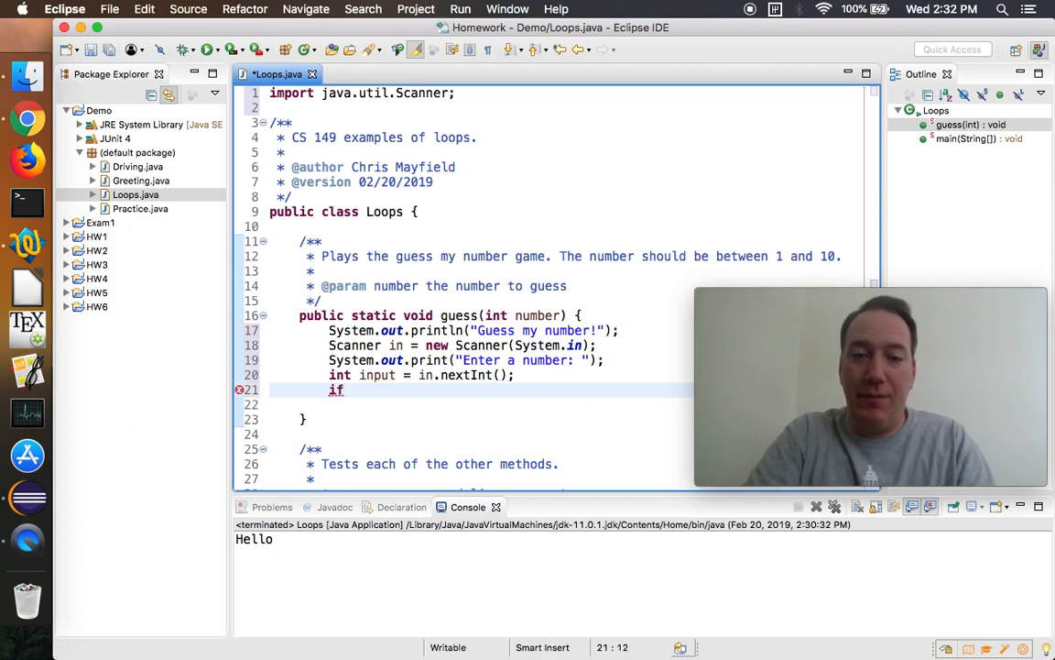
pyautogui.write('(input == n)')
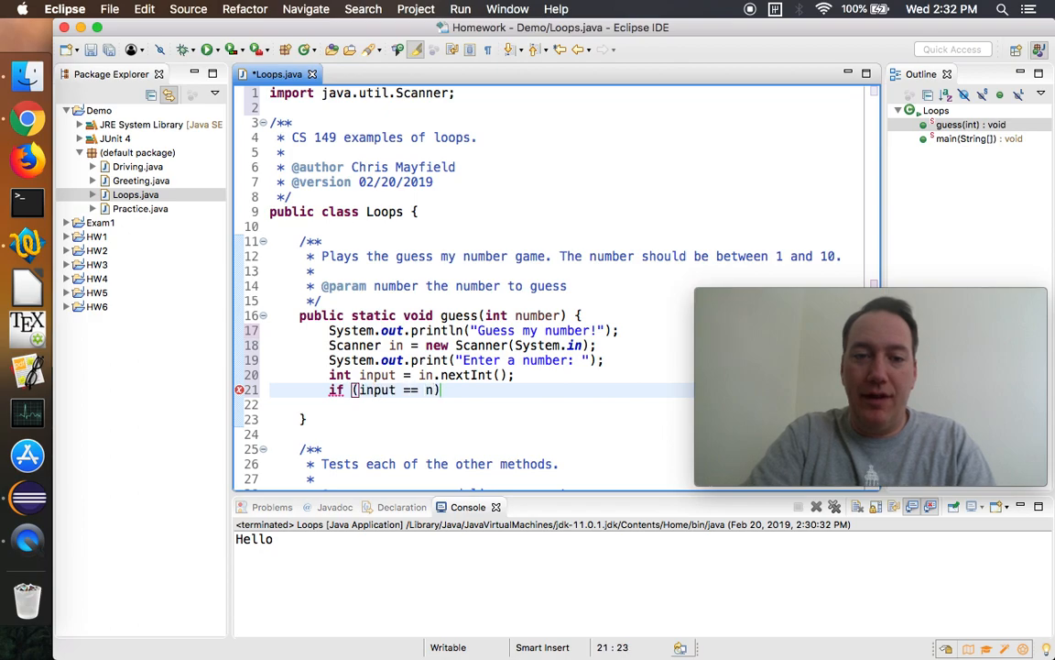
pyautogui.write('umber) {')
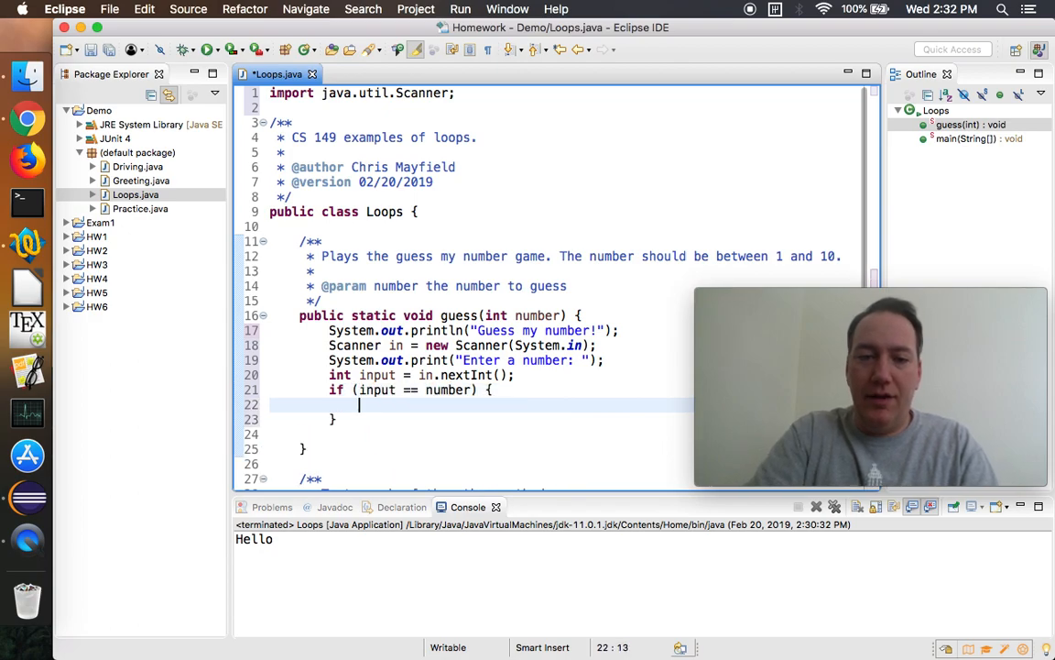
# Print "You got it!" on a match and "Nope!" in the else branch.
pyautogui.write('System.out.println("You got it!");')
pyautogui.click(564, 419)
pyautogui.write(' else {')
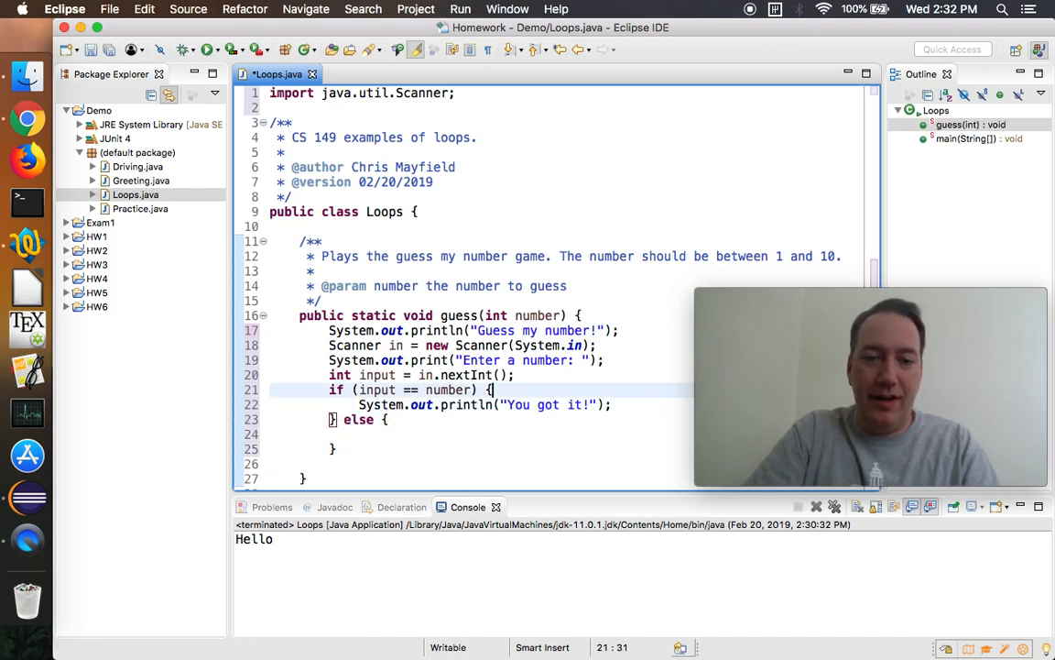
pyautogui.write('System.out.println("You got it!");')
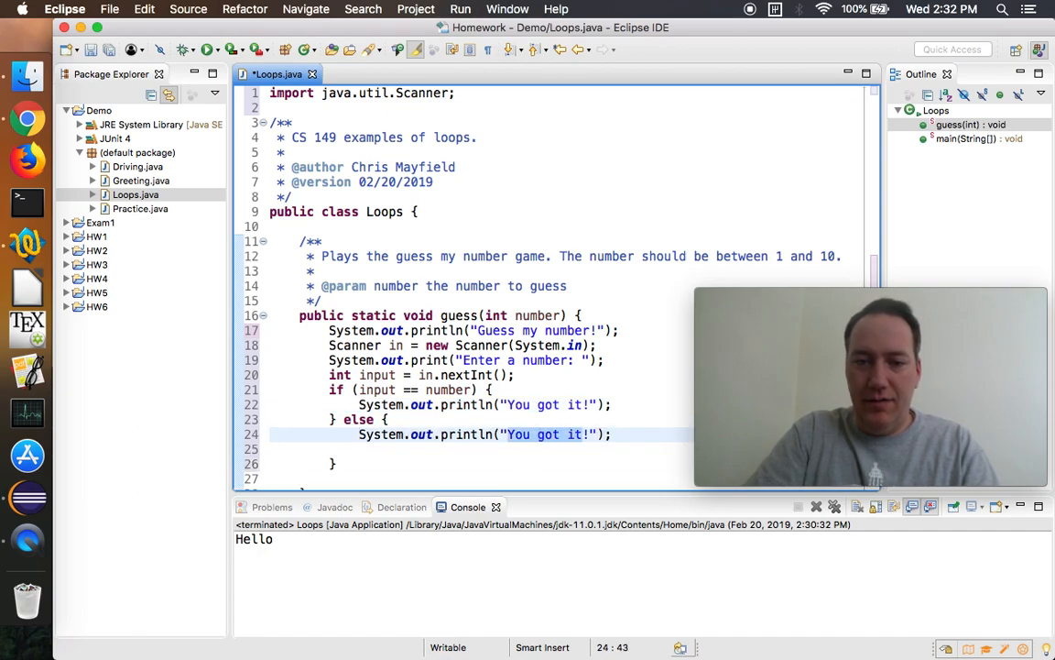
pyautogui.write('Nope!')
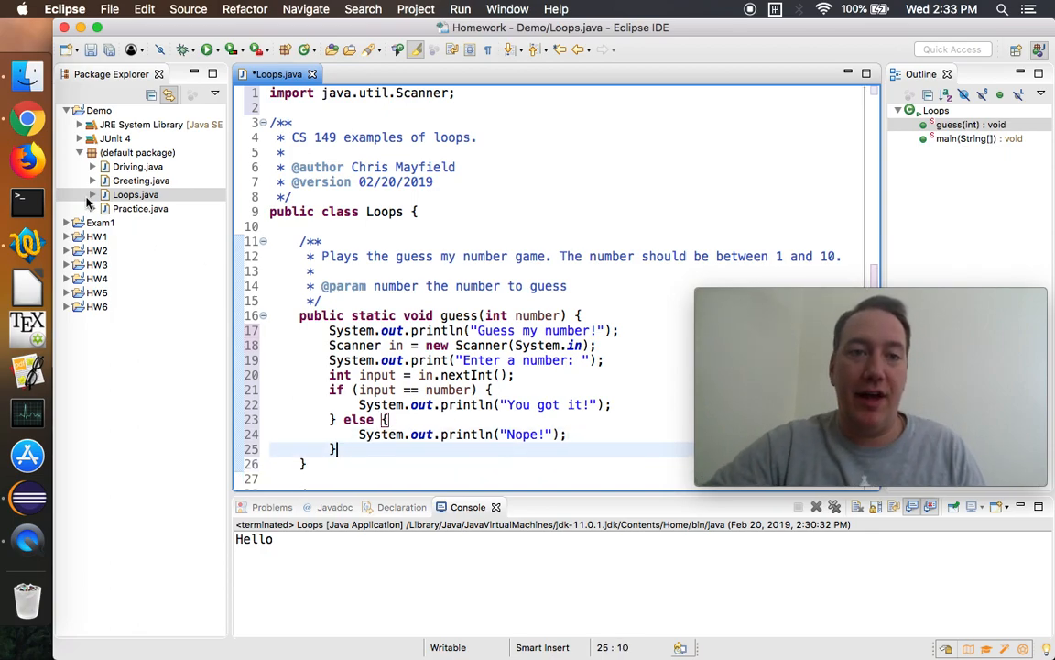
# Save and launch Loops, then enter 7 at the prompt so the console prints "You got it!".
pyautogui.click(209, 50)
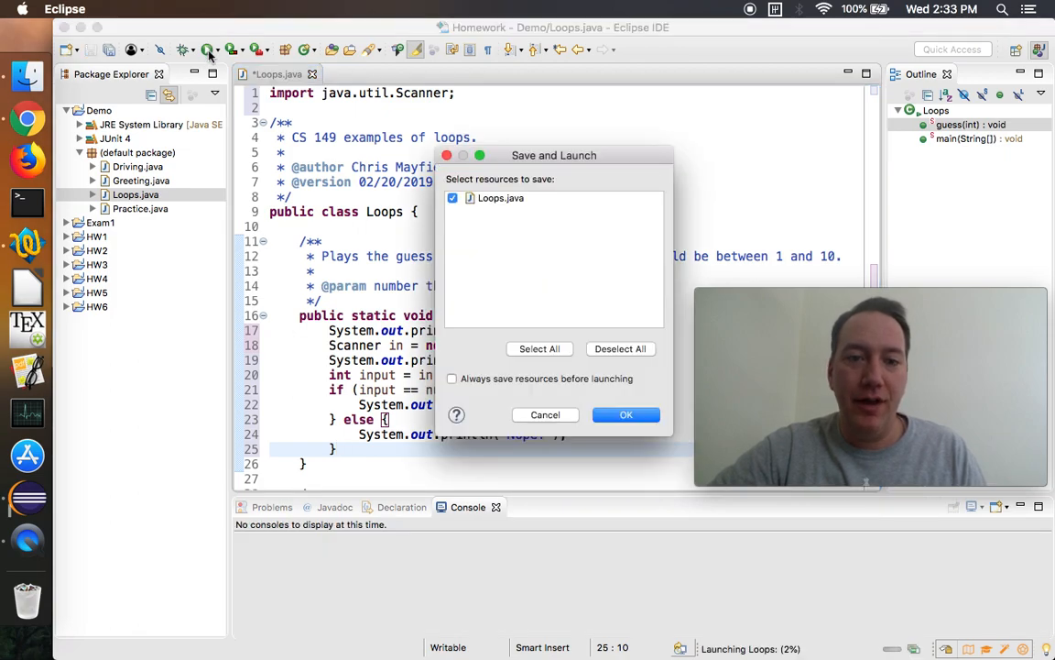
pyautogui.click(451, 378)
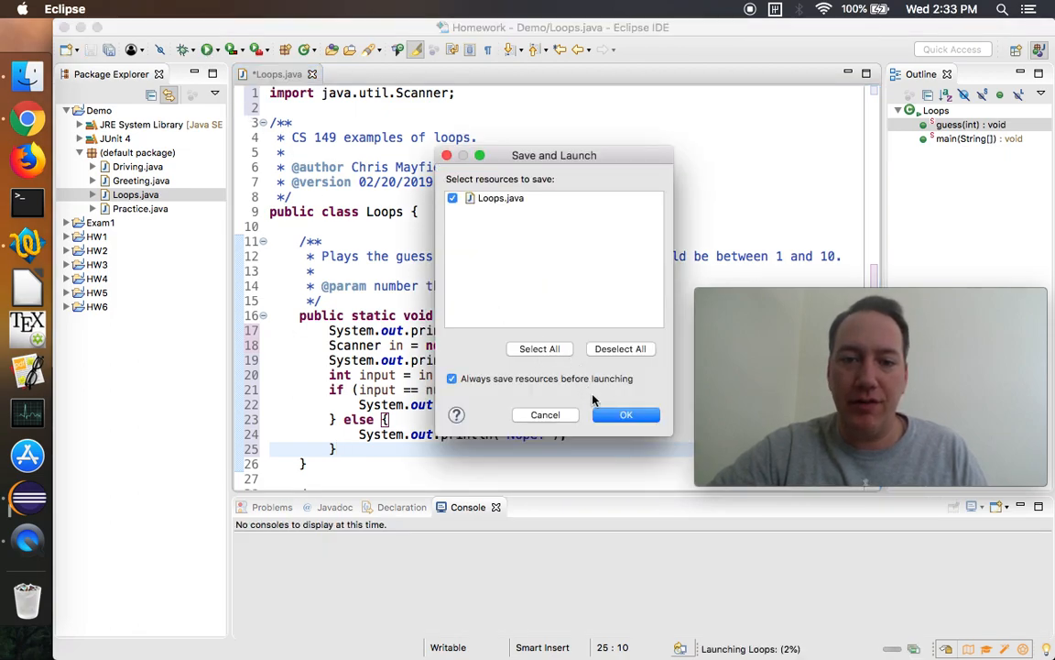
pyautogui.click(627, 414)
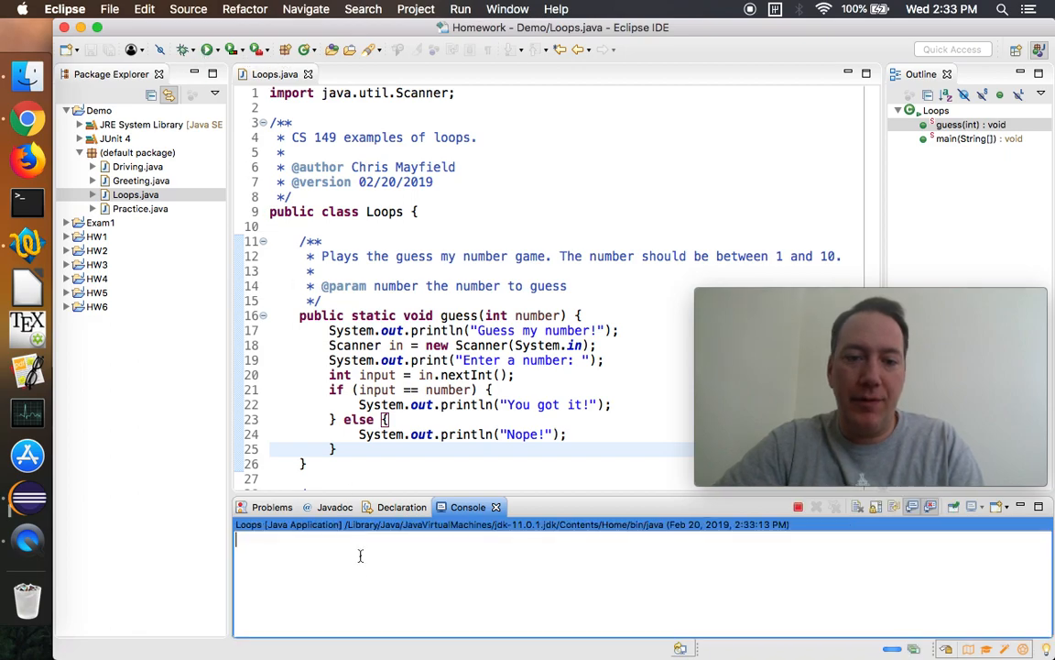
pyautogui.write('7')
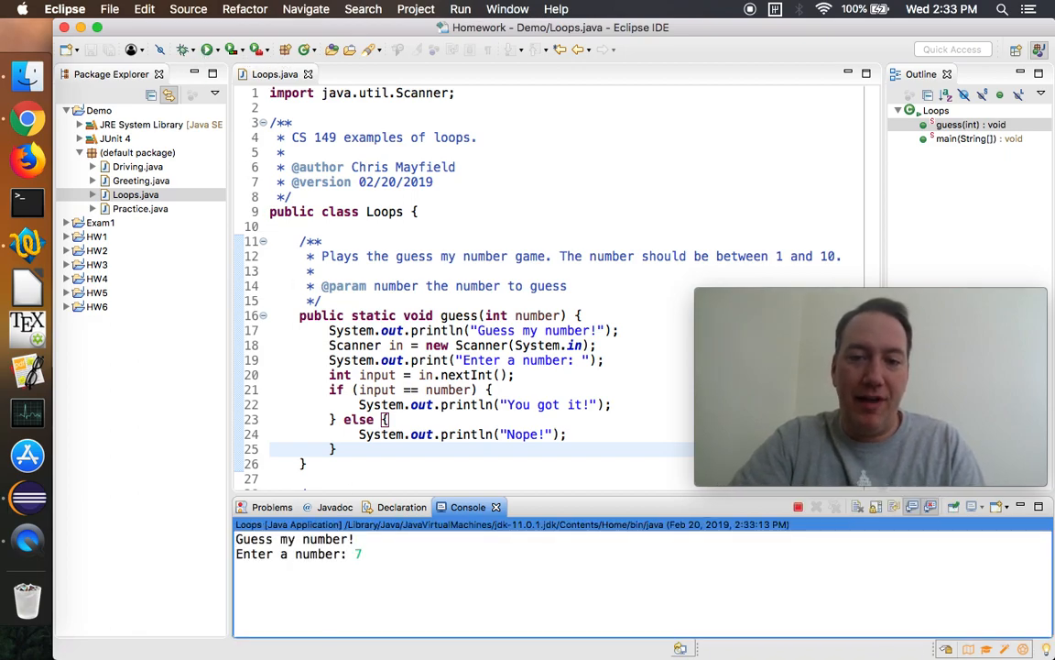
pyautogui.scroll(-3)
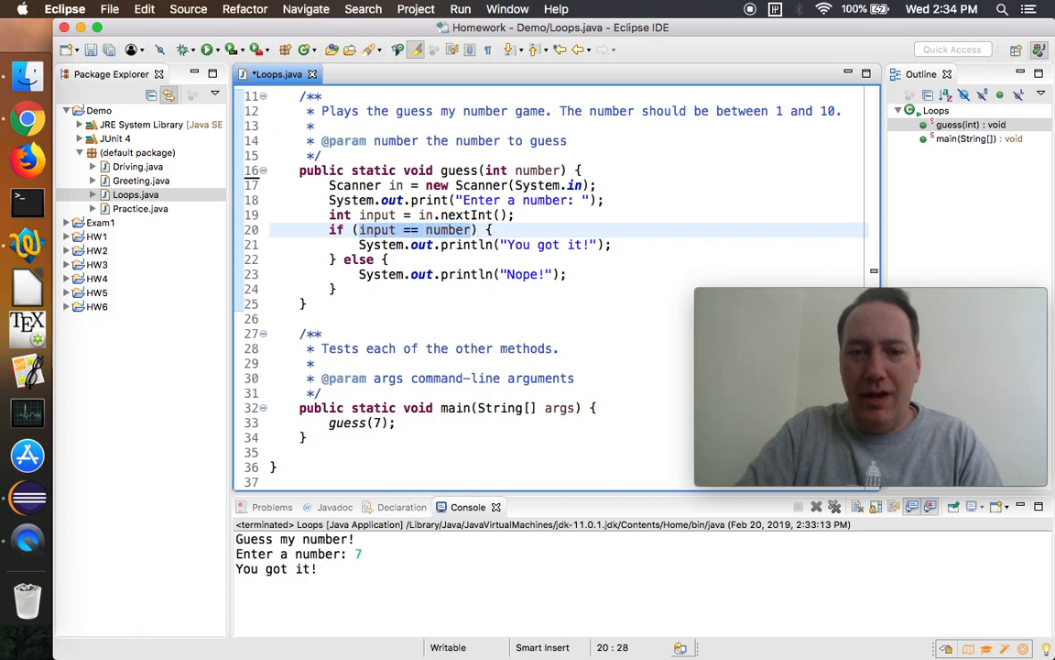
# Replace the if/else with while (input != number) printing "Nope, try again!", then "You got it!" after the loop.
pyautogui.write('while')
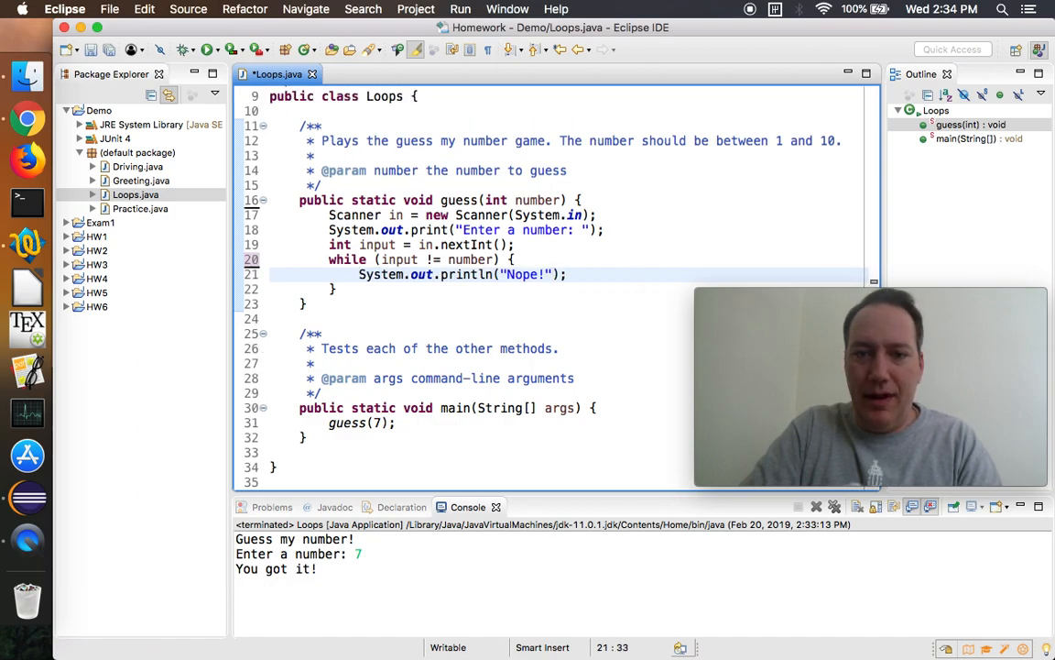
pyautogui.write(', try agin')
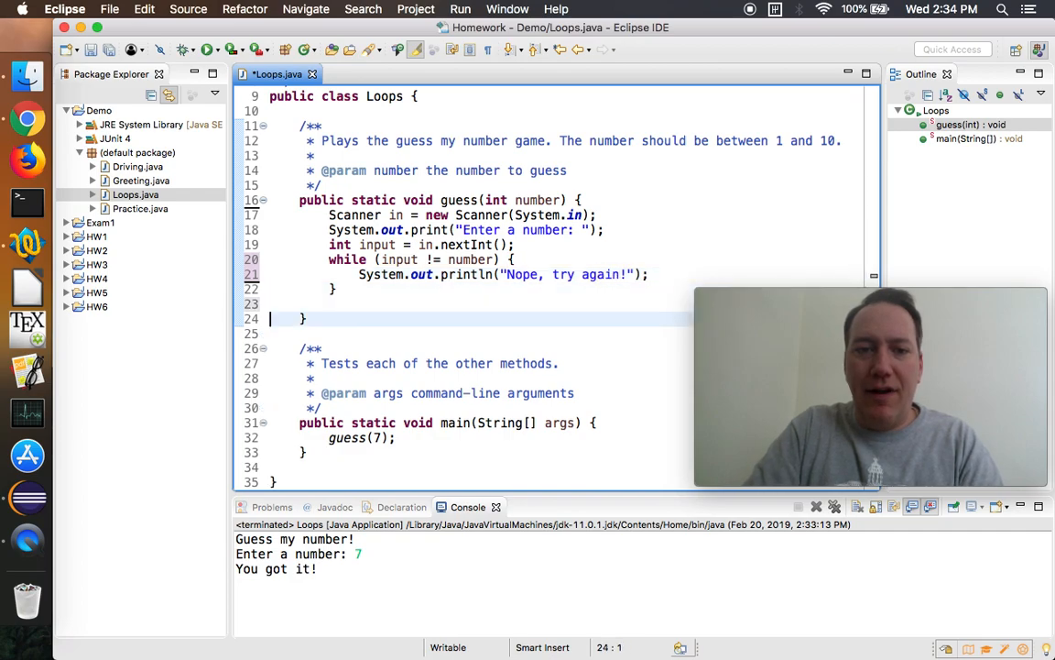
pyautogui.write('System.out.println("You got it!");')
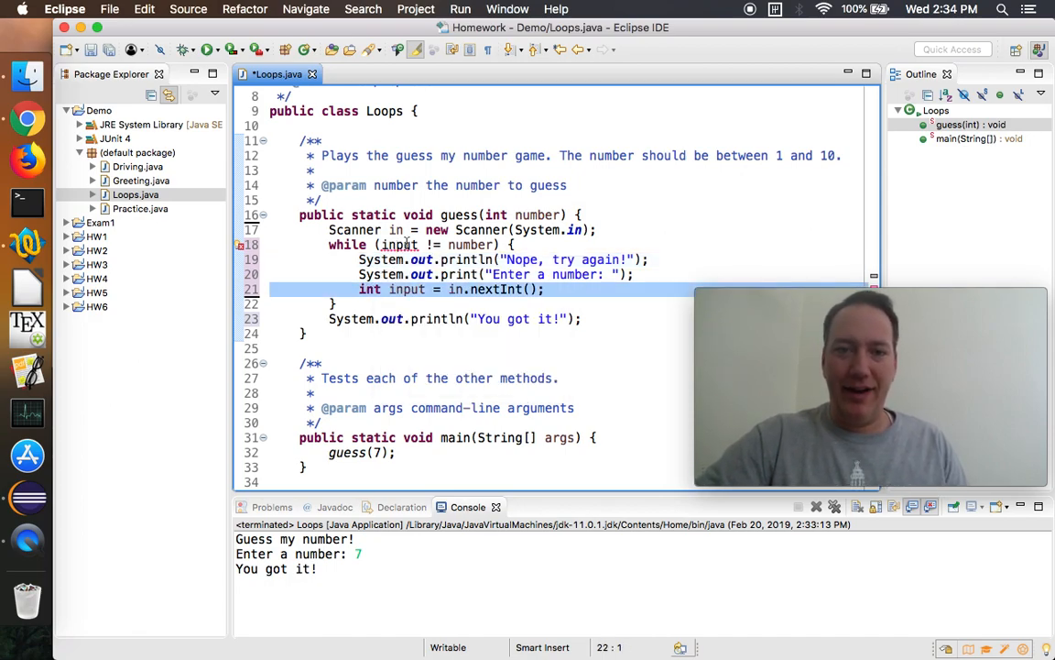
# Declare int input = -1 before the loop, read input inside it and print the retry message conditionally.
pyautogui.click(400, 245)
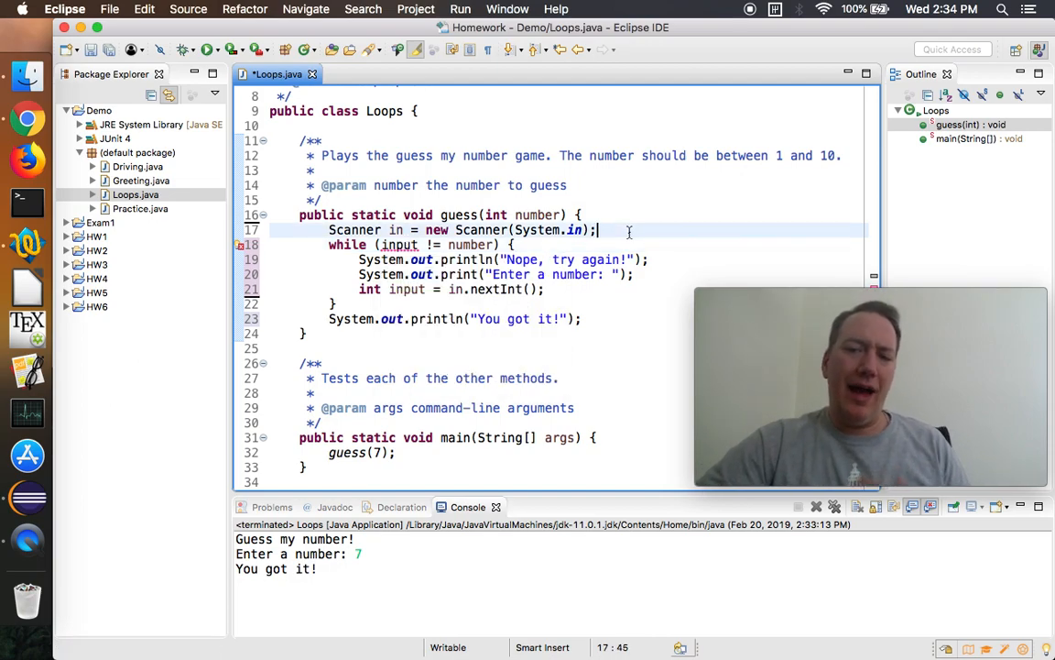
pyautogui.press('Return')
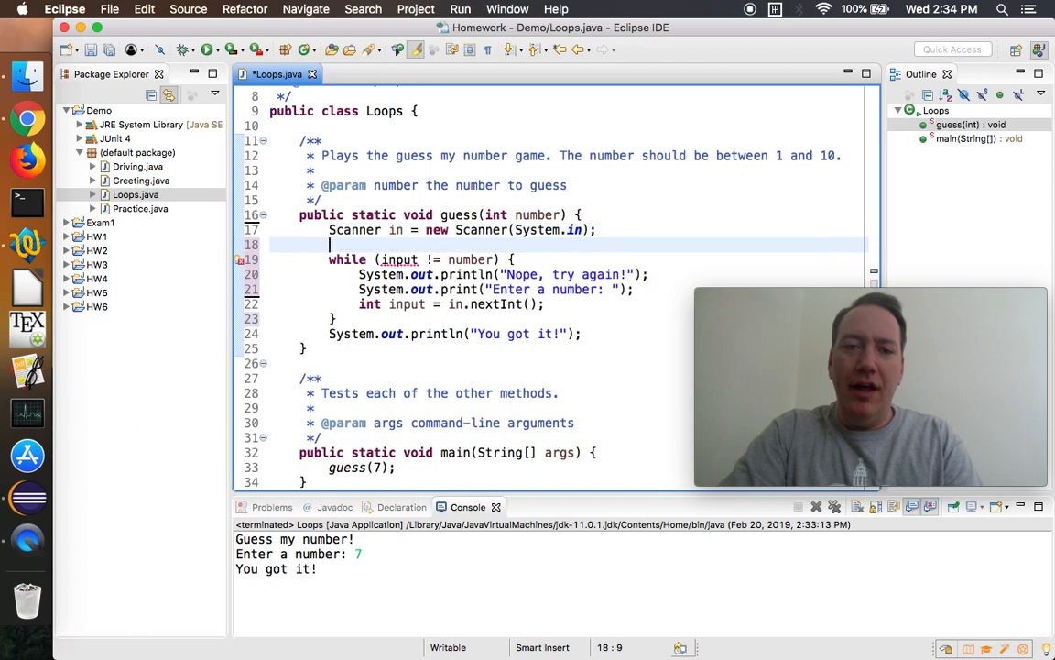
pyautogui.write('int input =')
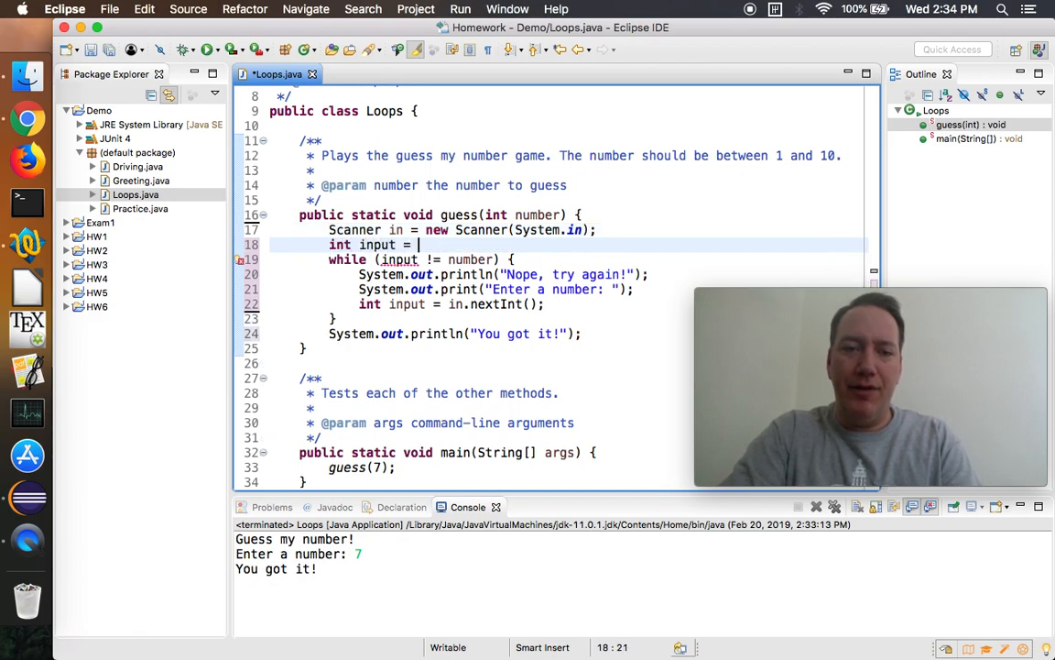
pyautogui.write('-1;')
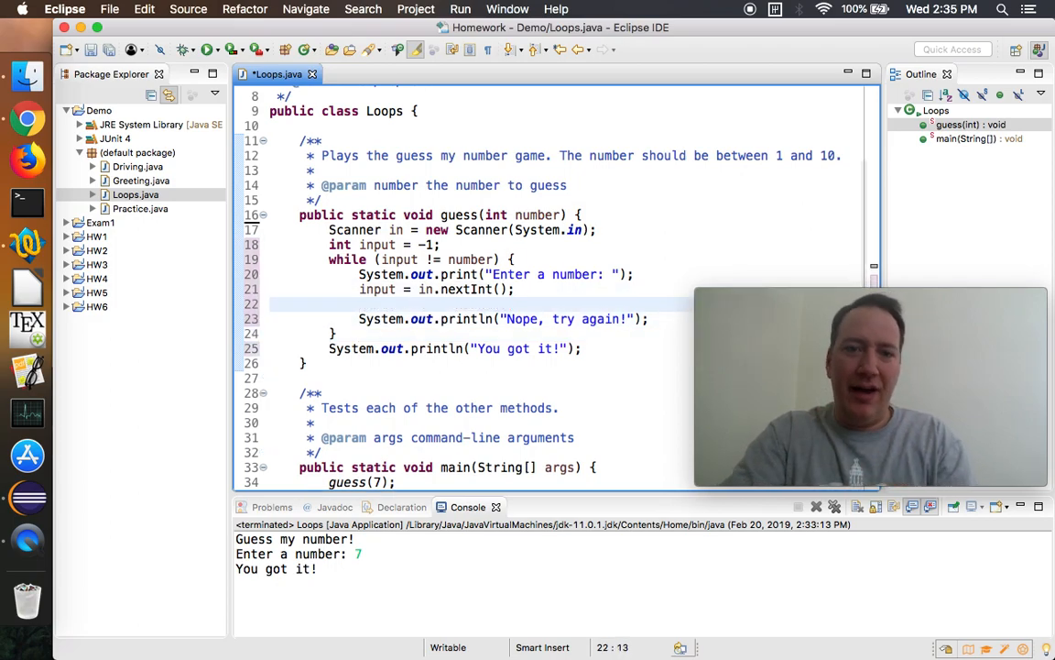
pyautogui.write('if (input != number) {')
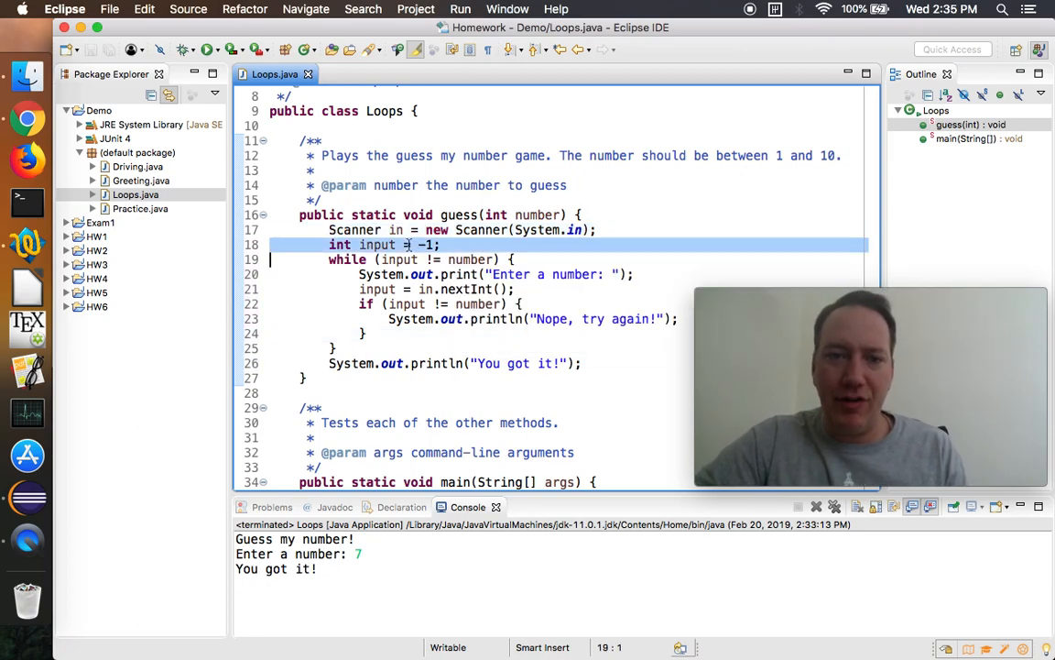
pyautogui.click(412, 260)
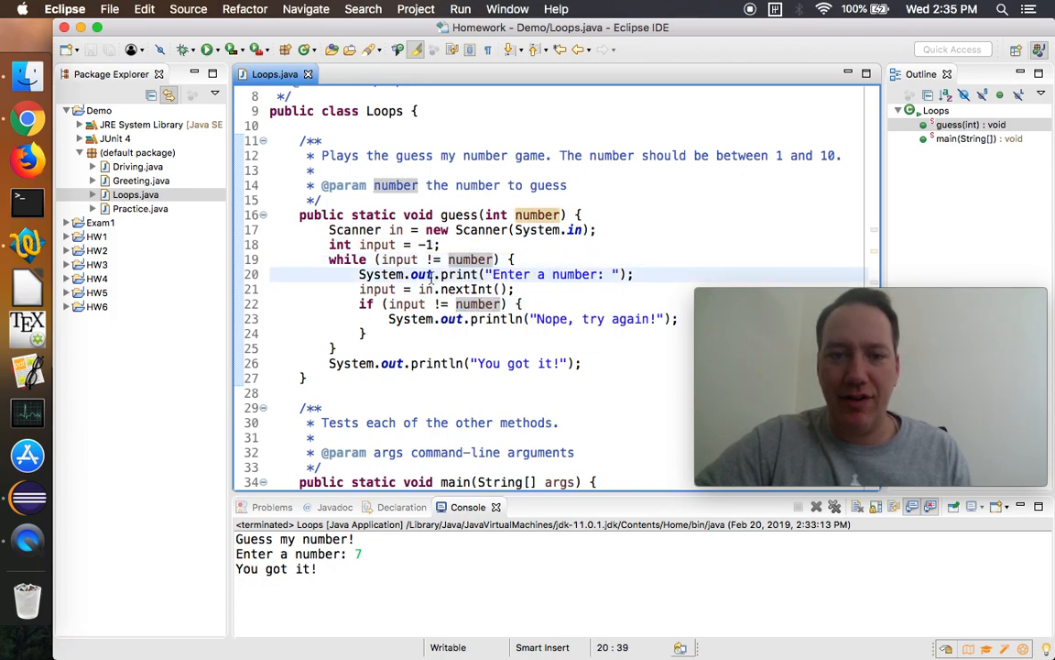
pyautogui.click(553, 304)
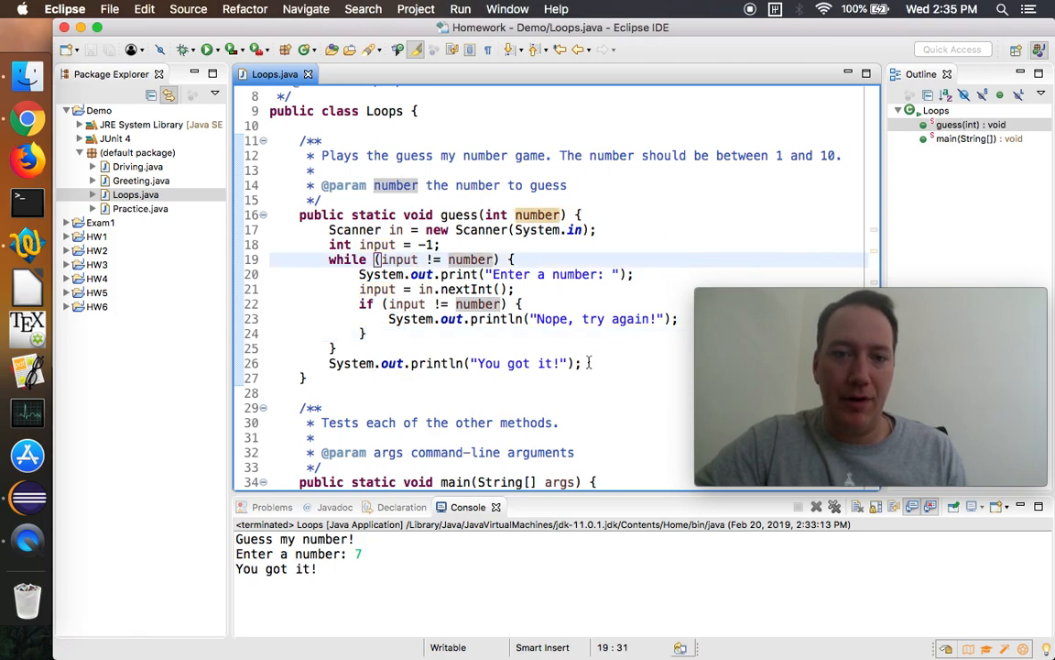
# Run the guessing game, entering guesses 1, 2 and 7 until "You got it!".
pyautogui.click(207, 51)
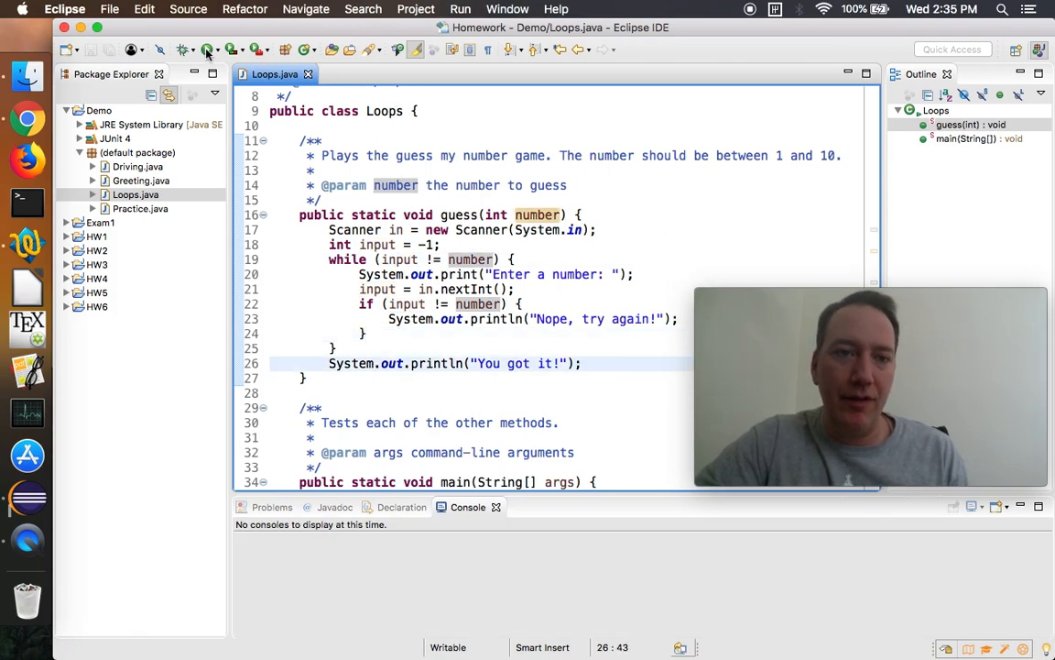
pyautogui.click(209, 49)
pyautogui.write('2')
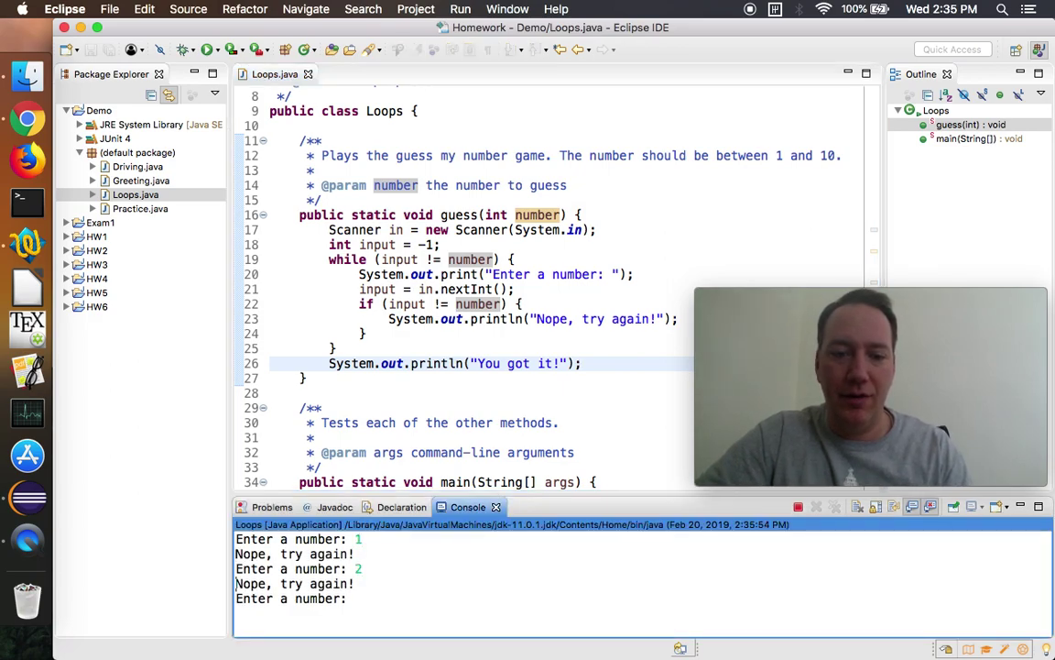
pyautogui.write('7')
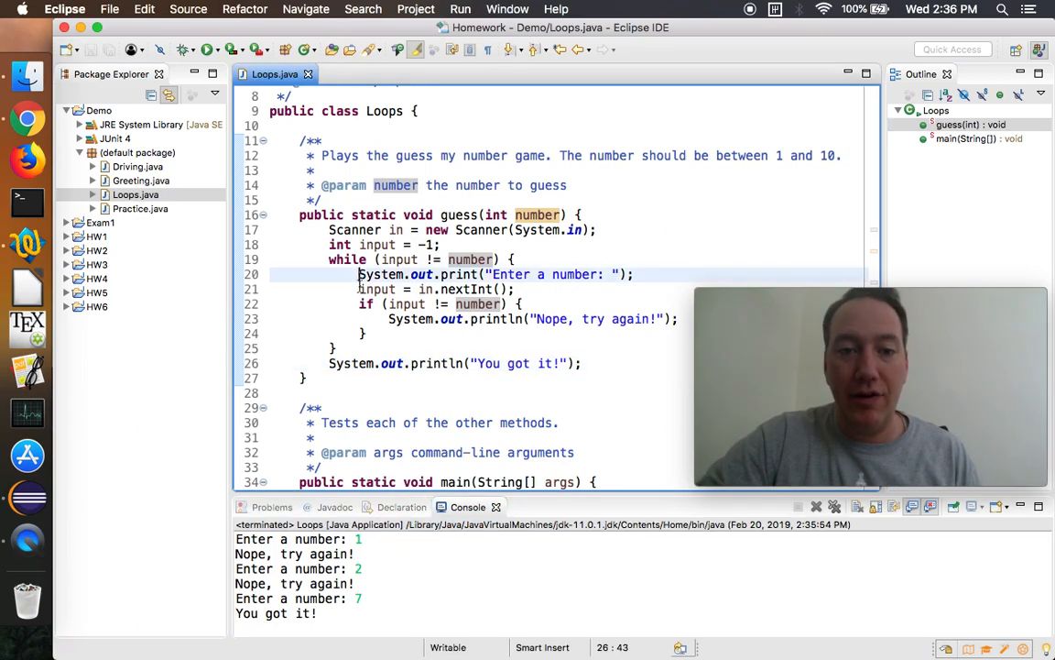
# Start turning the while loop into a do loop, reviewing uses of input.
pyautogui.click(410, 260)
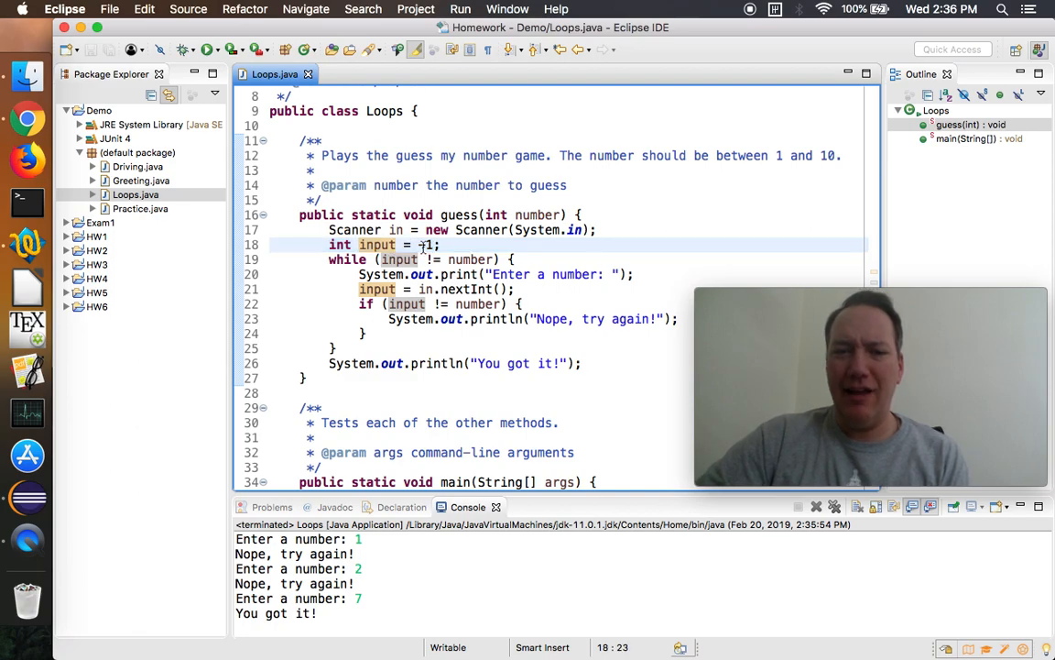
pyautogui.write('-')
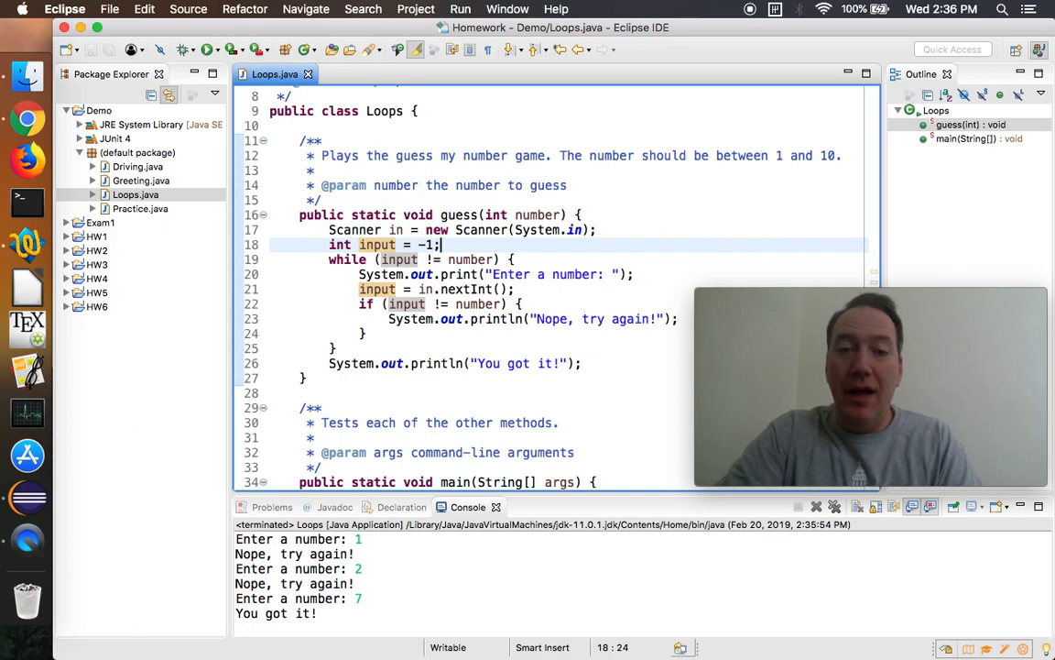
pyautogui.write('do {')
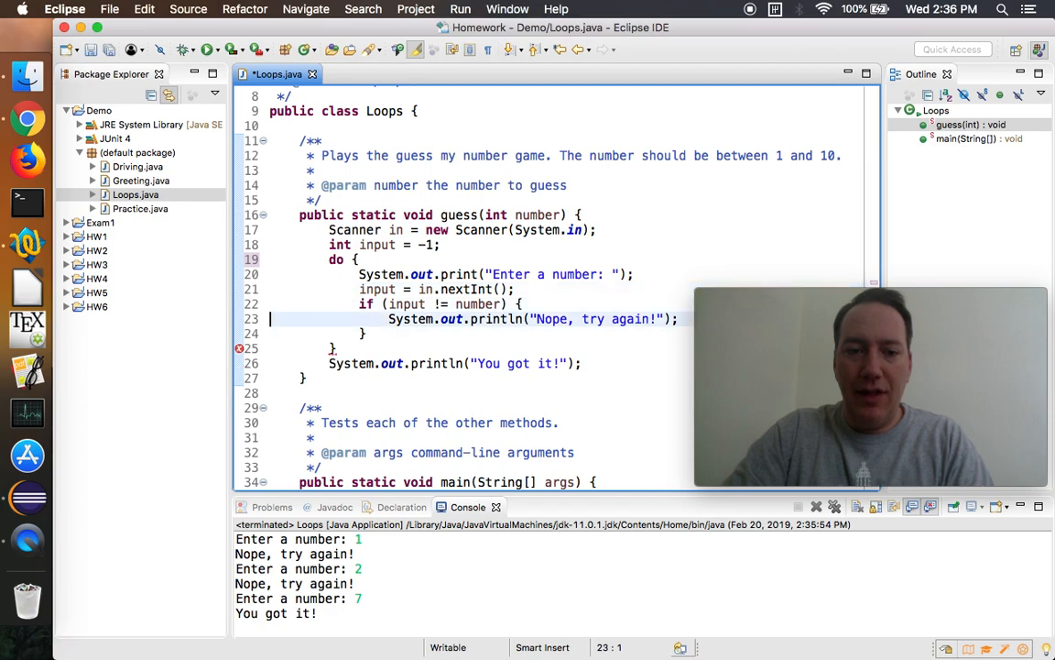
# End the do block with while (input != number); and declare input without an initial value.
pyautogui.write('while (input != number);')
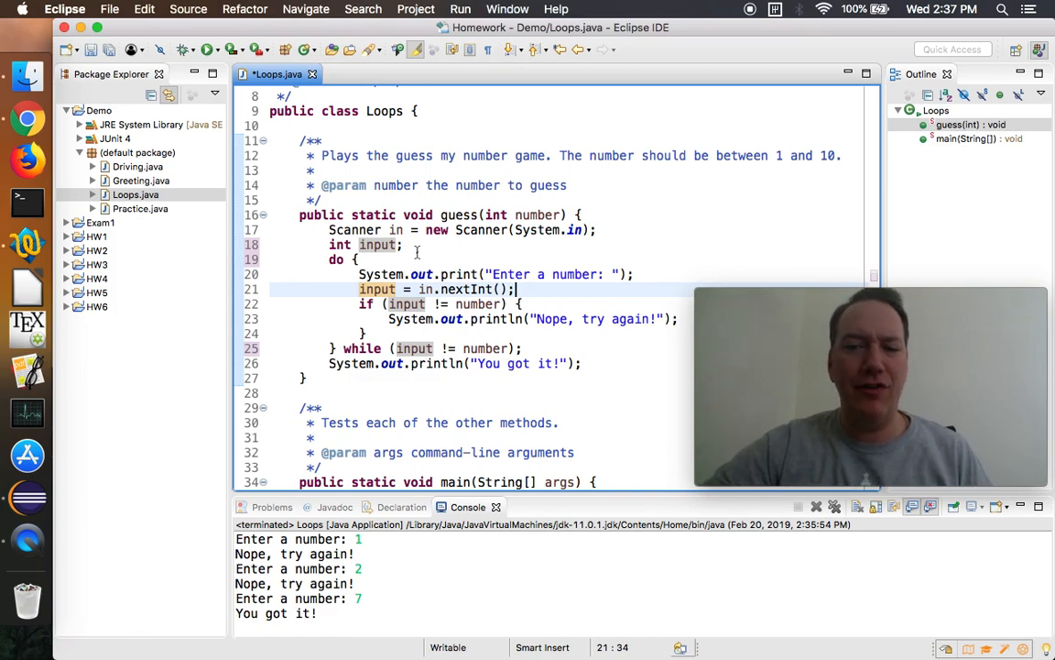
pyautogui.click(418, 246)
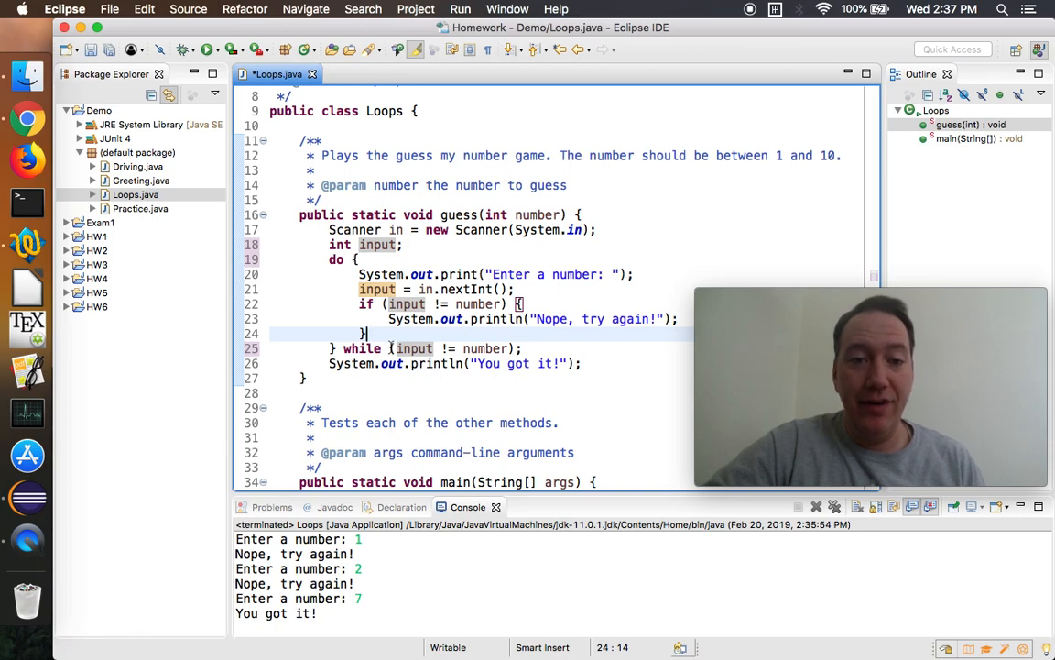
# Loop while (true), returning after "You got it!" on a match and otherwise printing "Nope, try again!".
pyautogui.click(607, 348)
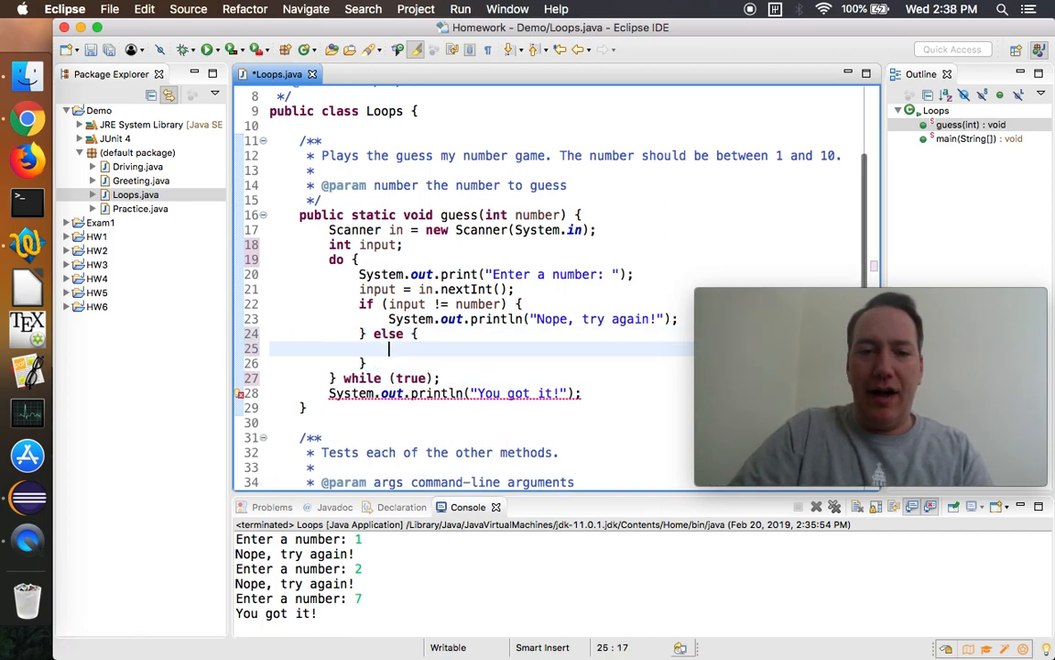
pyautogui.write('break;')
pyautogui.write('return;')
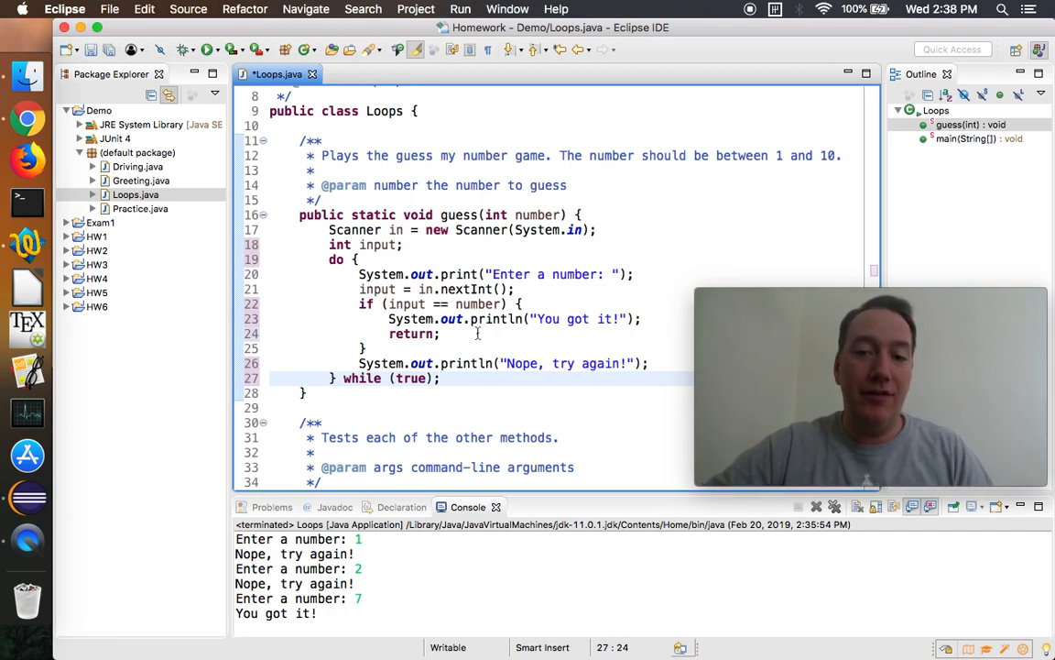
pyautogui.moveTo(275, 166)
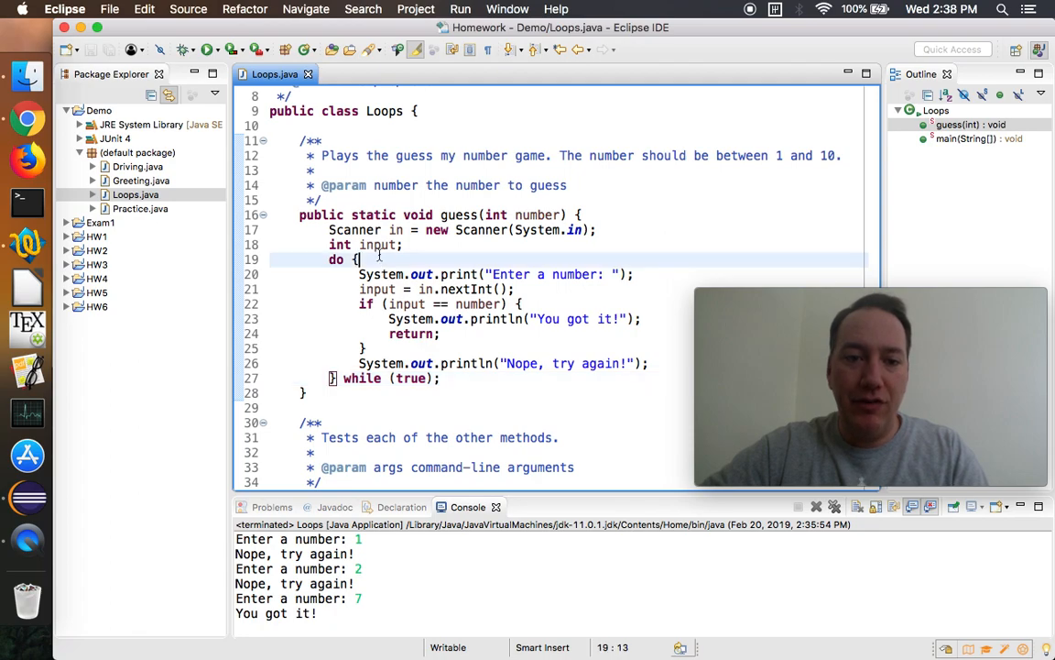
pyautogui.click(455, 378)
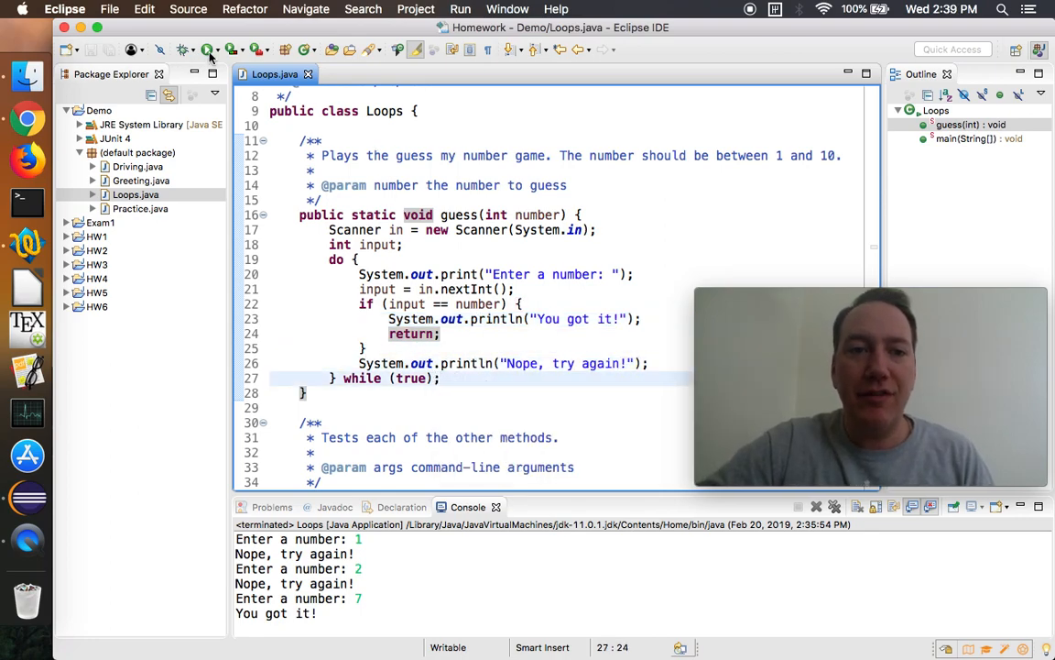
# Briefly try an in.hasNext check before reading, undo it, and show the earlier run's InputMismatchException.
pyautogui.click(213, 49)
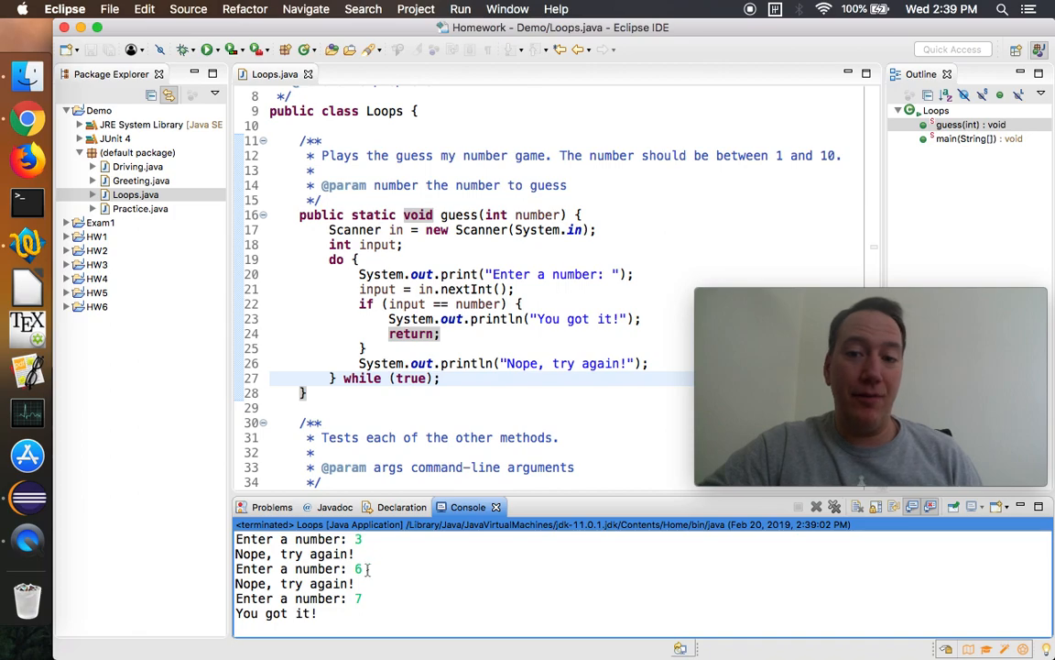
pyautogui.click(634, 275)
pyautogui.write('if')
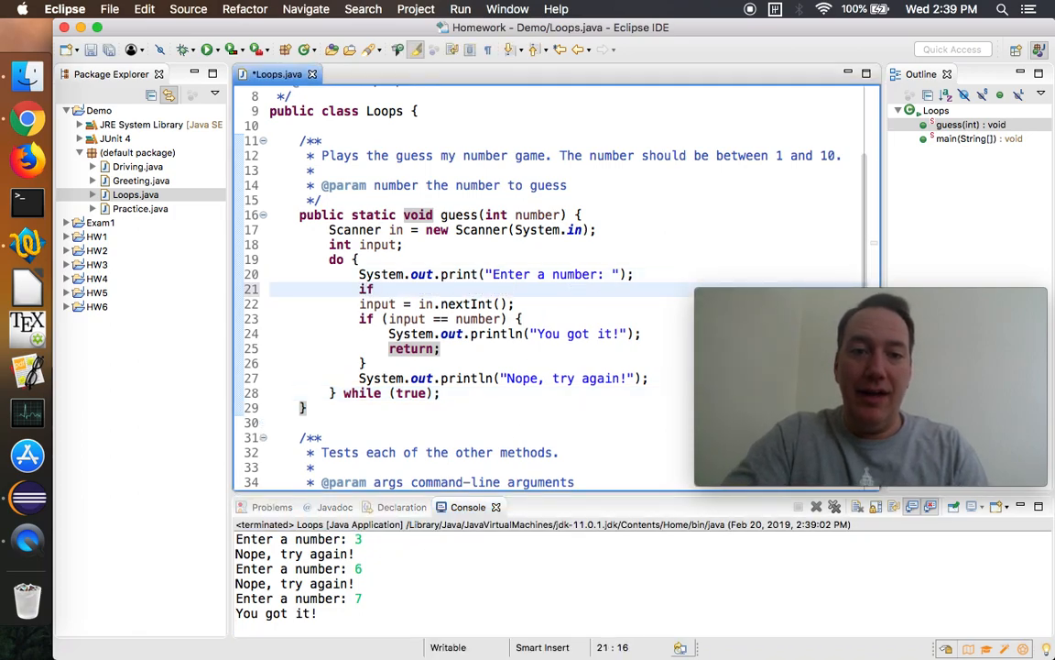
pyautogui.write('in.hasne')
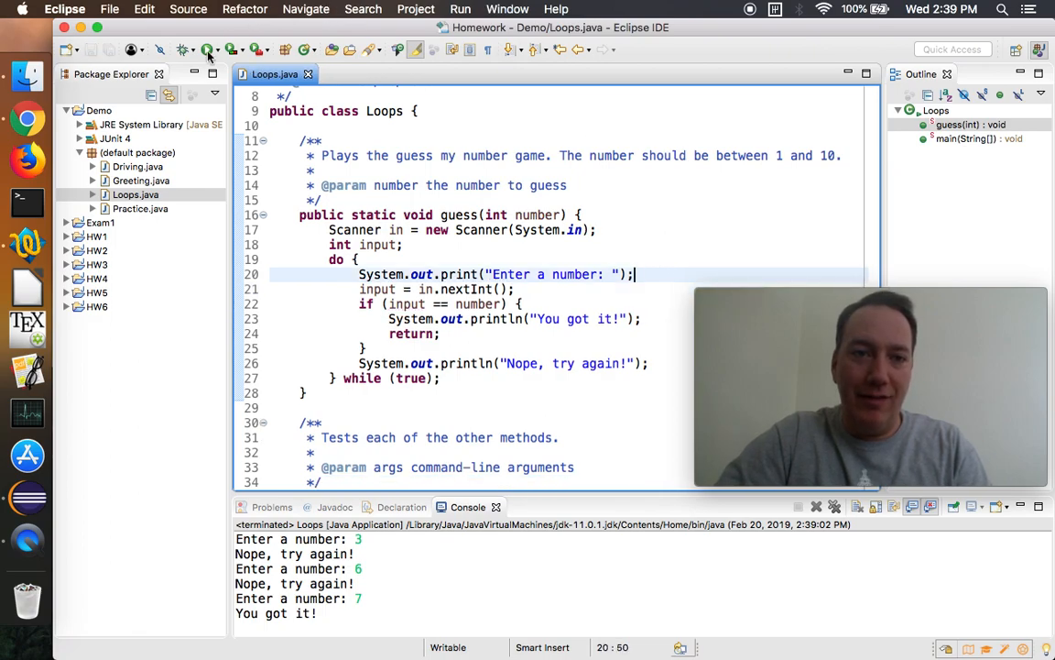
pyautogui.click(209, 50)
pyautogui.write('HA HA HAH A')
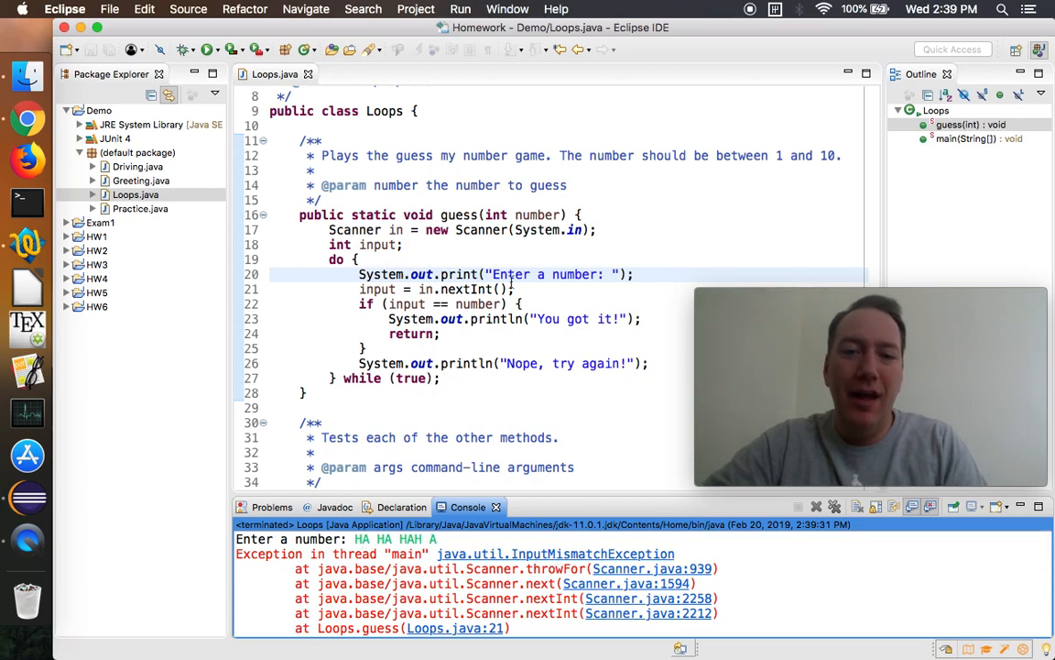
# Add an if (!in.hasNextInt()) guard in guess() that prints "Ooops!" for non-integer input.
pyautogui.press('Return')
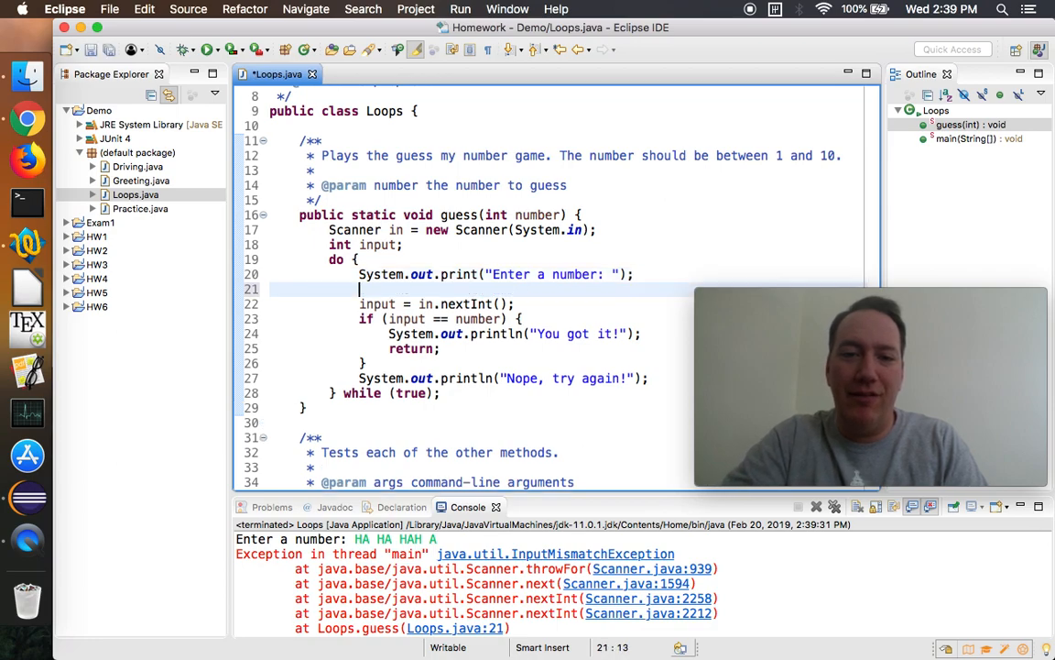
pyautogui.write('if (in.')
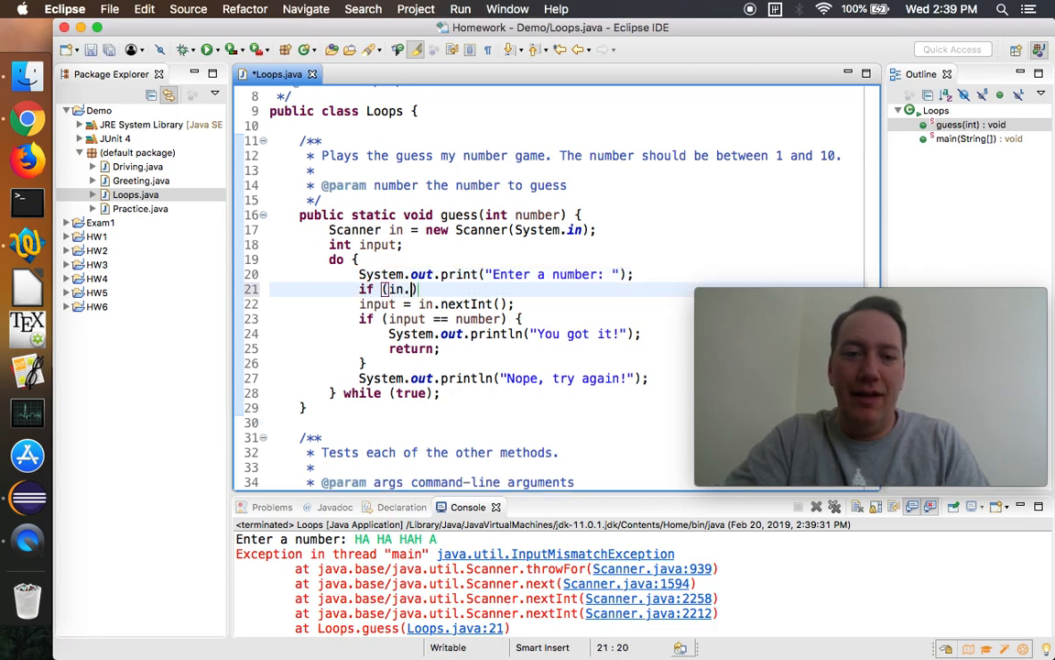
pyautogui.write('hasNextInt(')
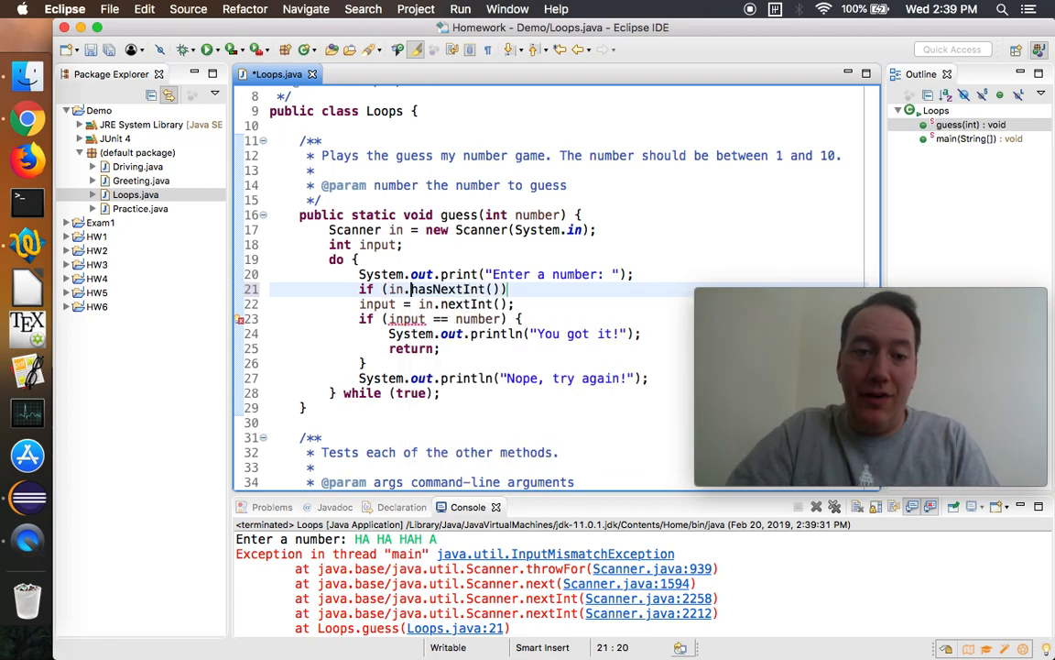
pyautogui.write('!')
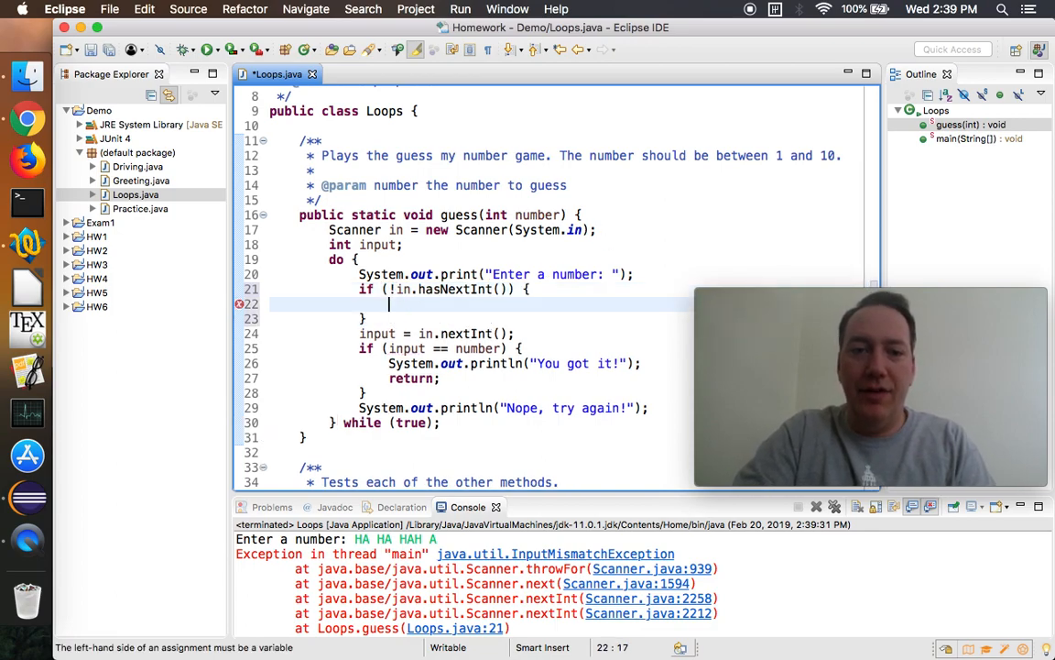
pyautogui.write('System.ee')
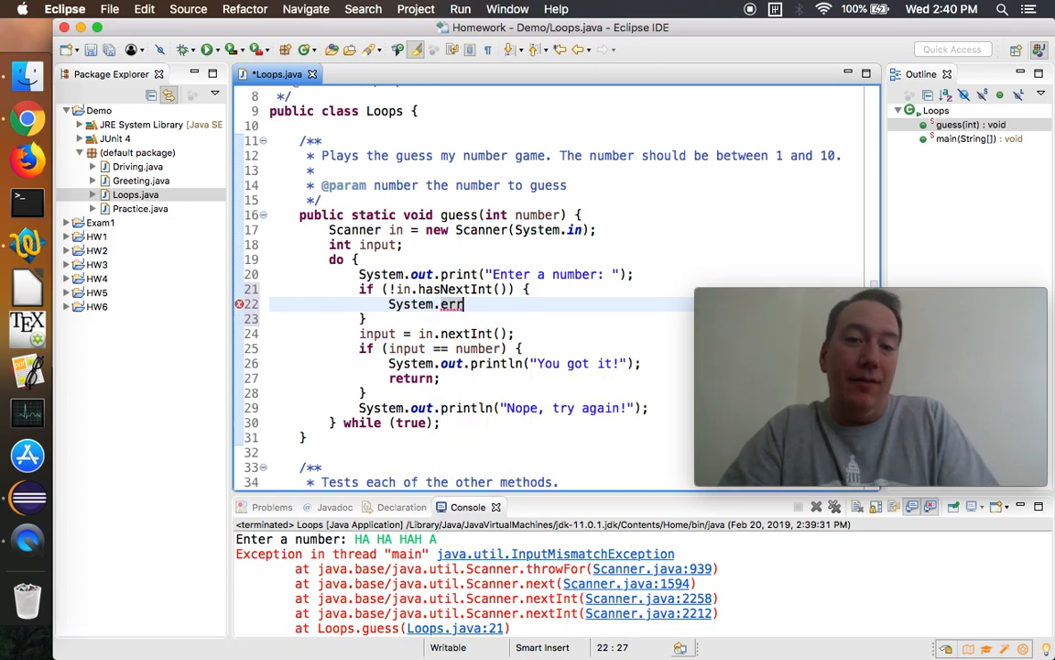
pyautogui.write('.')
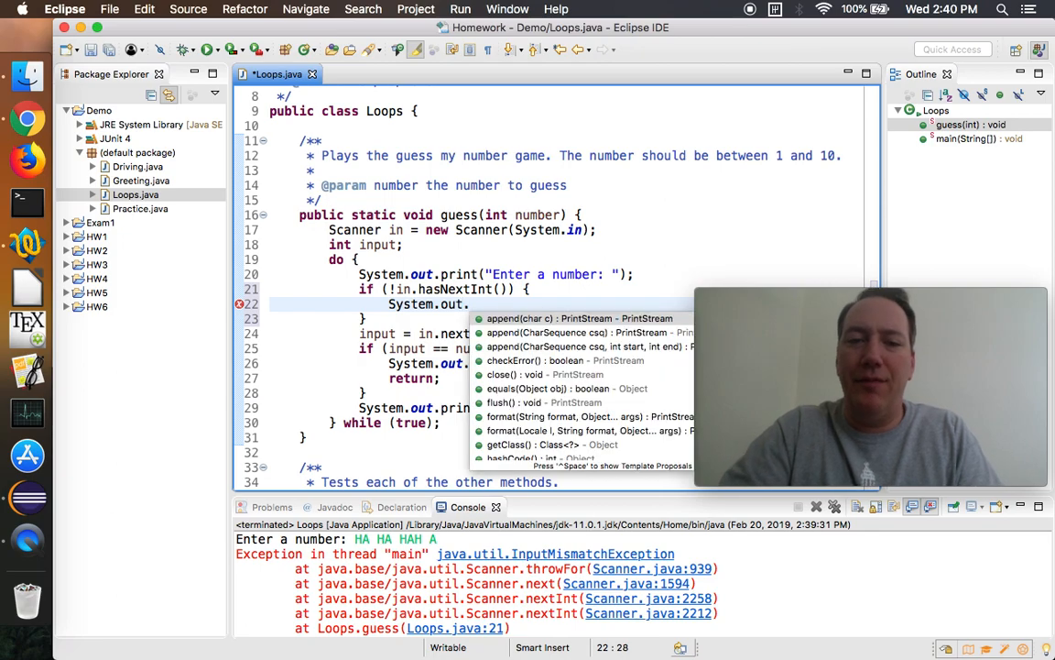
pyautogui.write('print("Ooops!");')
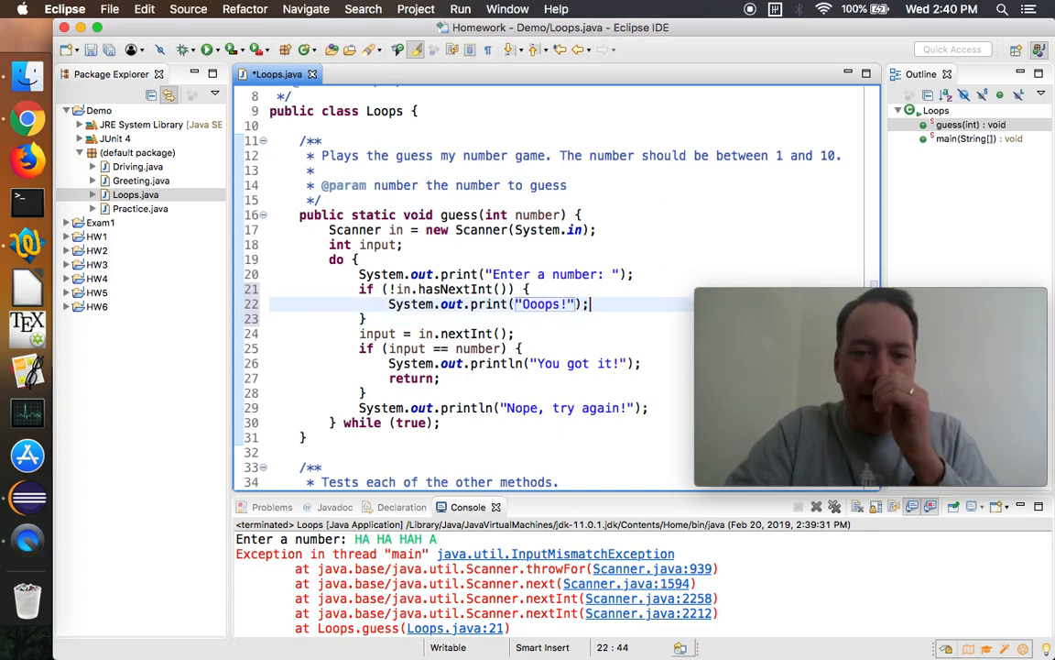
# Inside the guard, discard the bad token with in.next() and continue to the next prompt.
pyautogui.write('in.next')
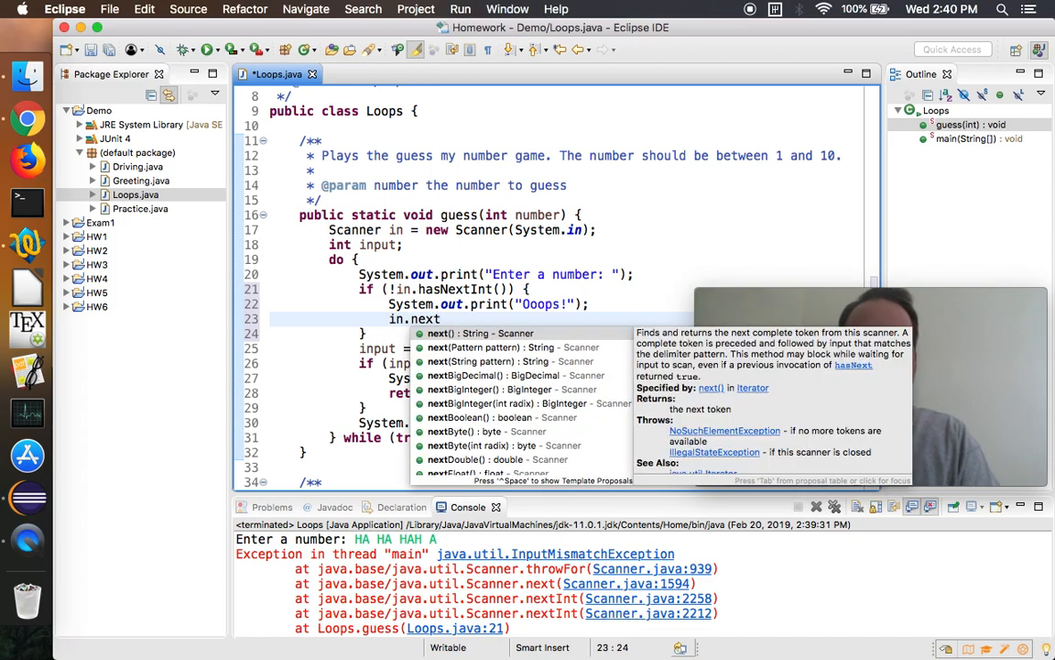
pyautogui.write('(); // discard')
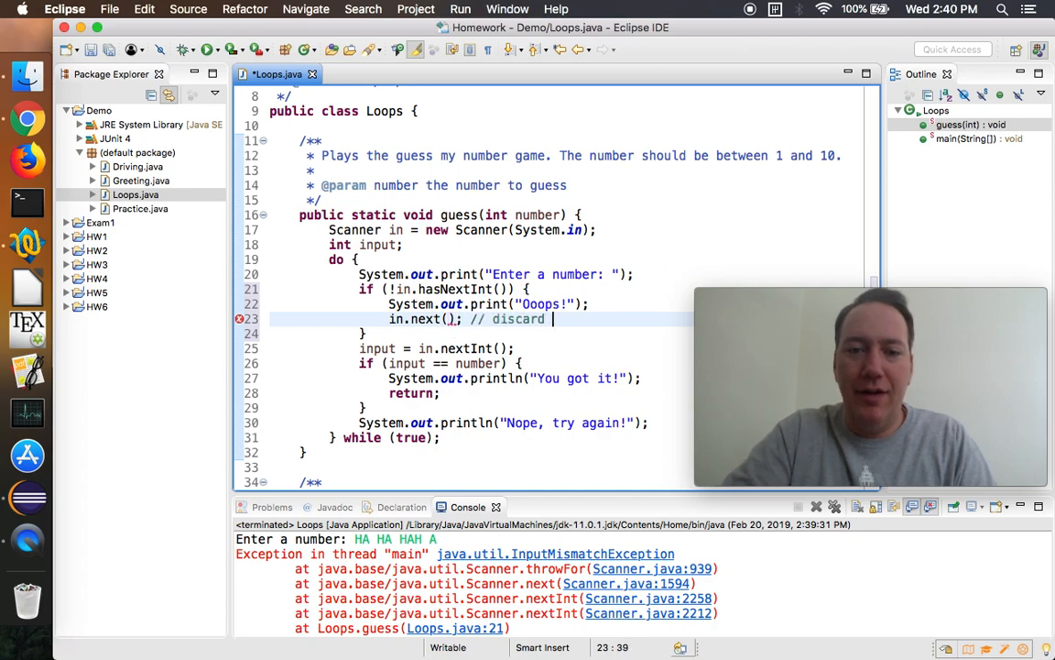
pyautogui.write('token')
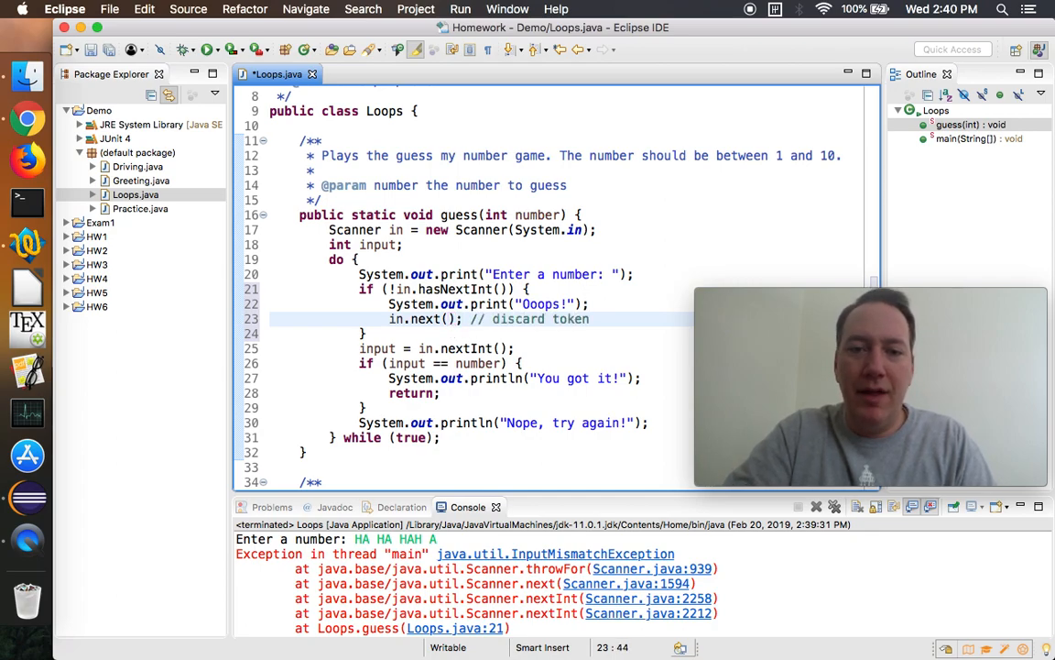
pyautogui.write('con')
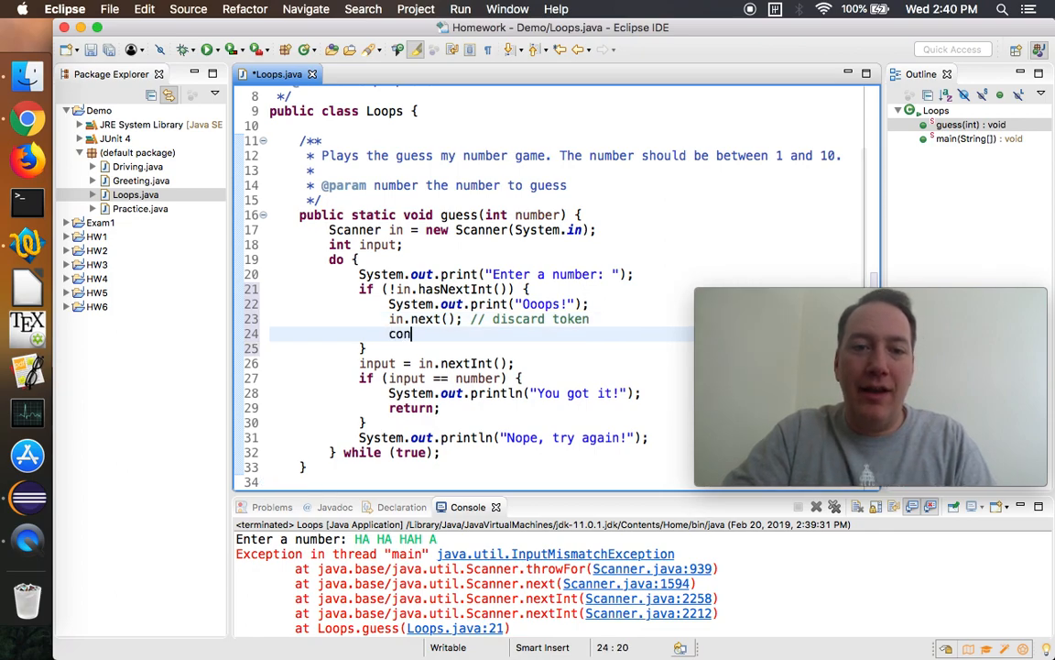
pyautogui.write('tinue;')
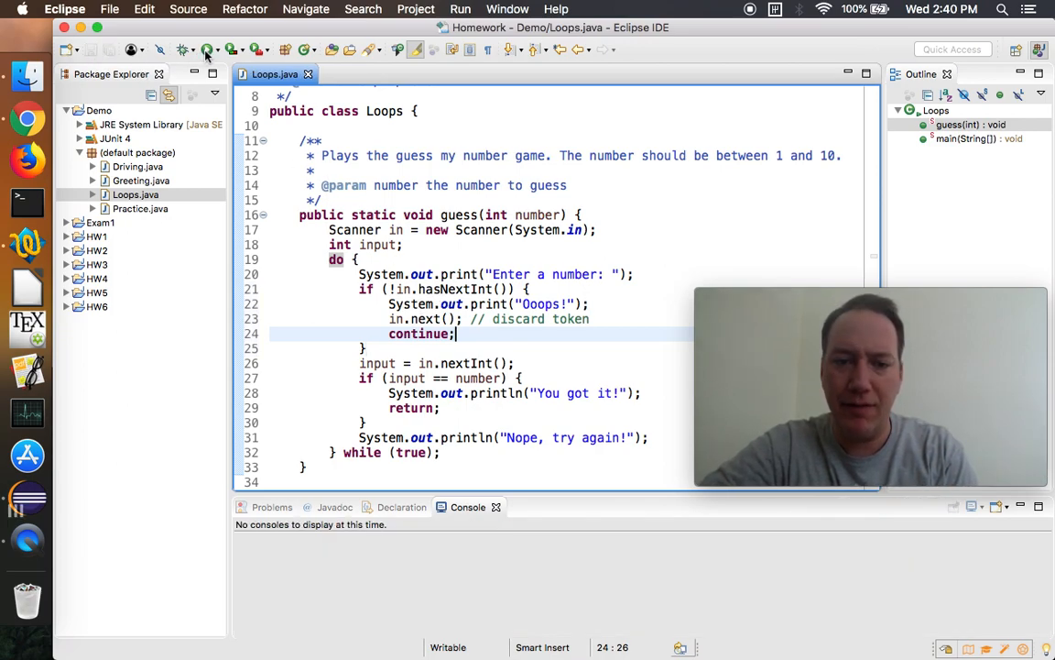
# Test with the guess 'ha', then edit the Ooops! statement toward println with 'HA HA'.
pyautogui.click(209, 48)
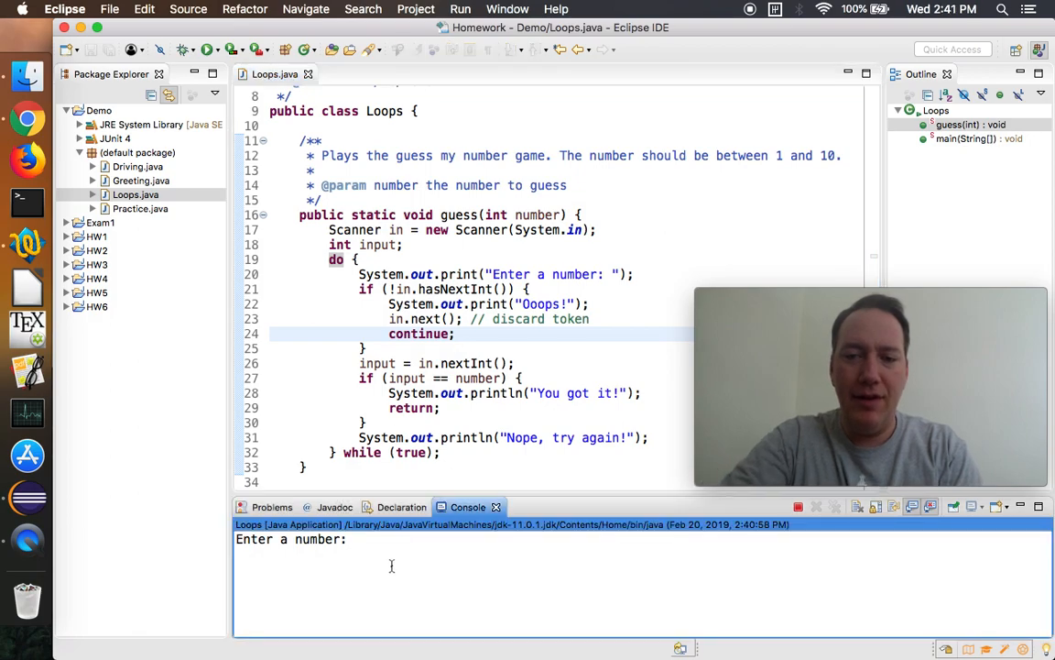
pyautogui.write('ha')
pyautogui.click(489, 305)
pyautogui.write('ln')
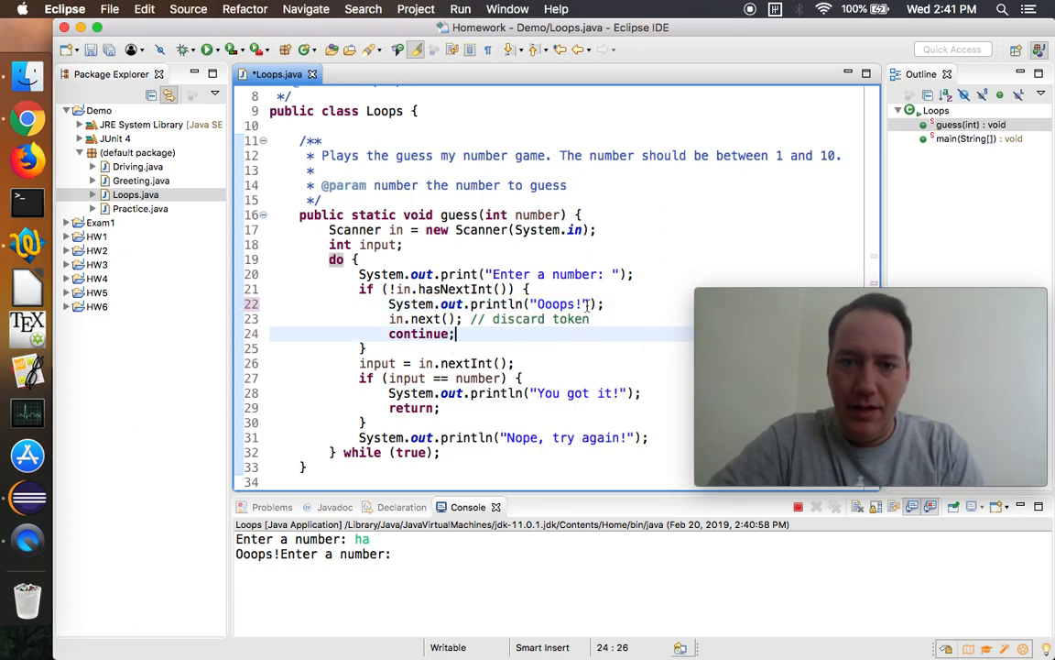
pyautogui.click(532, 305)
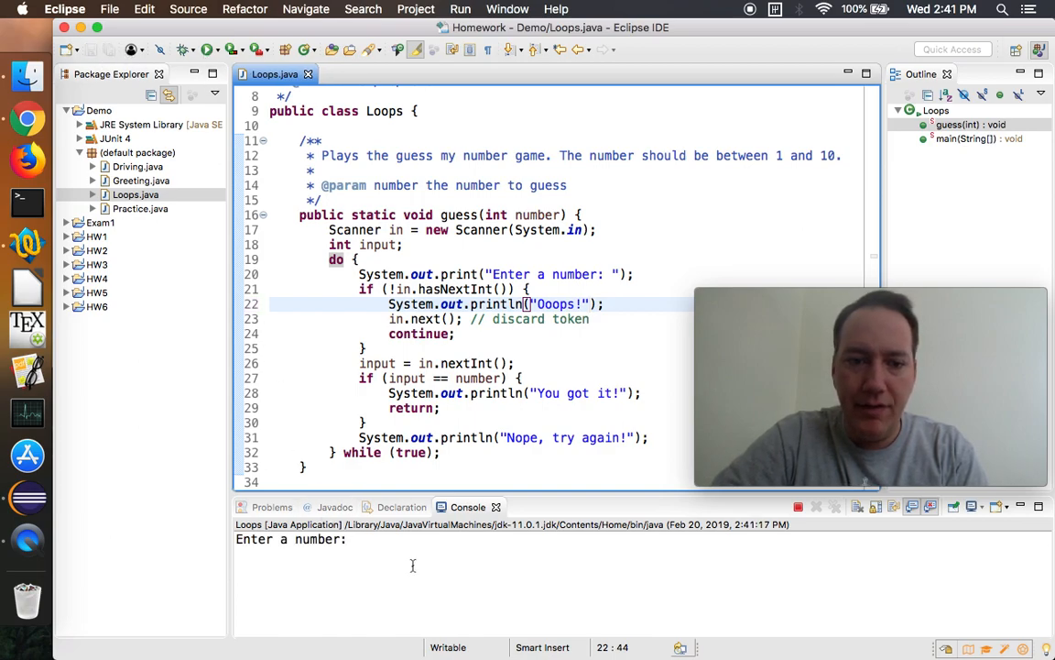
pyautogui.write('HA HA')
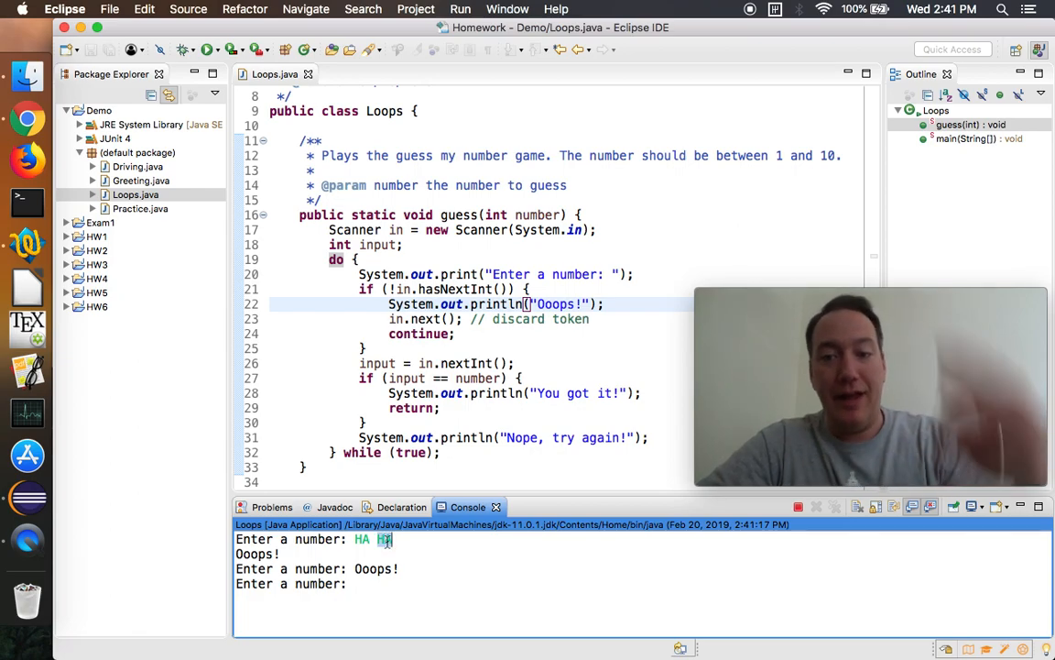
pyautogui.moveTo(425, 319)
pyautogui.write('Li')
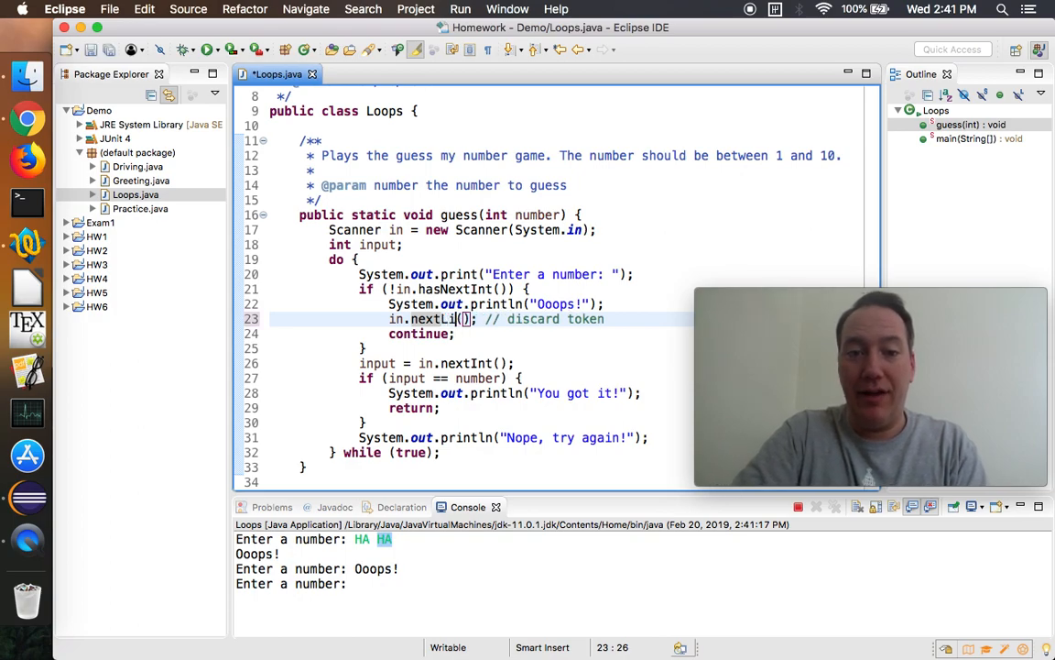
# Switch discarding to in.nextLine() and retest with a multi-word sentence and 15.
pyautogui.write('ne')
pyautogui.click(643, 583)
pyautogui.write('H')
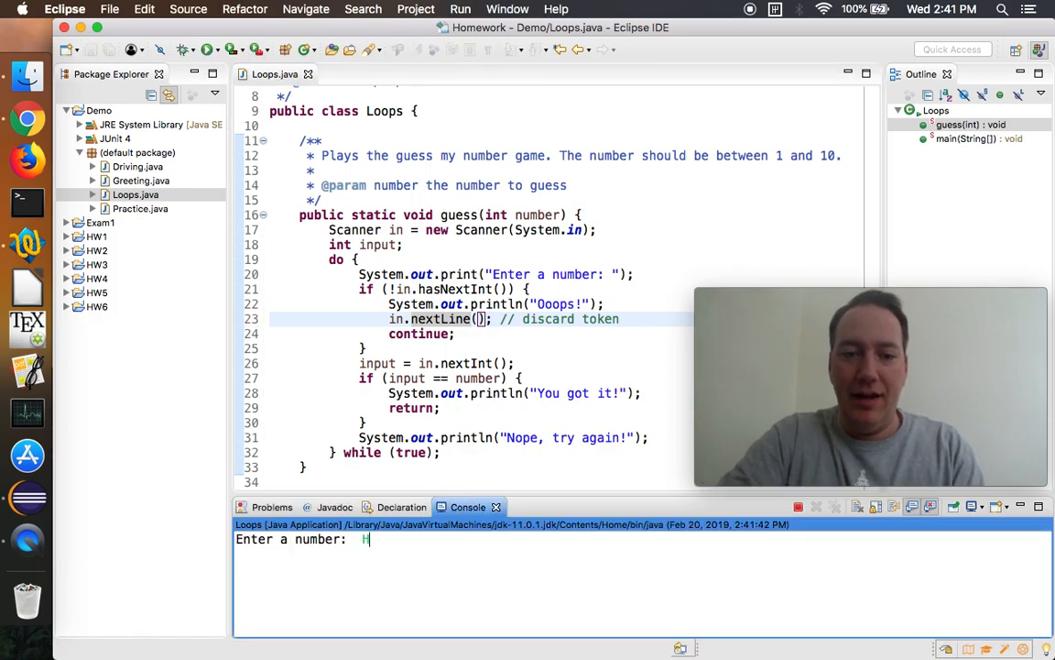
pyautogui.write("a ha ha, you can't catch me!")
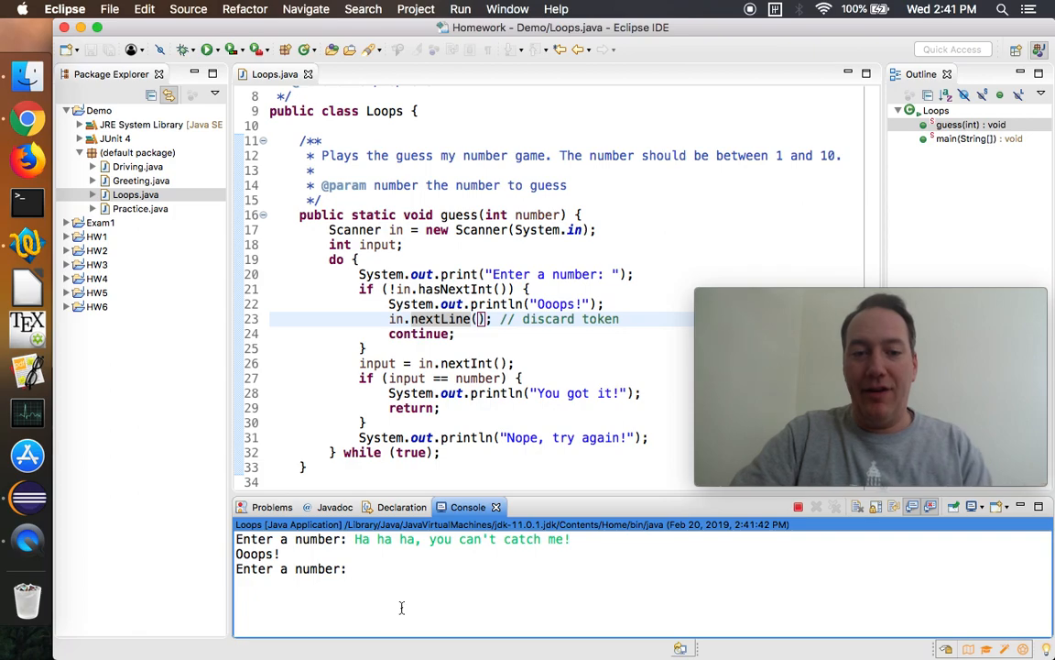
pyautogui.write('15')
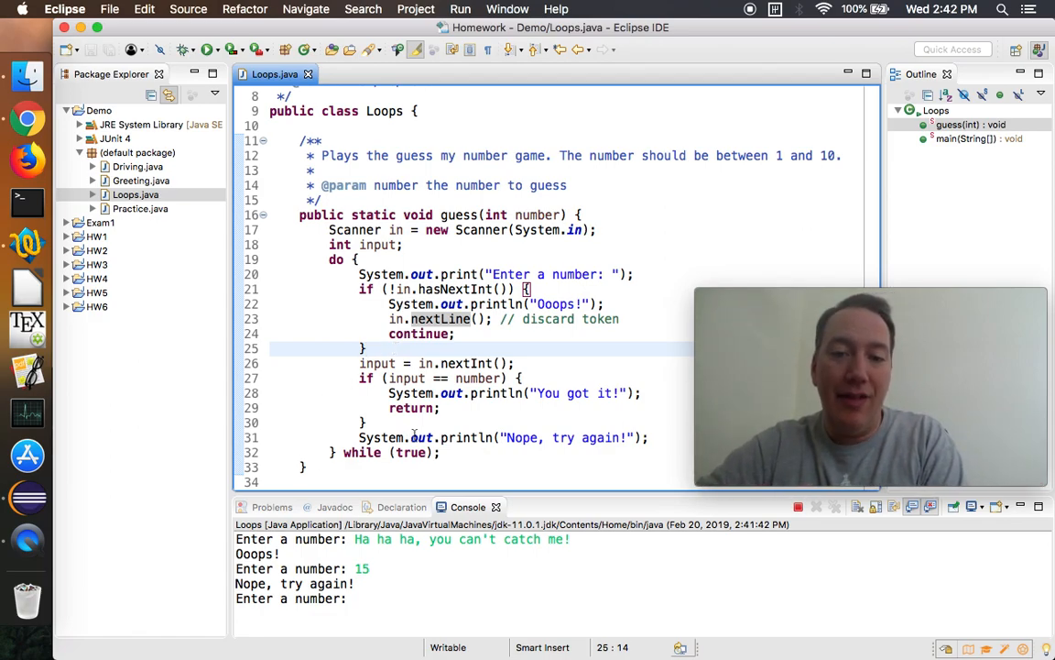
pyautogui.click(640, 392)
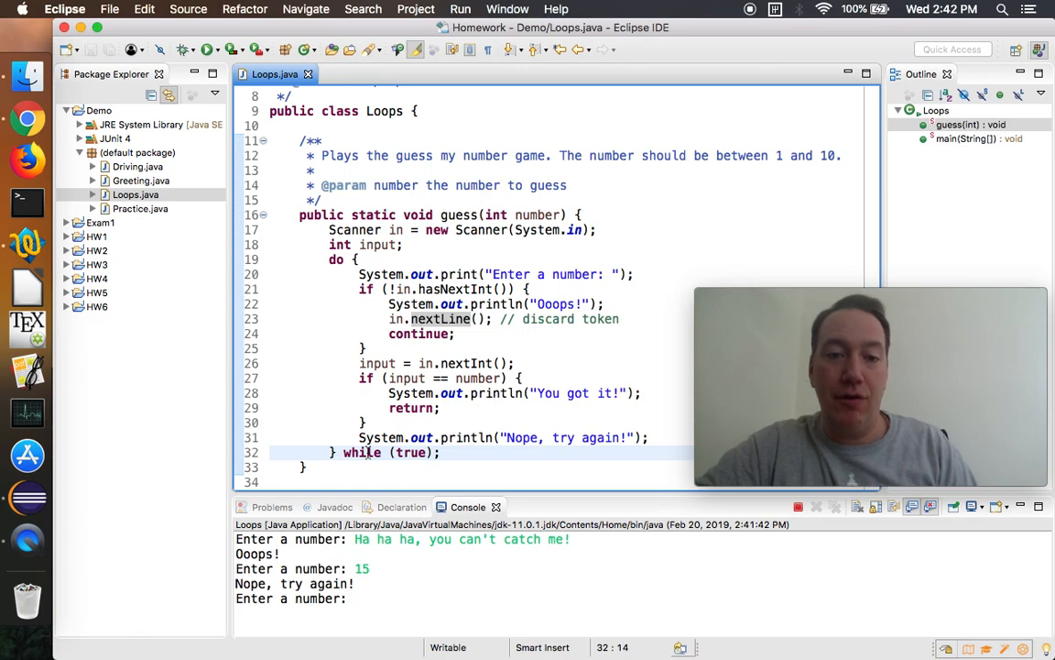
pyautogui.scroll(-3)
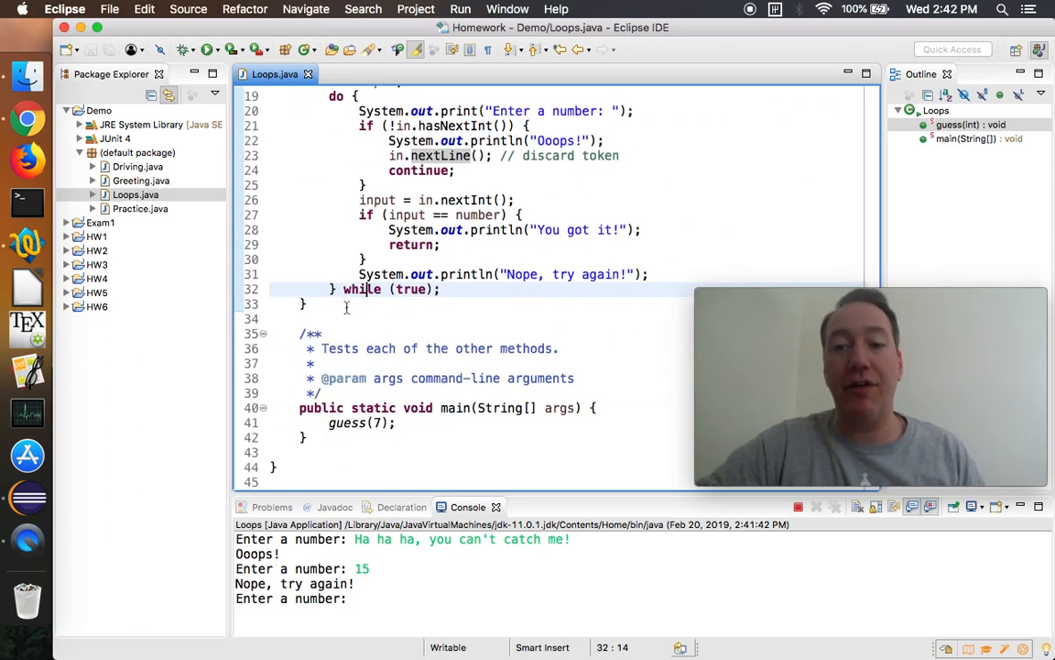
# Label the guess(7) call in main as '// demo of indefinite loop (while)'.
pyautogui.click(367, 423)
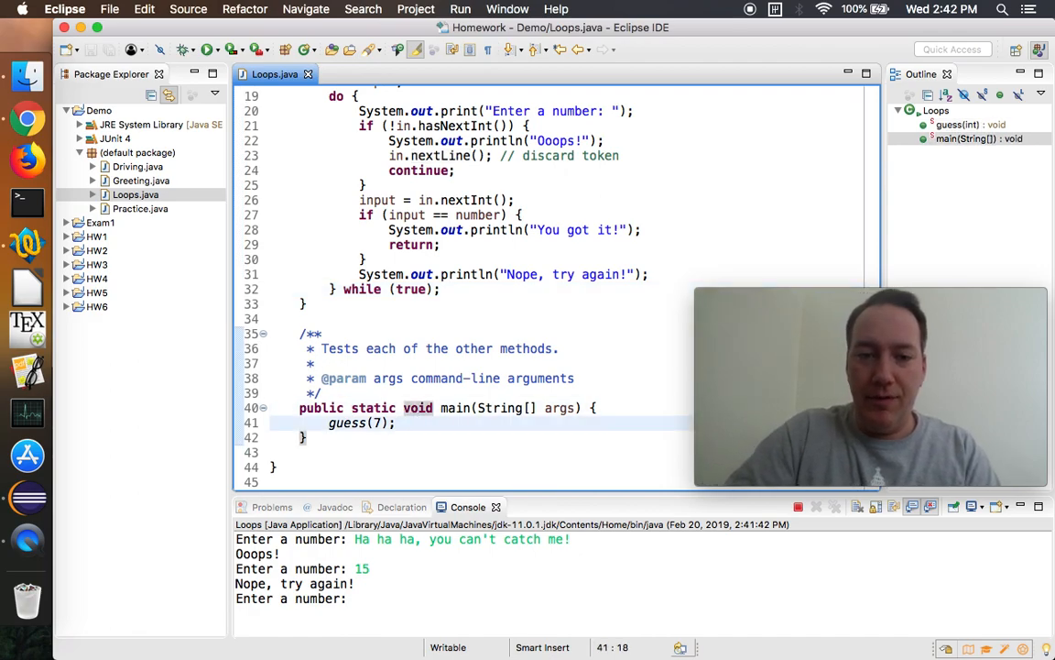
pyautogui.write('// demo of d')
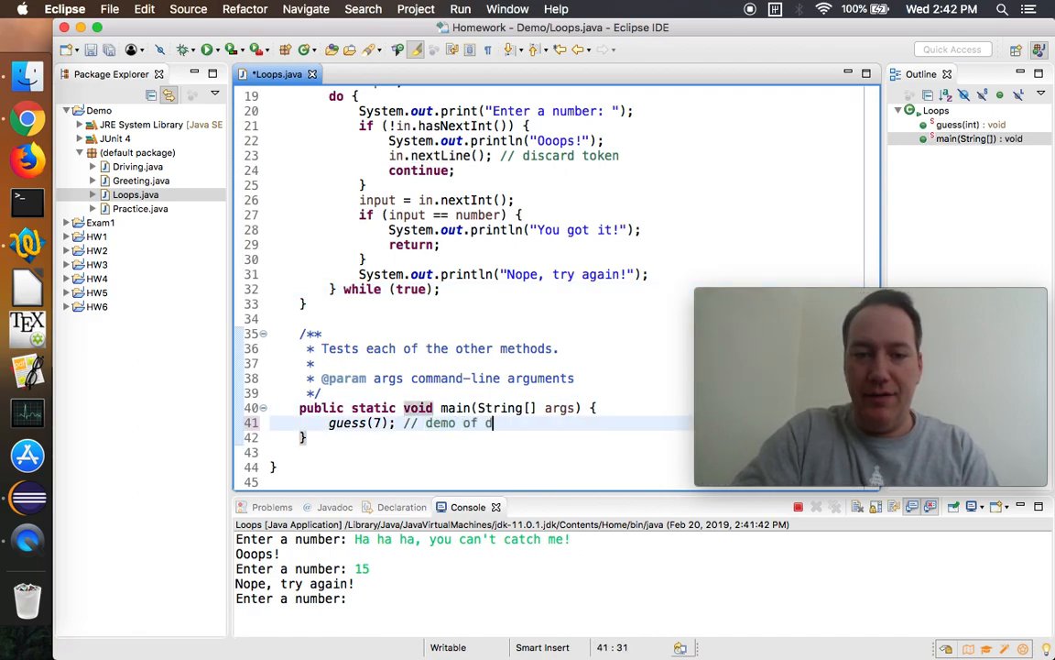
pyautogui.write('ndefinite')
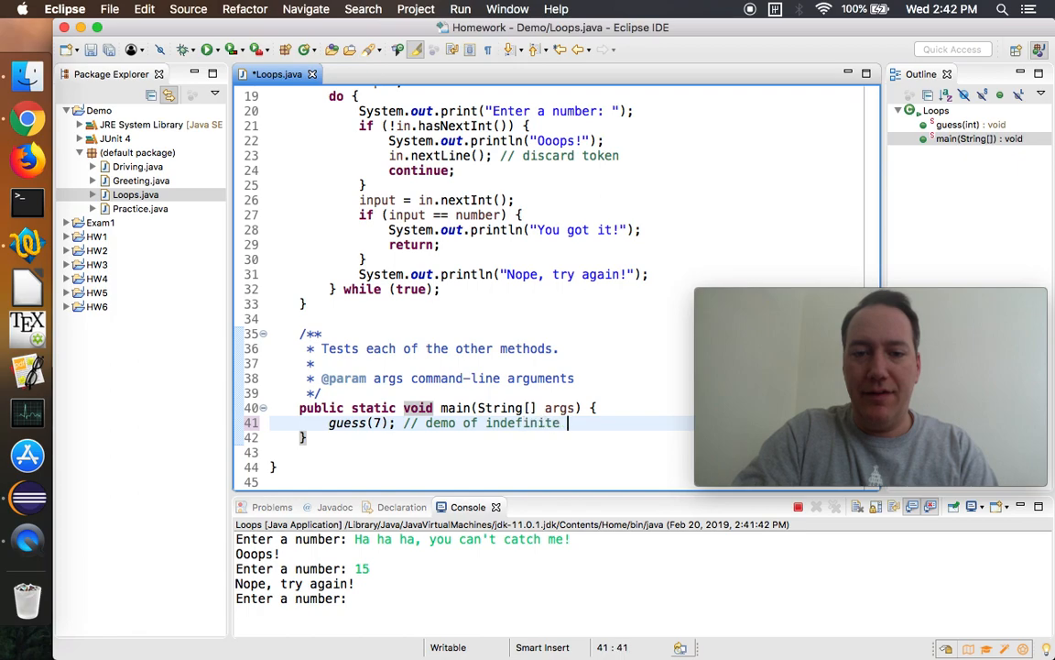
pyautogui.write('loop (while)')
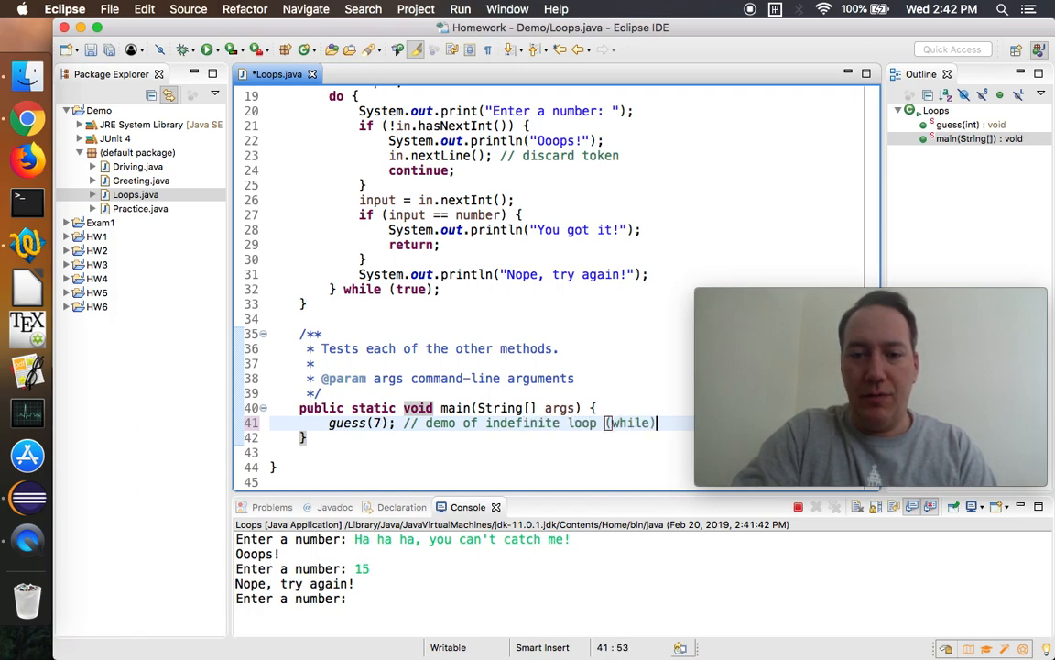
pyautogui.press('Enter')
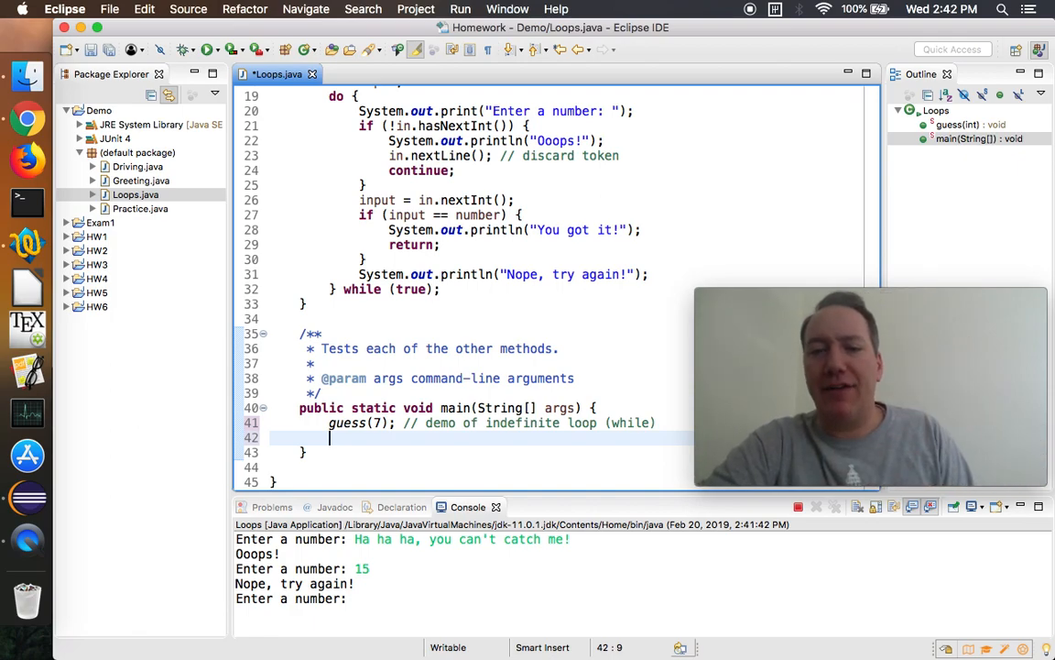
# Add a factor(20); call below it commented '// demo of definite loop (for)'.
pyautogui.write('factor(20')
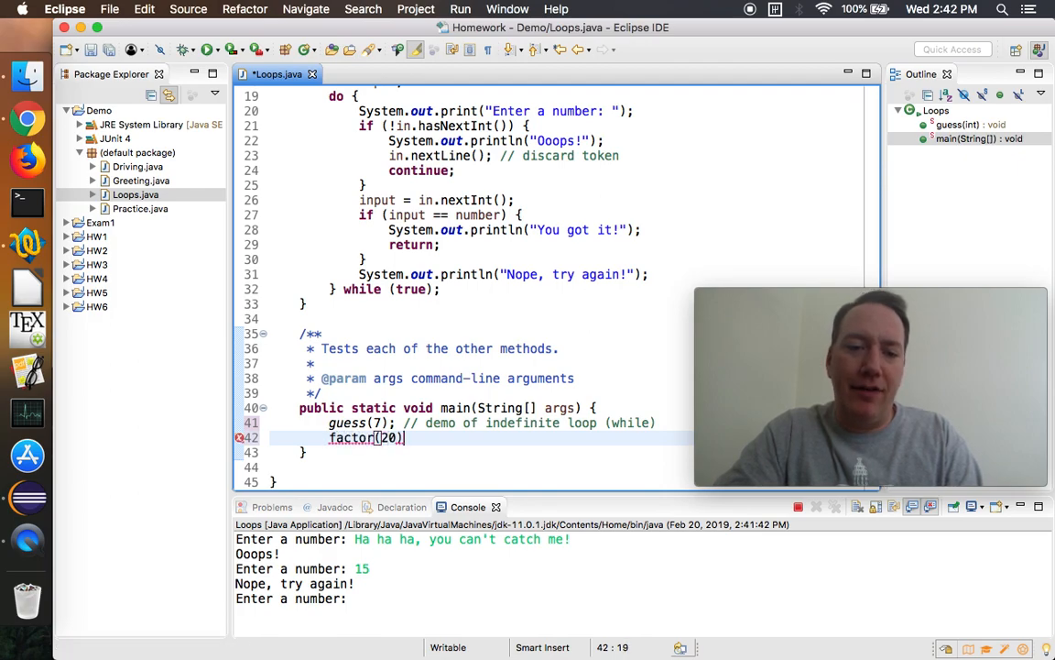
pyautogui.write(';')
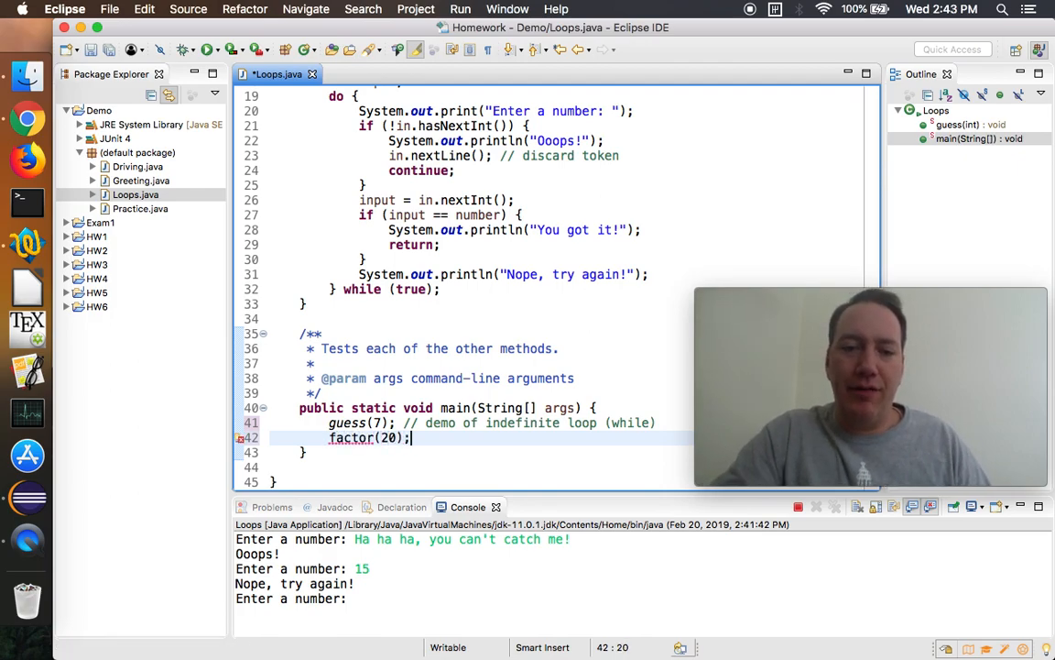
pyautogui.write('// demo o')
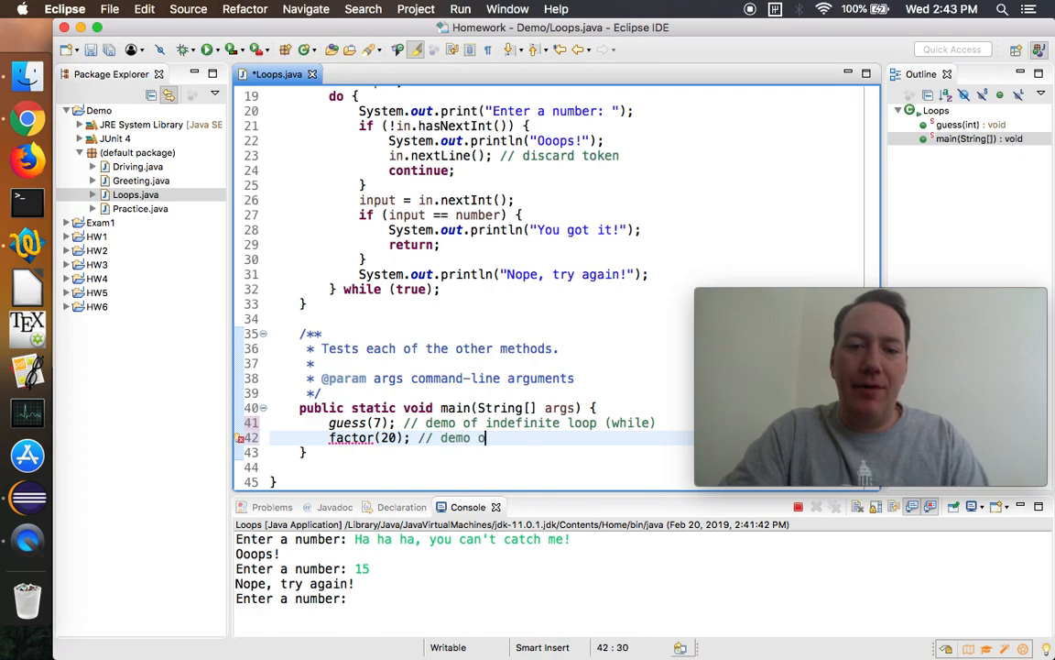
pyautogui.write('f definite loop (for')
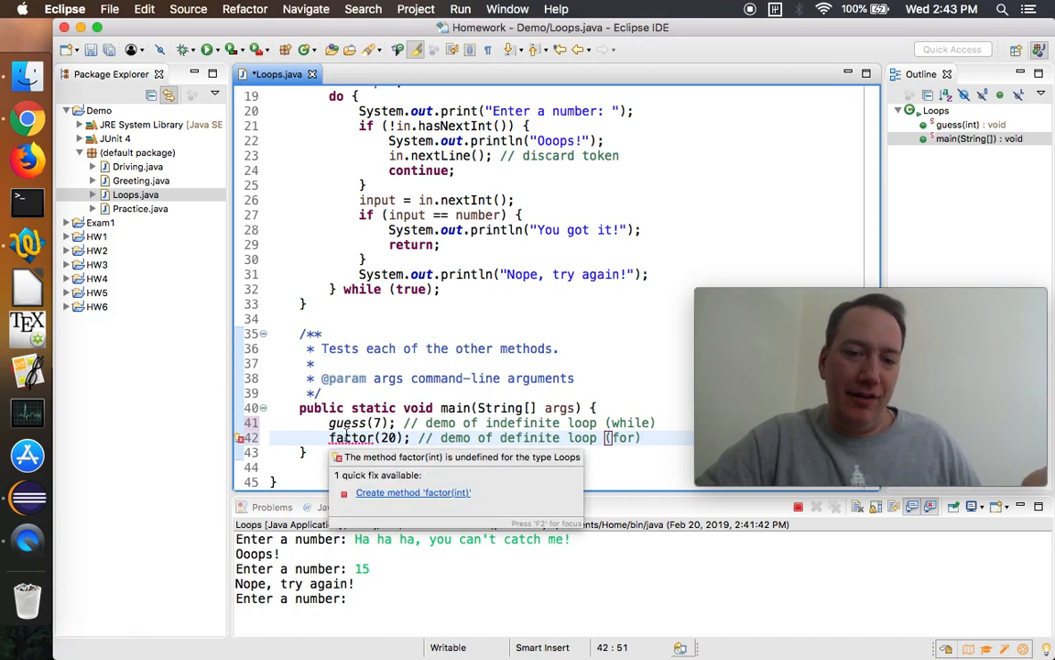
# Create the factor(int) stub via quick fix and document it as 'Prints the factors from the given integer'.
pyautogui.click(412, 491)
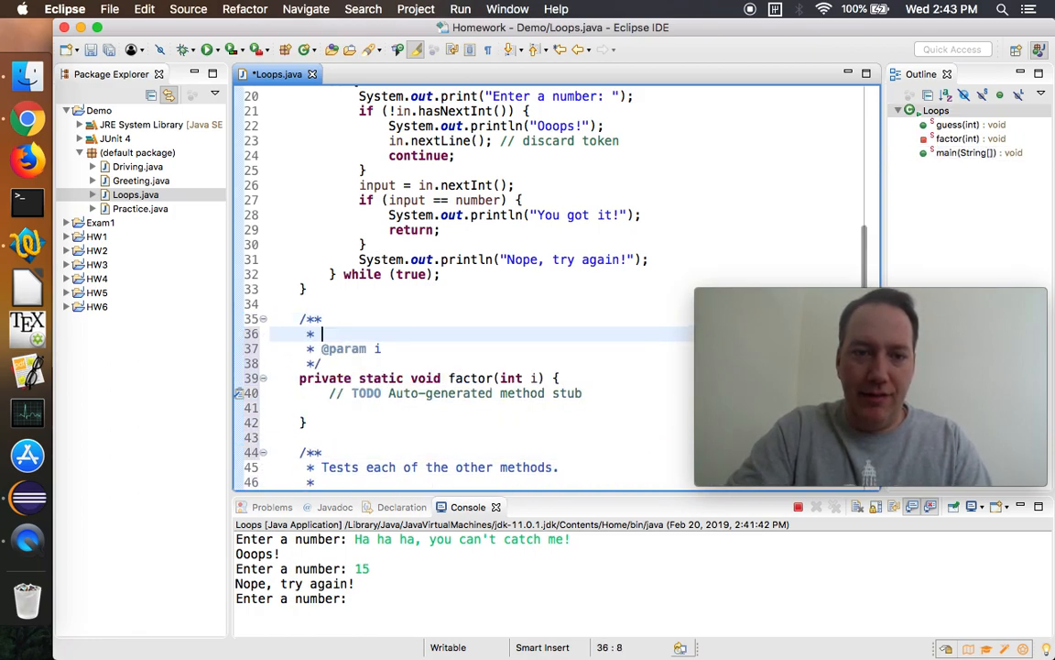
pyautogui.scroll(-3)
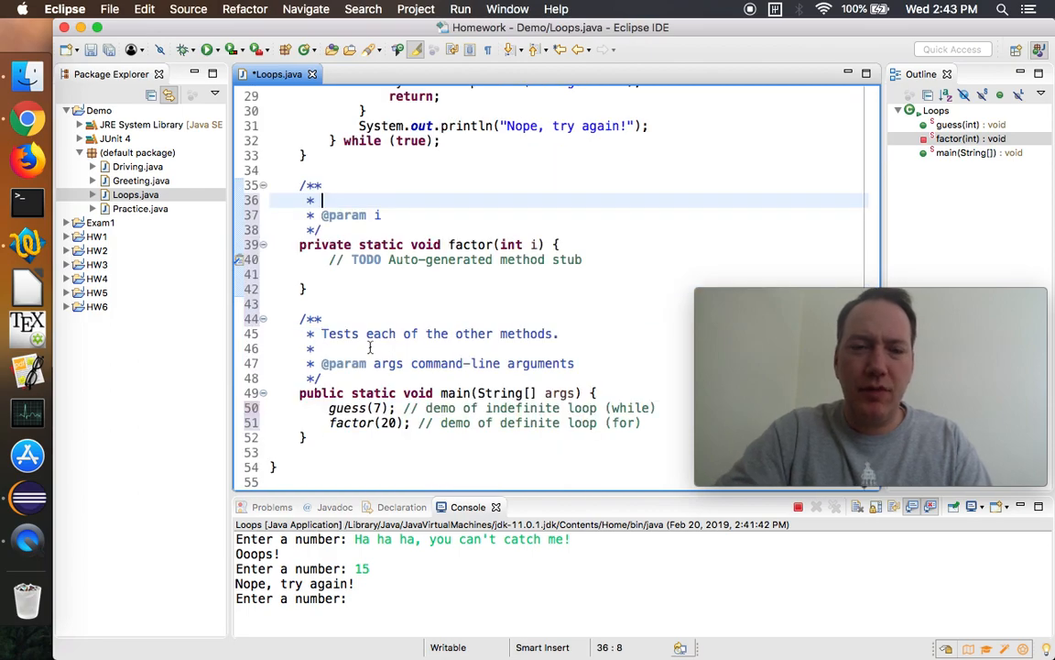
pyautogui.write('Prints the factors fr')
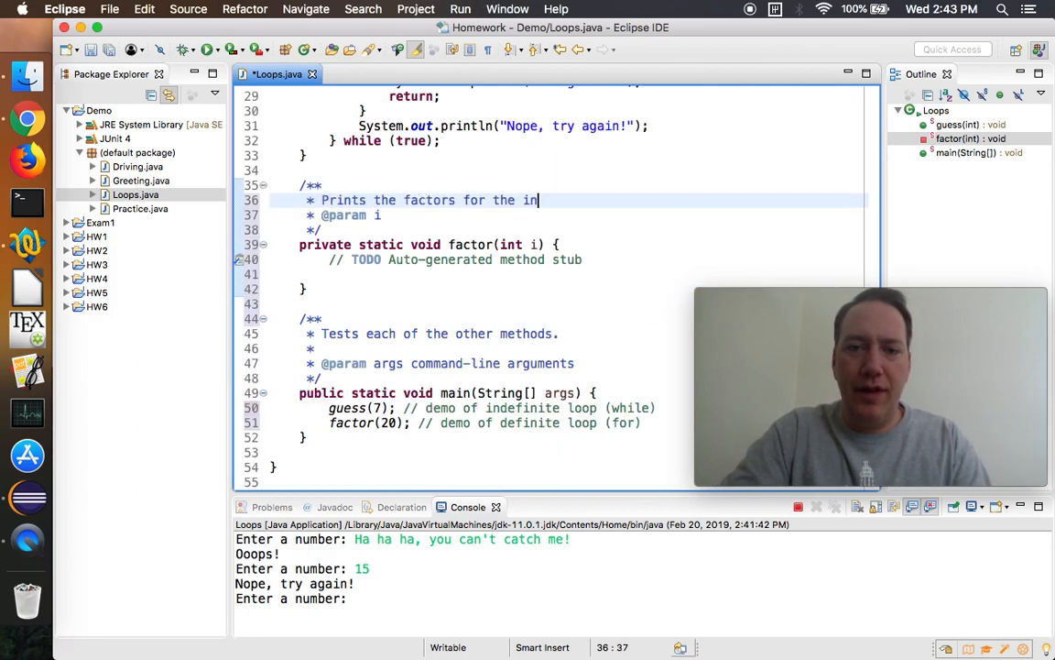
pyautogui.write('given integer;')
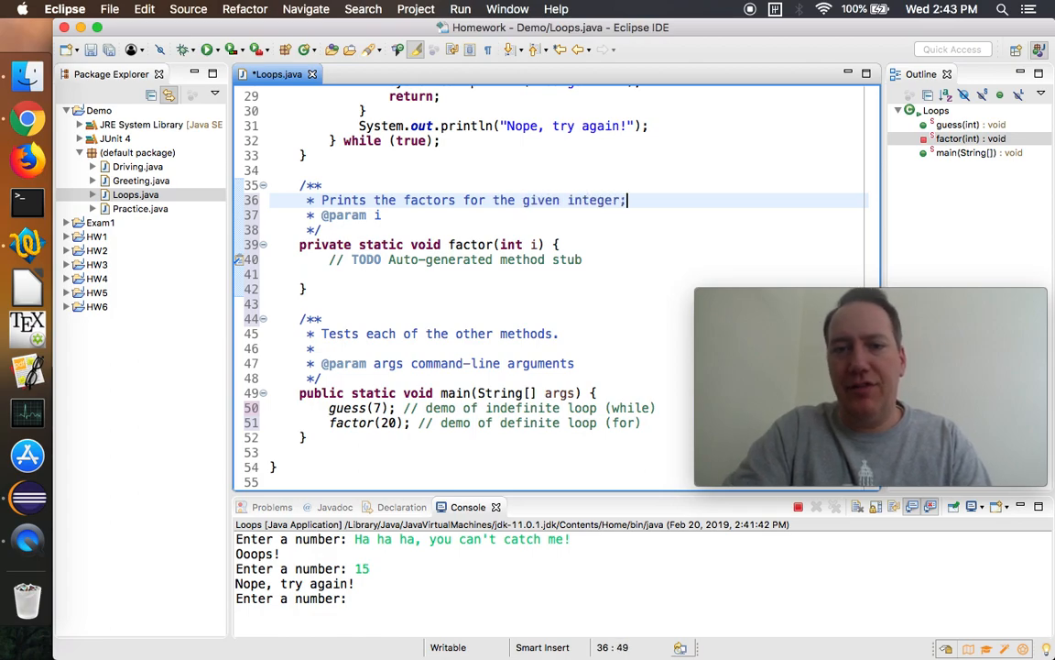
pyautogui.press('Enter')
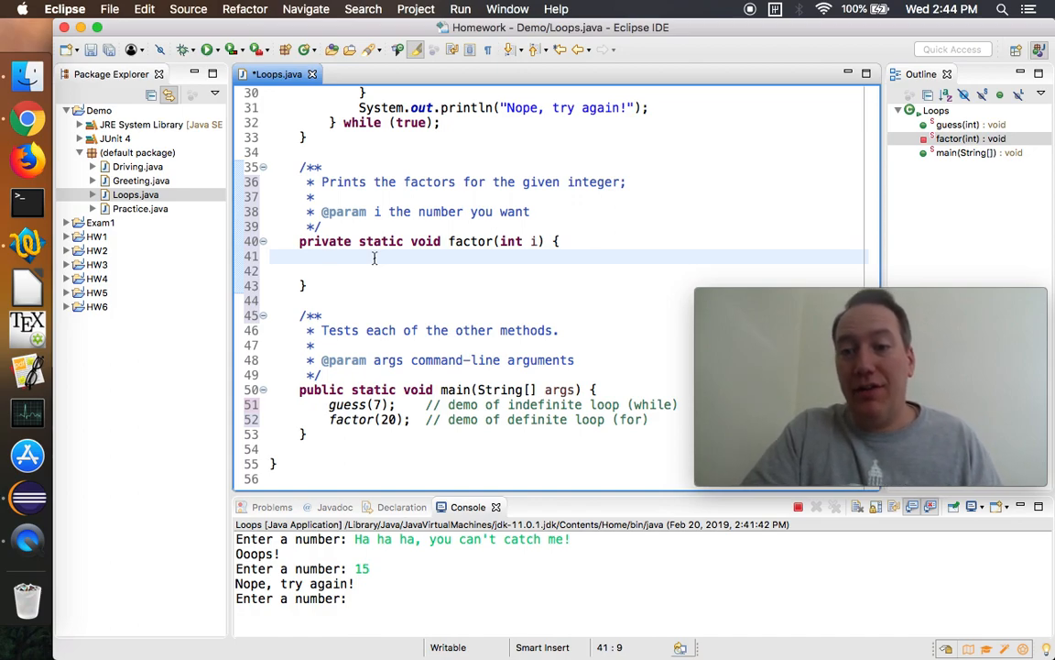
# Declare int x; in factor's body and begin the loop header for (x = 1.
pyautogui.write('for')
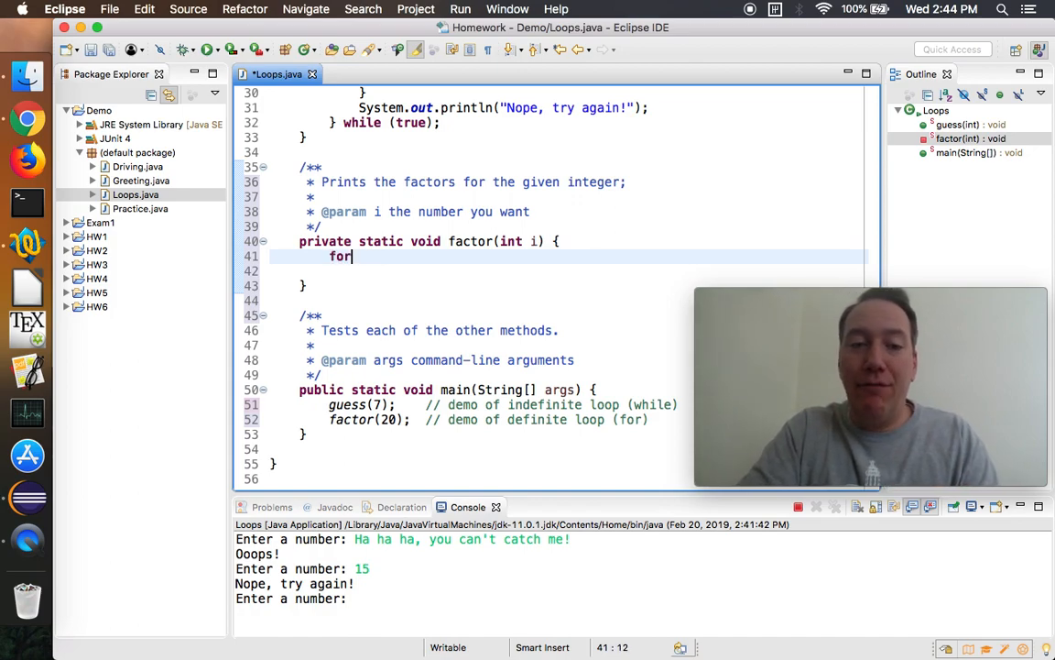
pyautogui.write('" "')
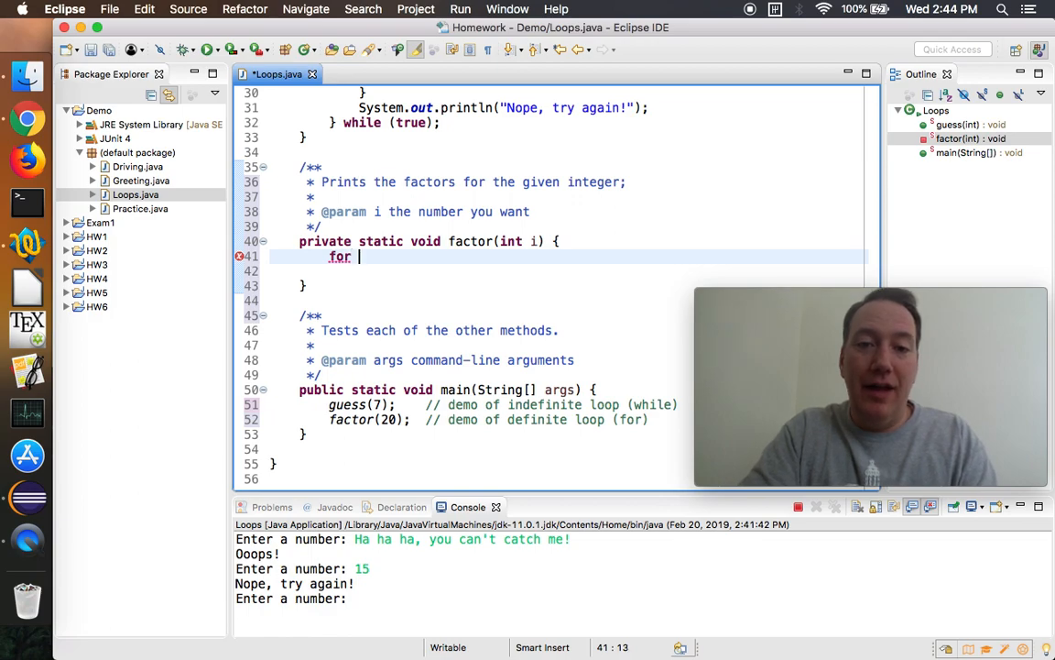
pyautogui.write('(x)')
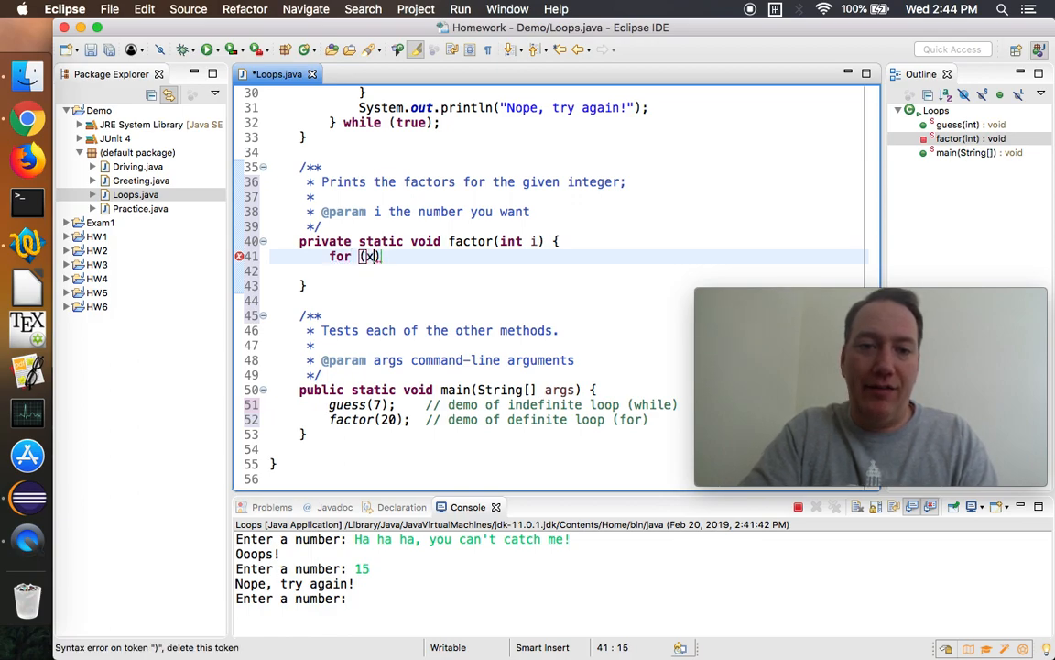
pyautogui.write('int')
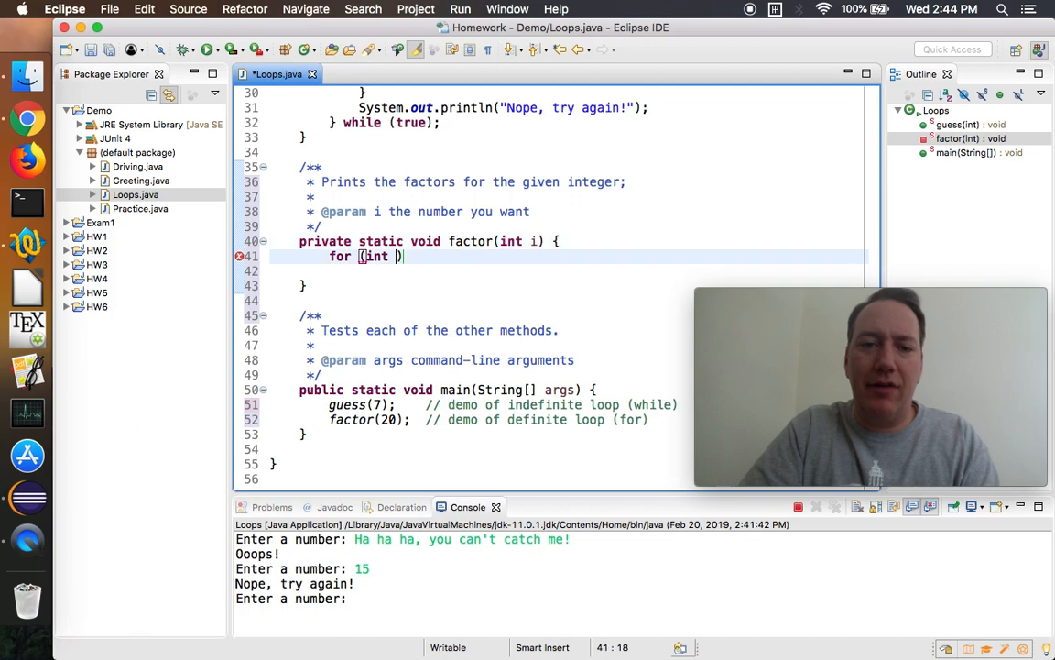
pyautogui.write('x')
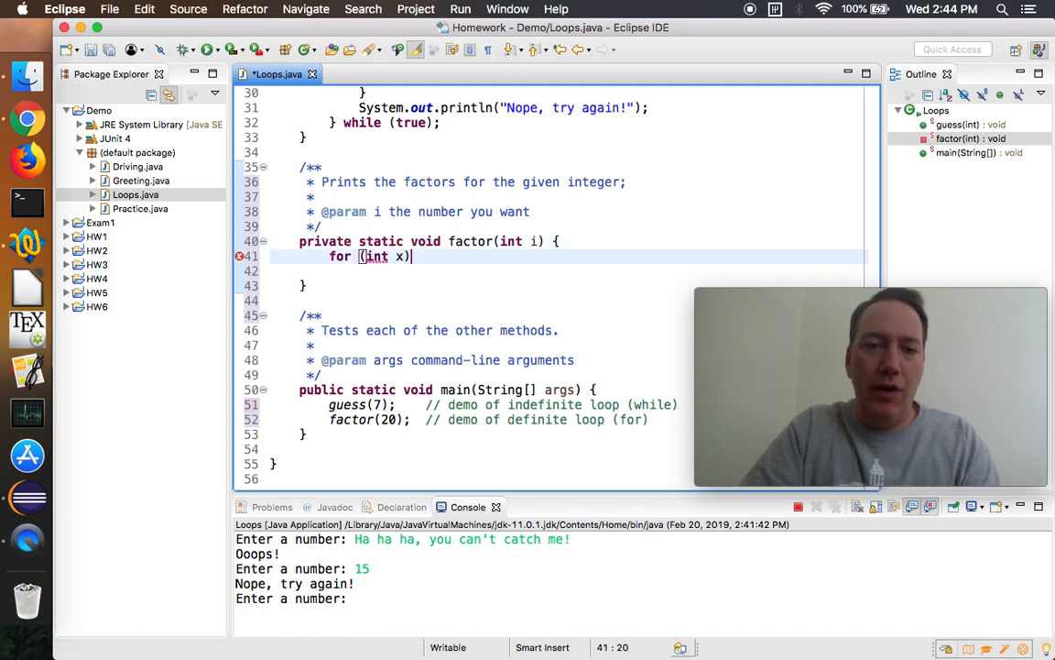
pyautogui.write('int x;')
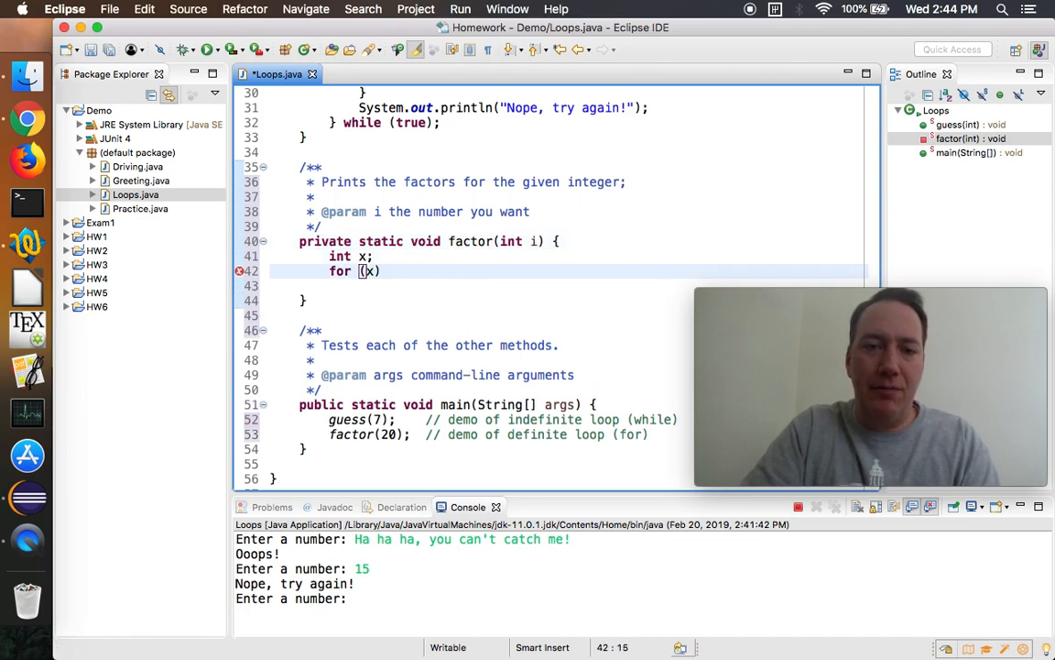
pyautogui.write('=')
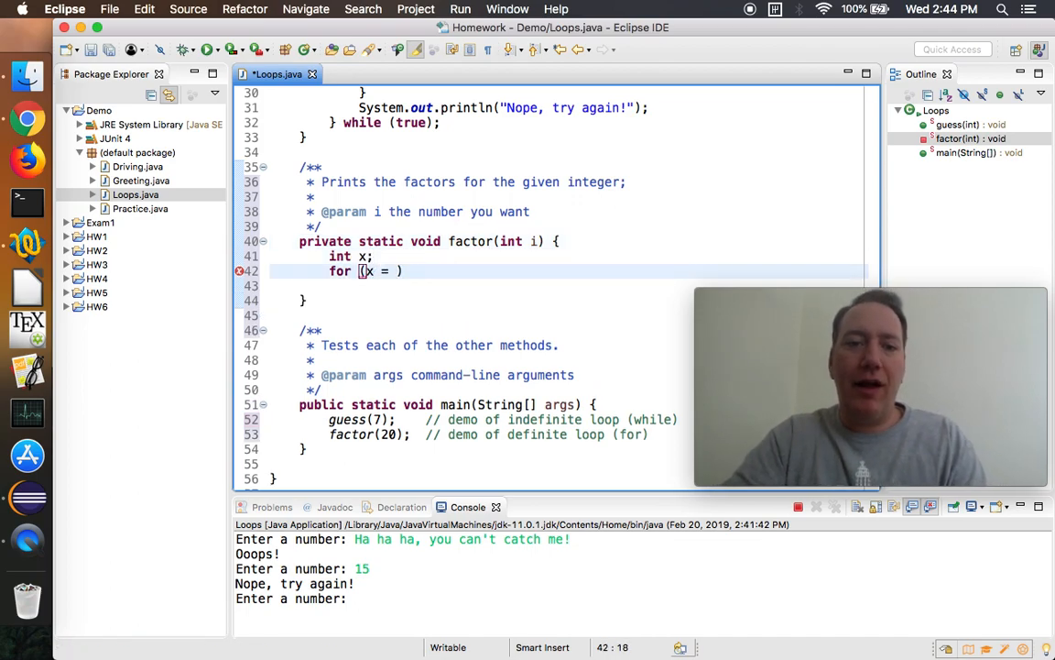
pyautogui.write('1')
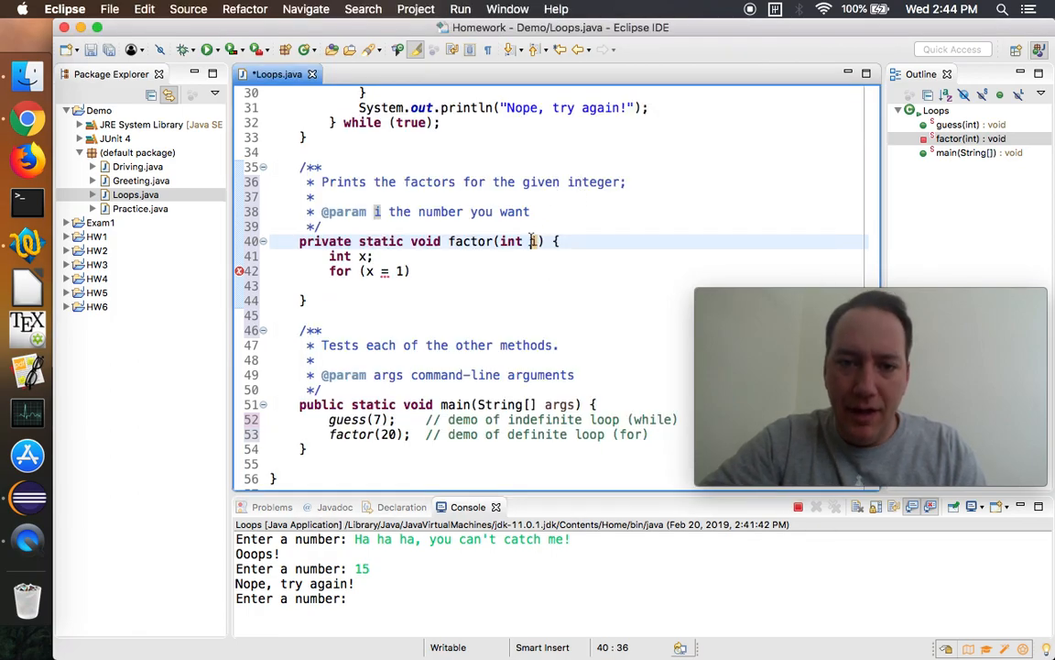
pyautogui.rightClick(528, 242)
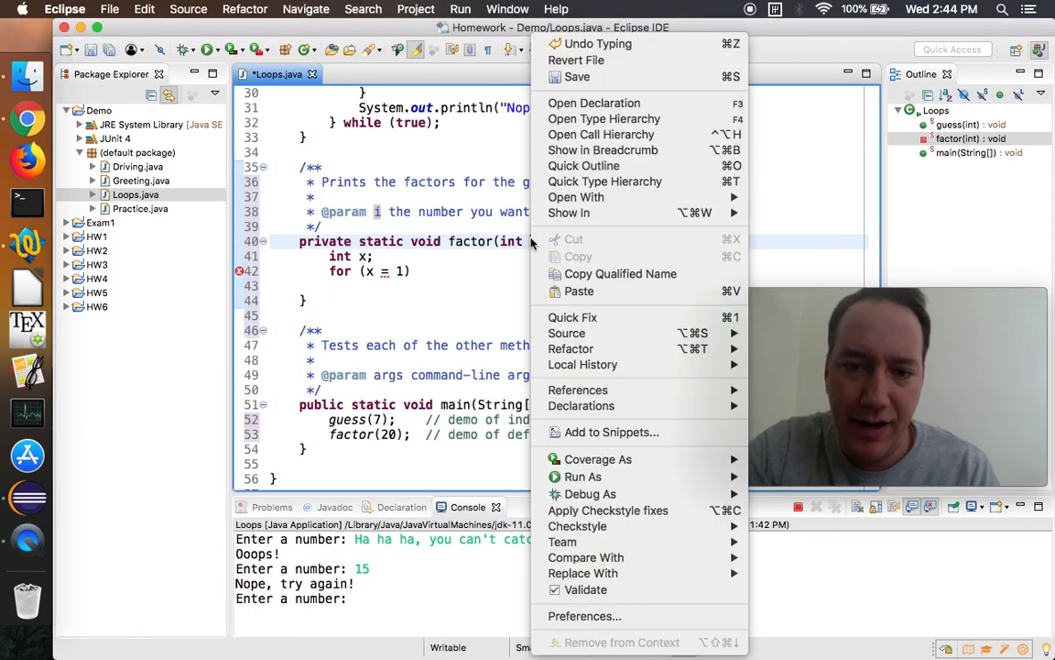
pyautogui.moveTo(572, 348)
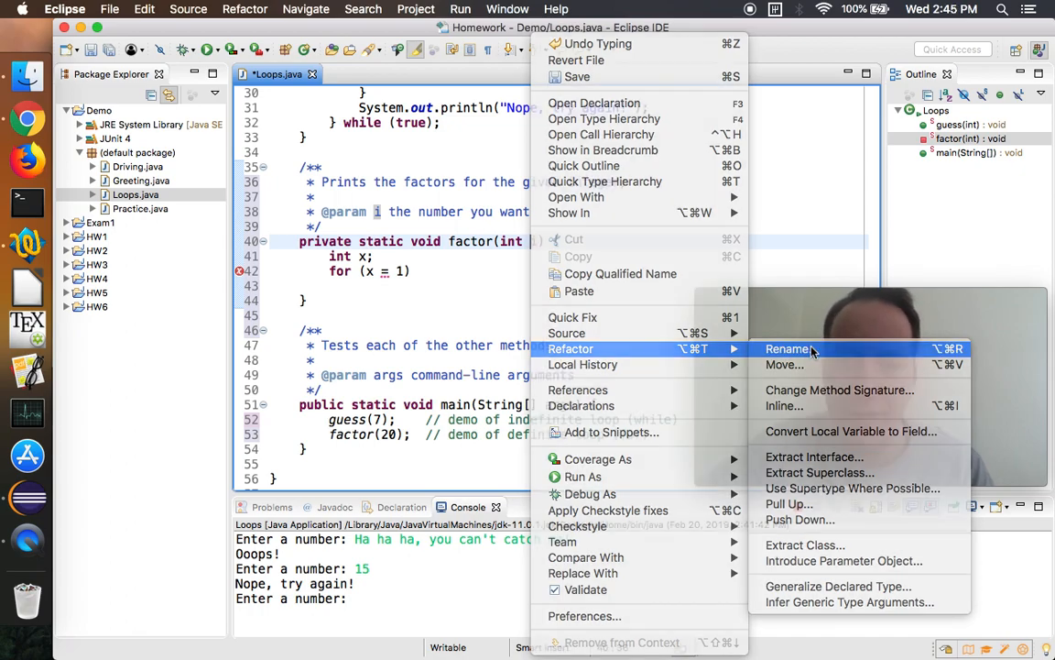
pyautogui.click(789, 348)
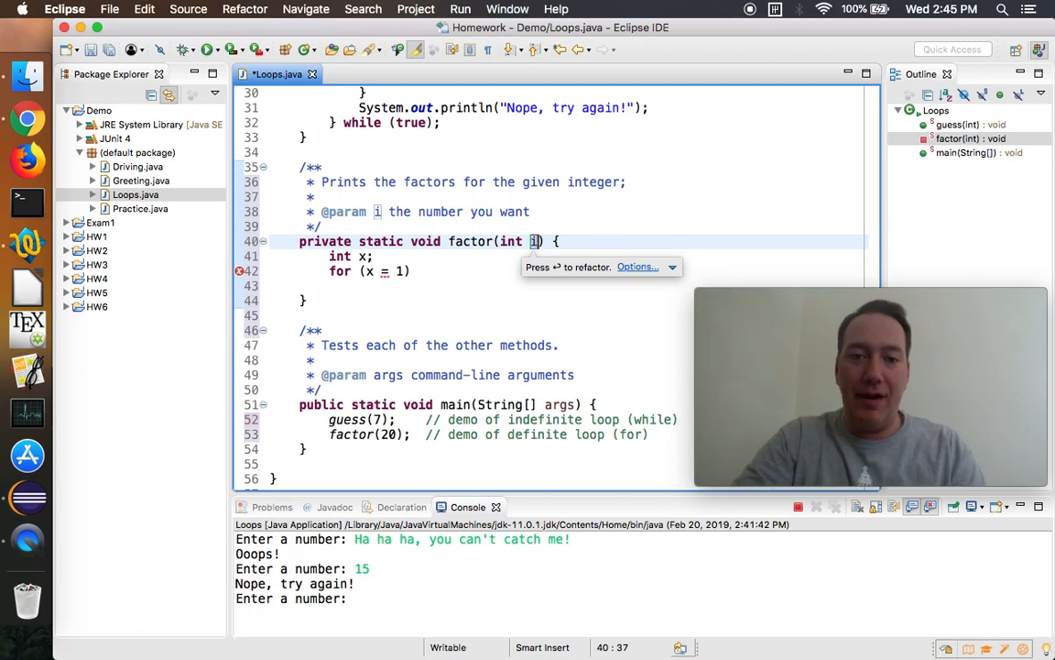
pyautogui.write('number')
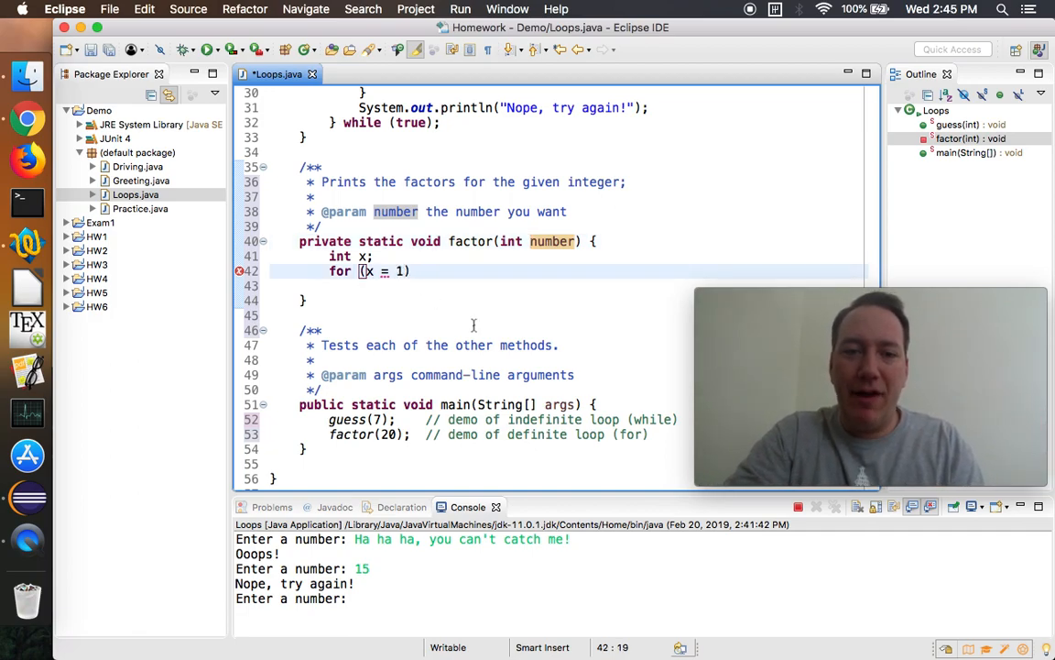
# Finish the loop as x <= number; x++ with System.out.println(x) in its body.
pyautogui.write('; x <= number; x++')
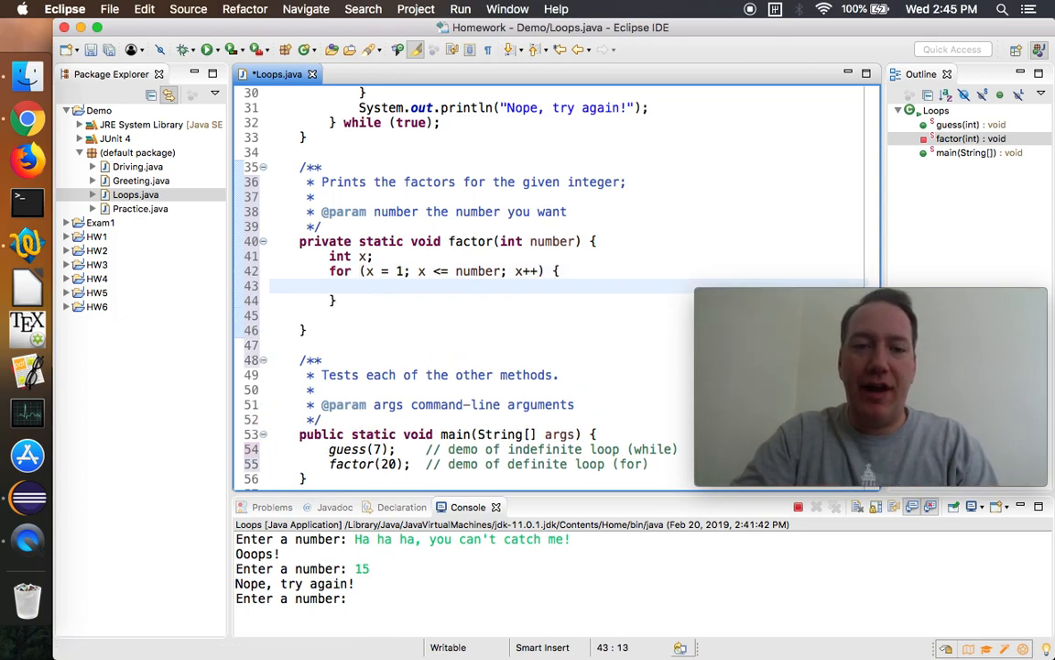
pyautogui.write('System.out.printin')
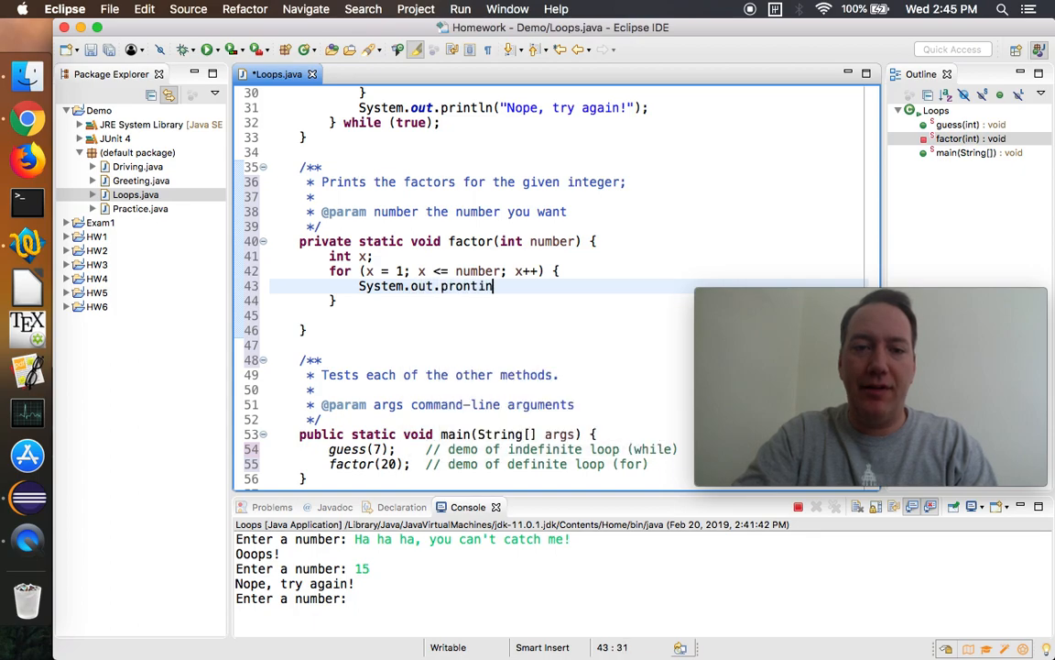
pyautogui.write('(x);')
pyautogui.click(503, 449)
pyautogui.write('//')
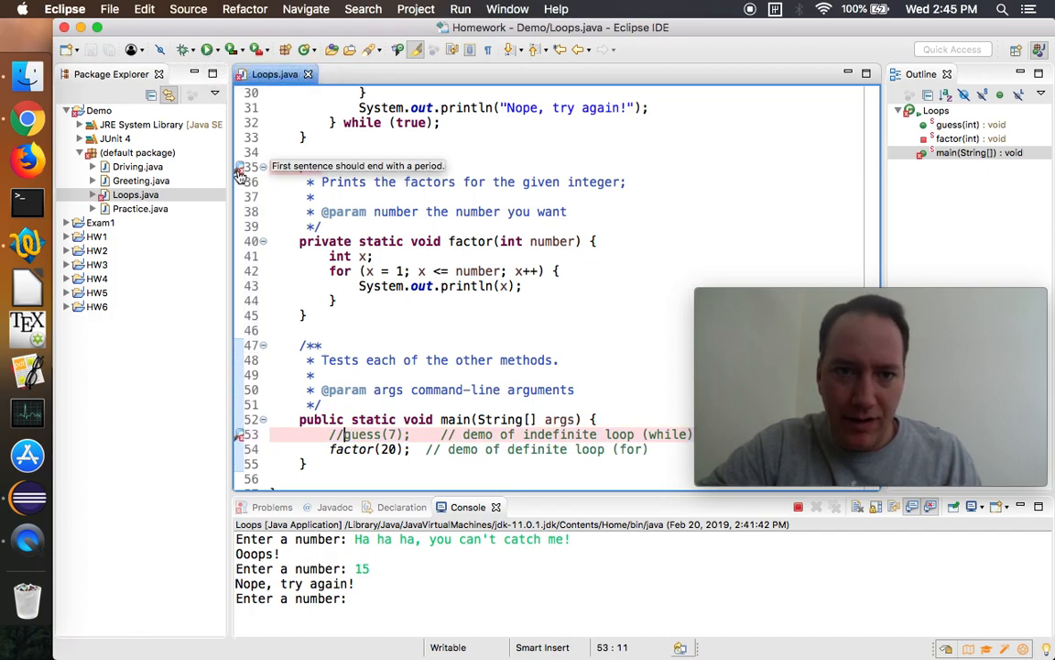
# Fix the Javadoc sentence ending, run Loops to print 1 through 20, viewing the enlarged Console.
pyautogui.click(632, 181)
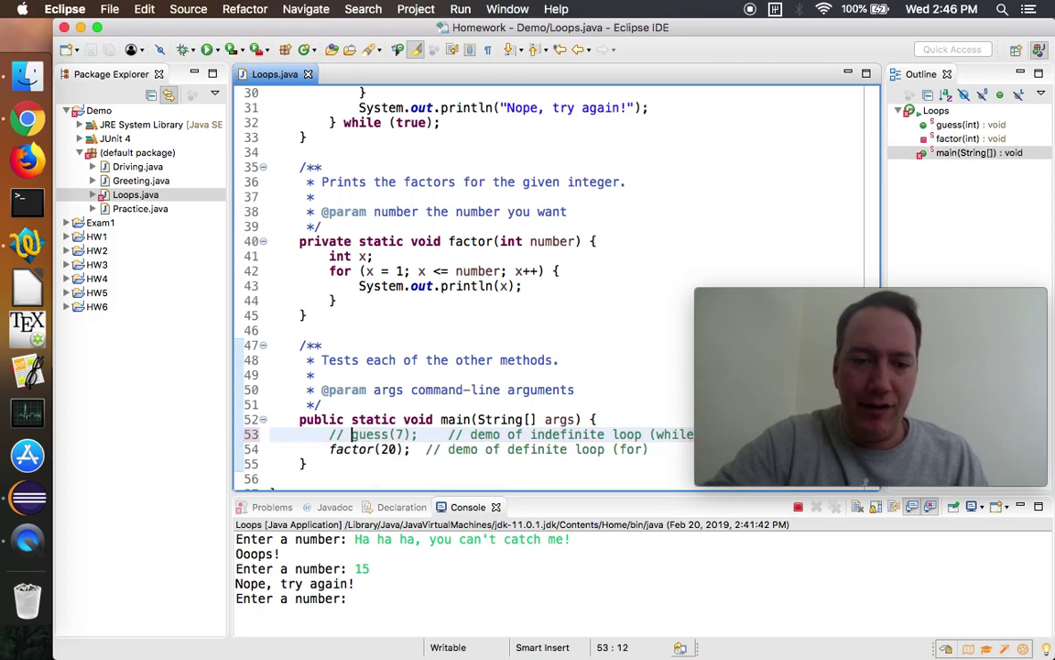
pyautogui.scroll(-3)
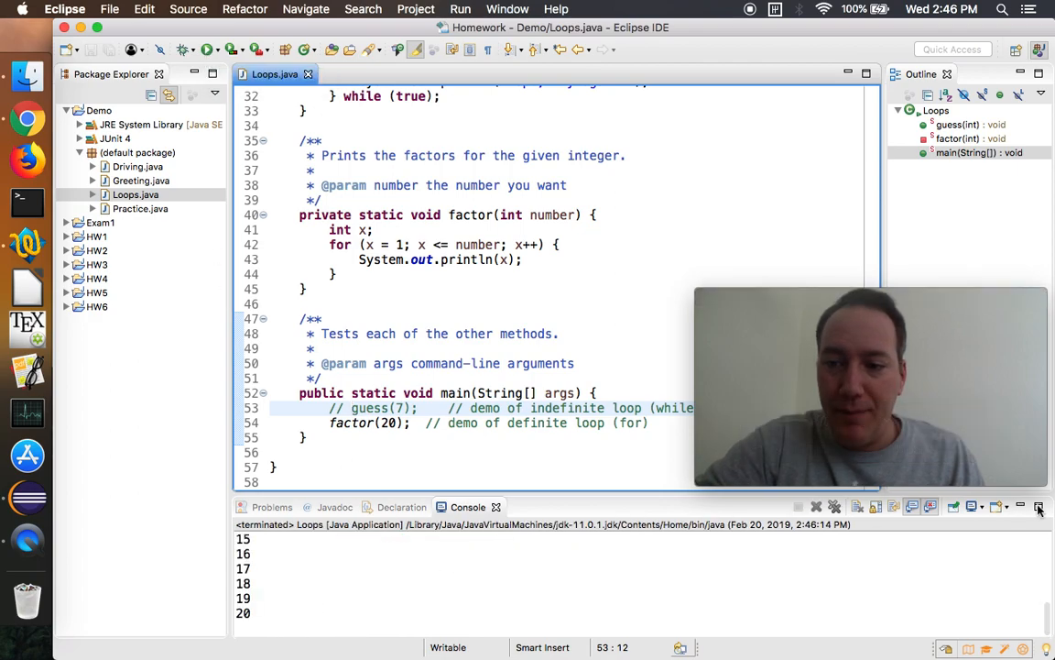
pyautogui.click(1041, 507)
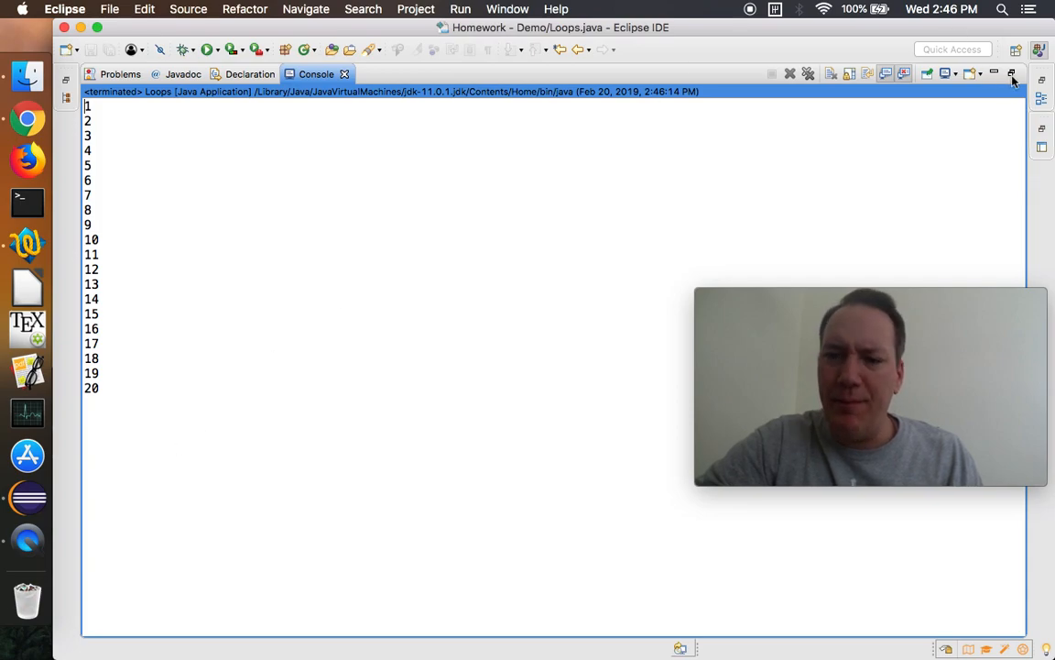
pyautogui.click(1011, 74)
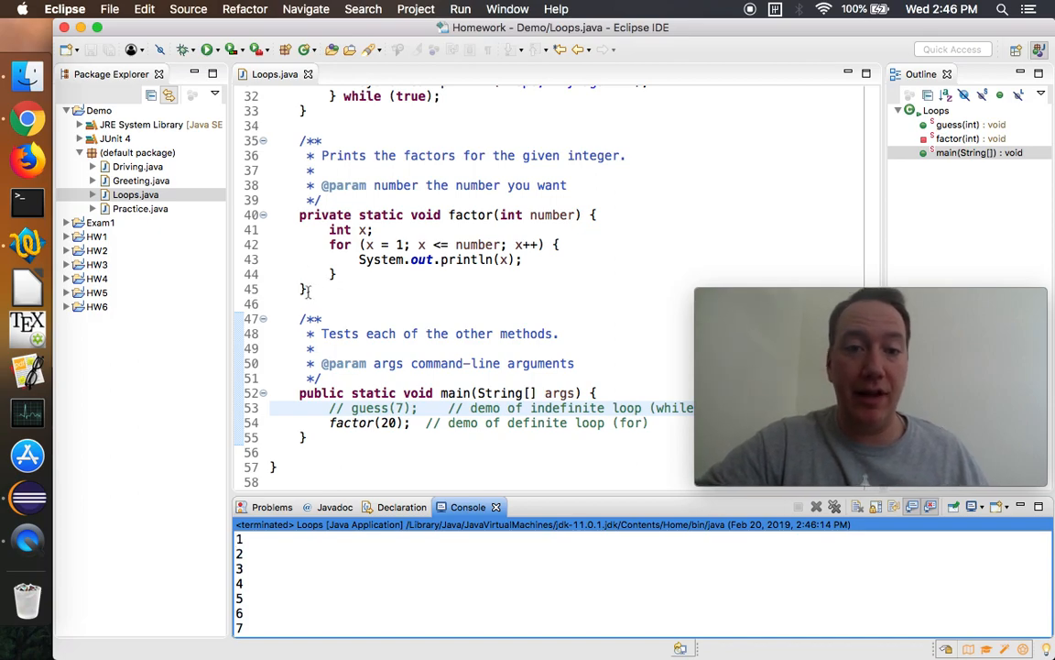
pyautogui.moveTo(253, 238)
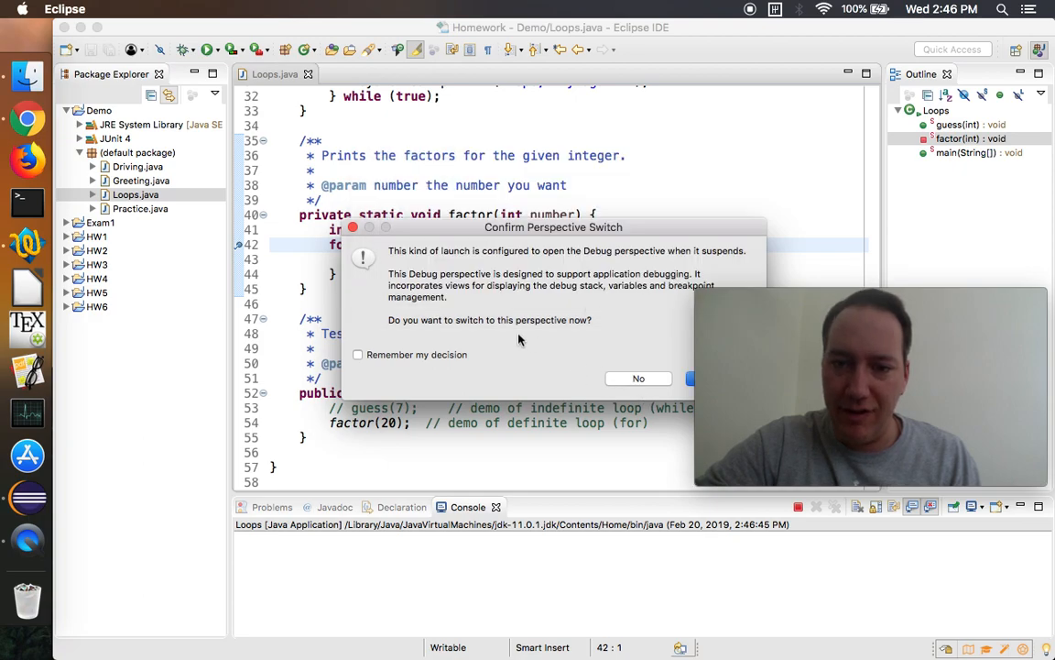
# Confirm switching to the Debug perspective with 'Remember my decision' ticked, pausing at the for loop.
pyautogui.click(358, 356)
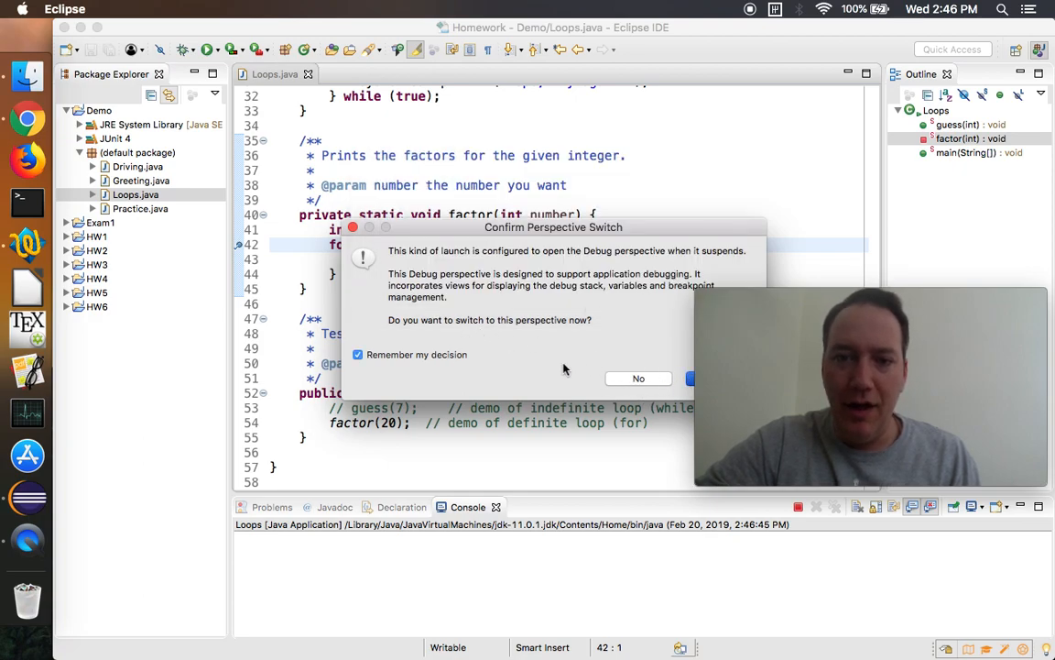
pyautogui.click(700, 377)
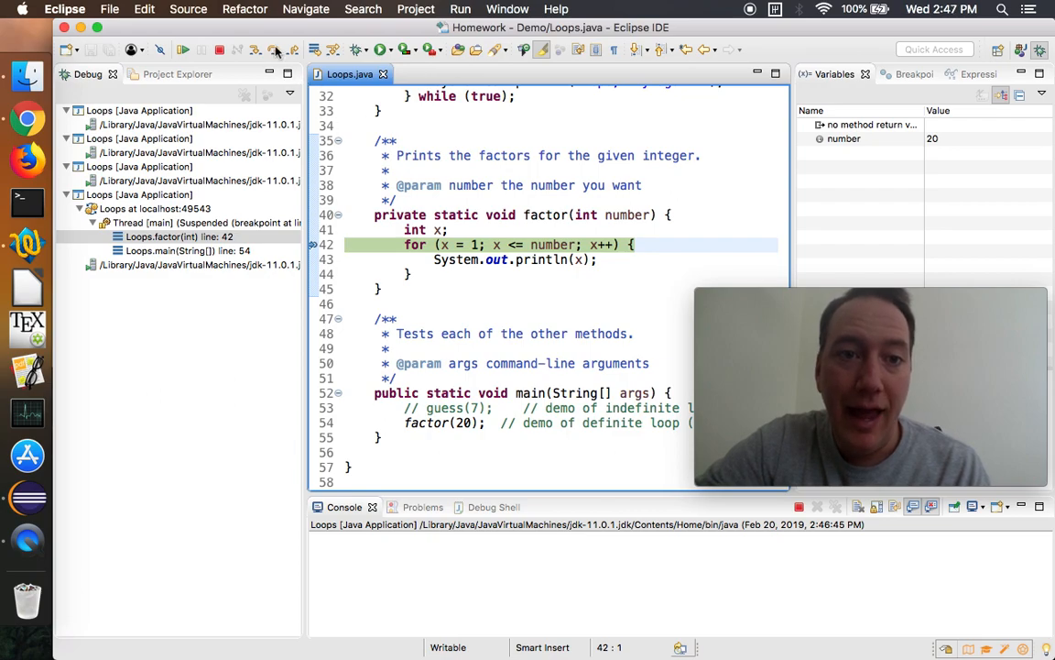
pyautogui.moveTo(275, 52)
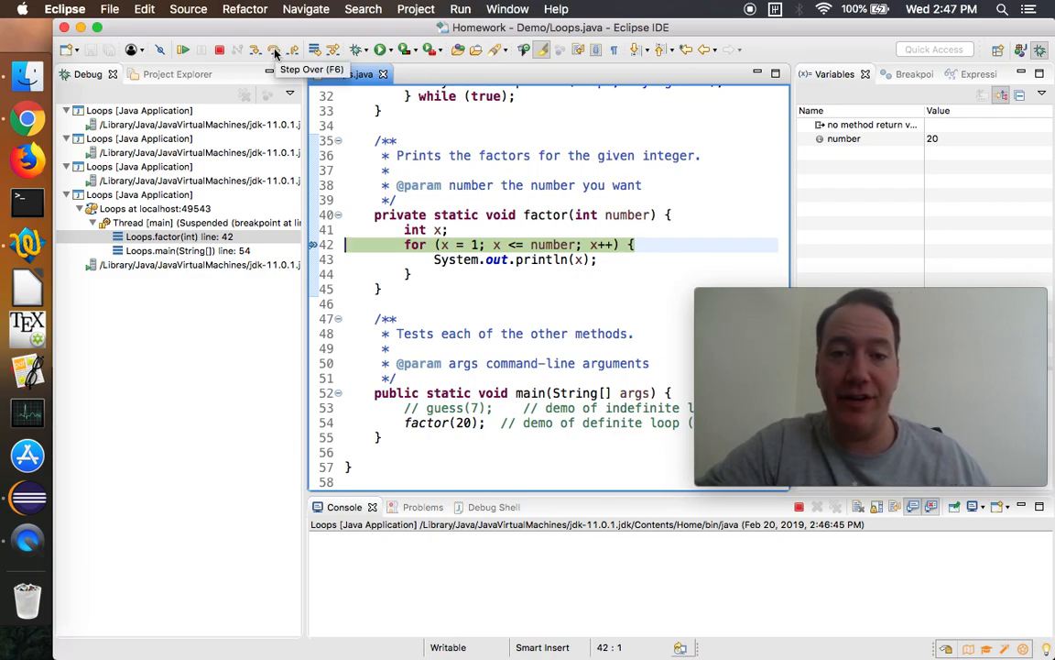
# Step Over repeatedly through factor's loop until x reaches 18 and the console lists 1 to 18.
pyautogui.click(277, 48)
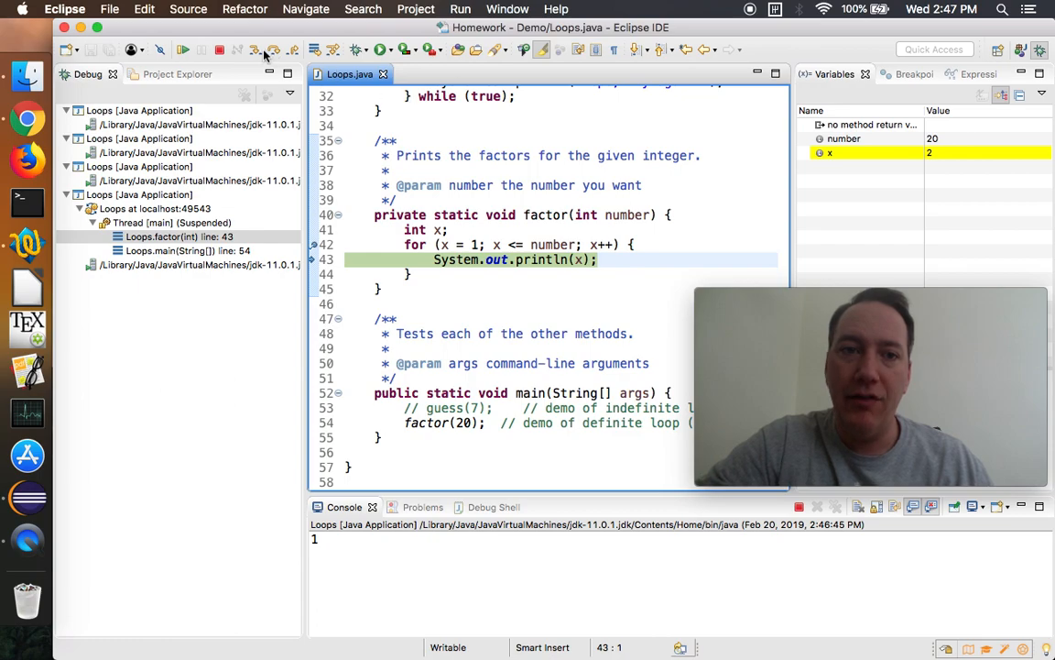
pyautogui.moveTo(268, 52)
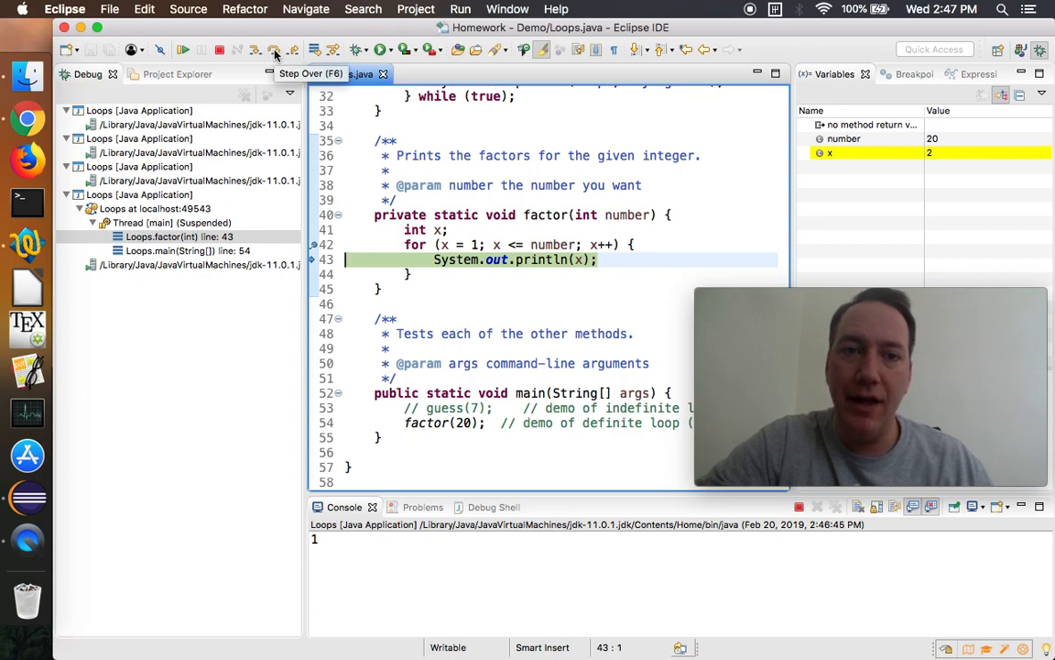
pyautogui.click(277, 50)
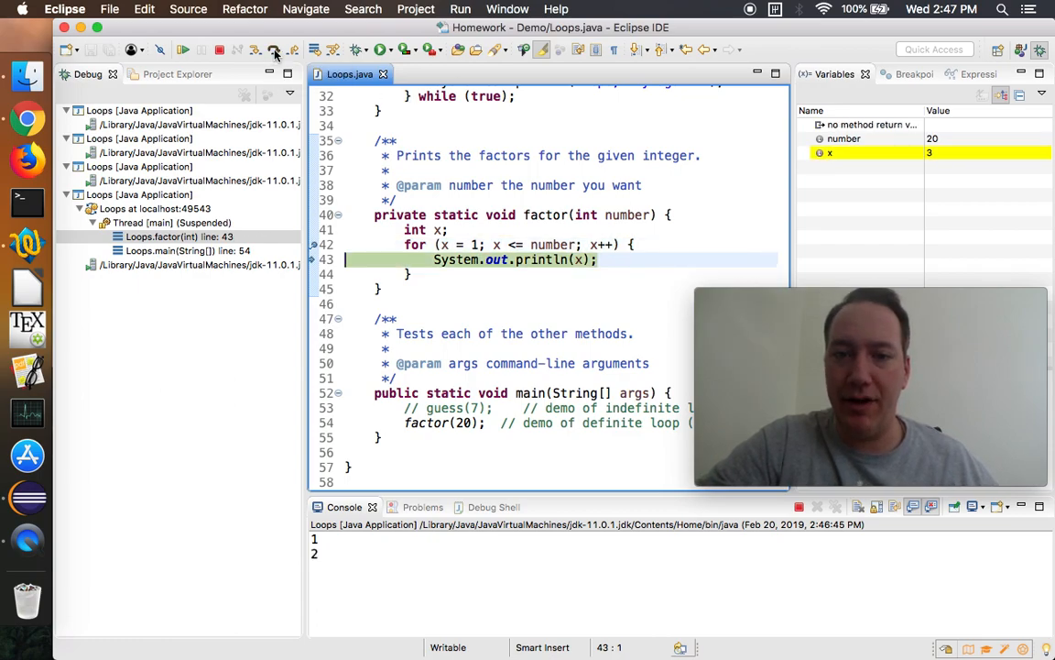
pyautogui.click(275, 51)
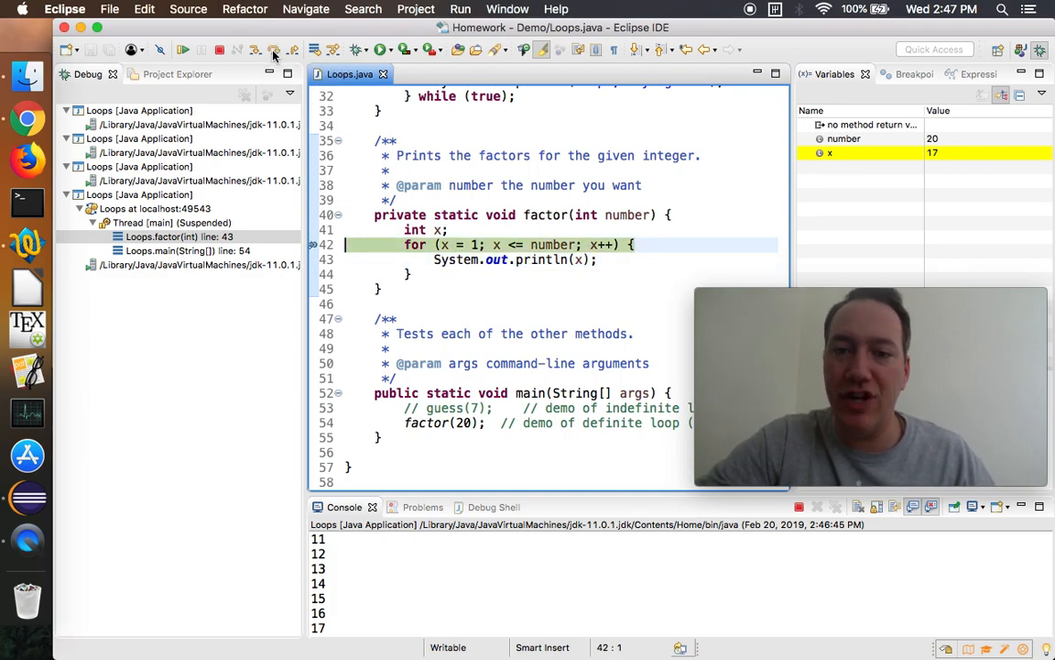
pyautogui.click(274, 51)
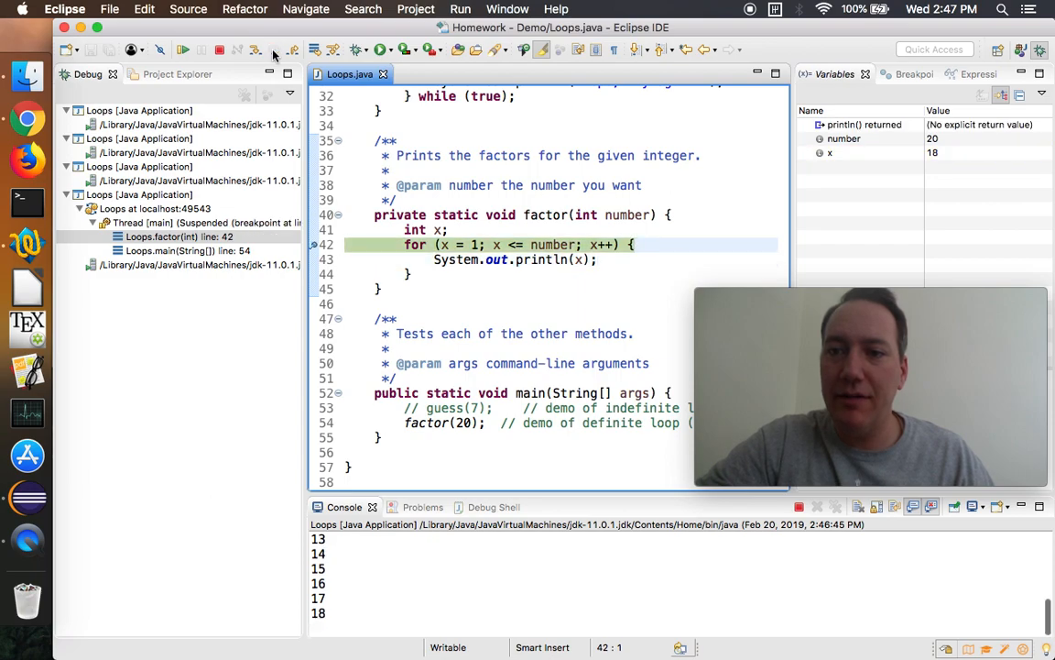
pyautogui.click(274, 49)
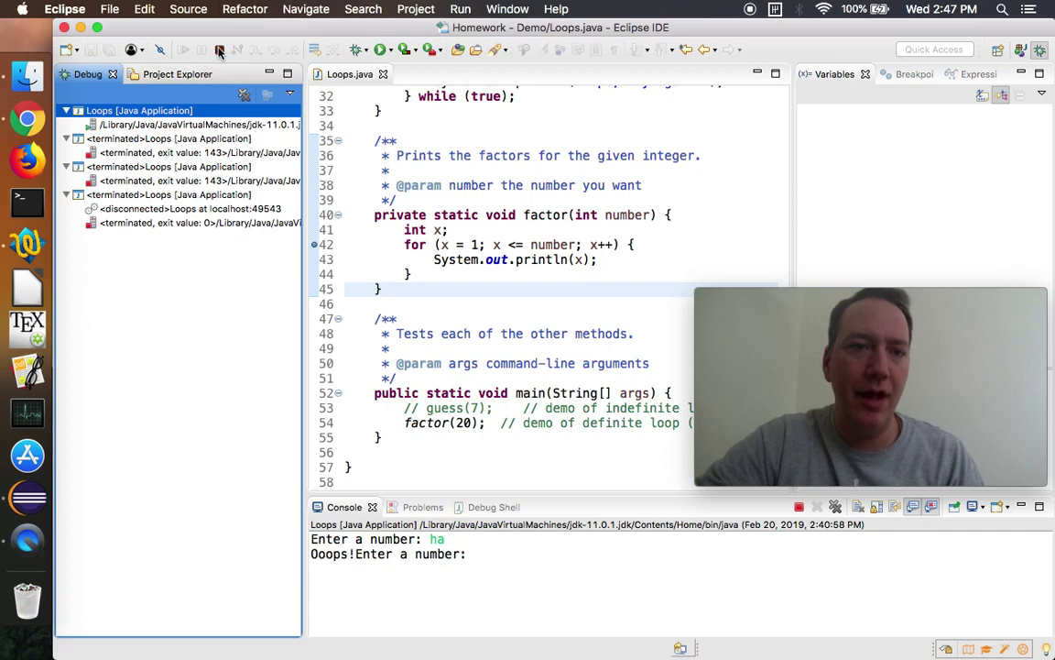
# Leave debugging and switch back to the Java perspective editing layout.
pyautogui.click(224, 49)
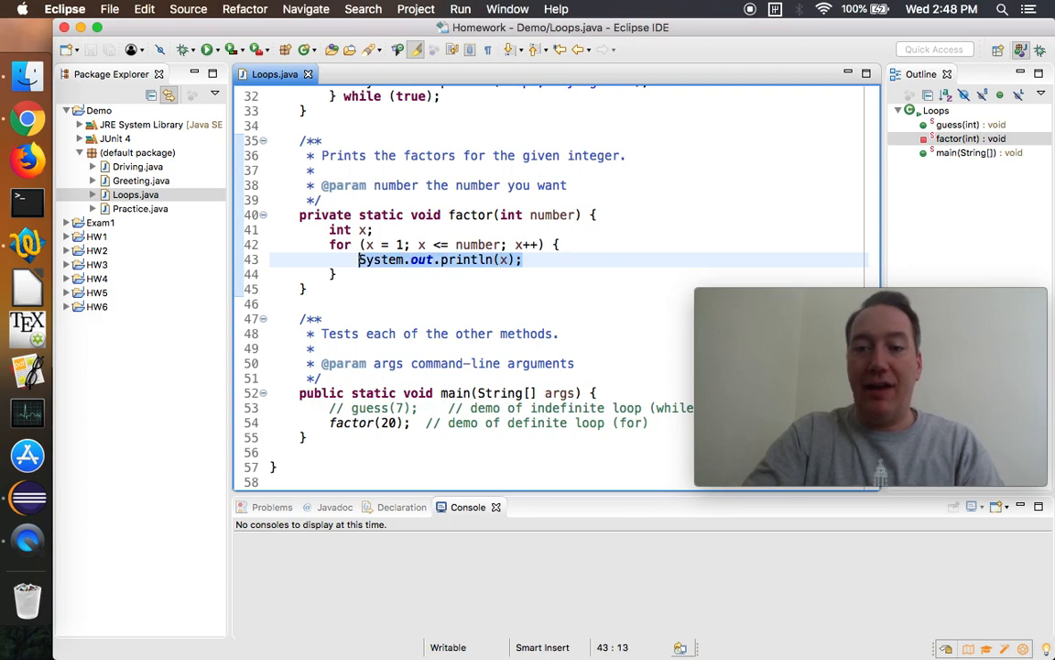
# Guard the print with if (number % x == 0) { } so only even divisors print.
pyautogui.write('if (')
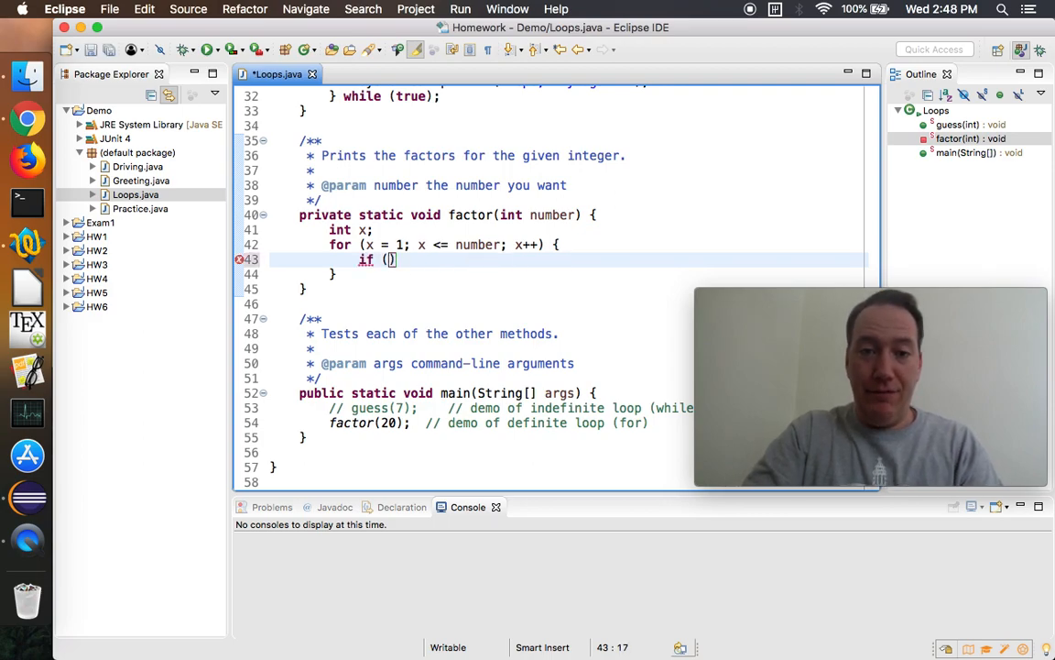
pyautogui.write('number % x')
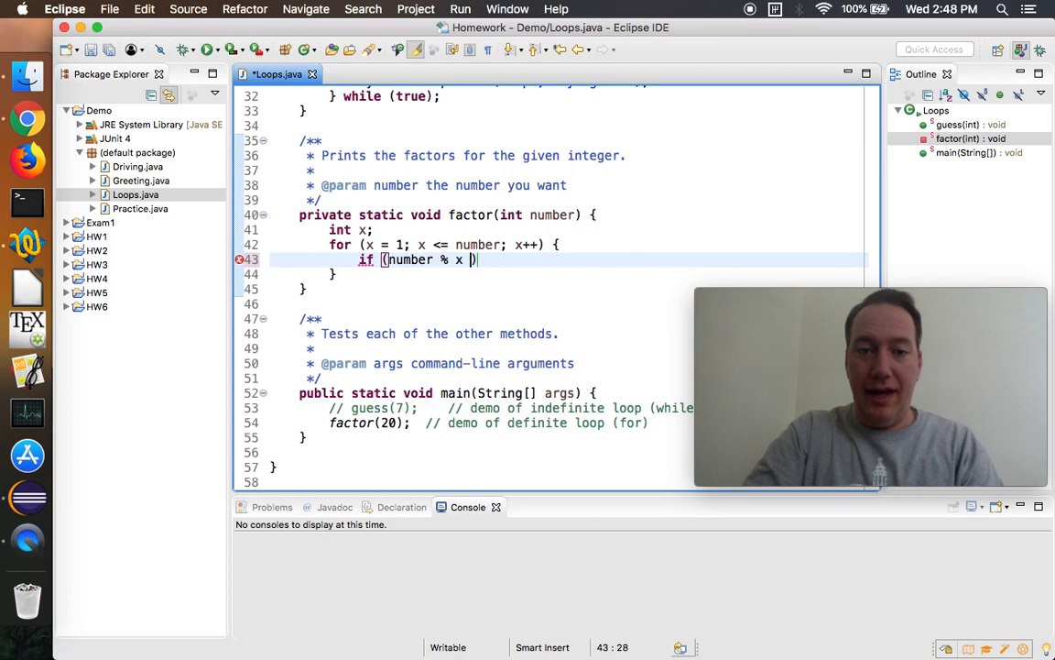
pyautogui.write('== 0')
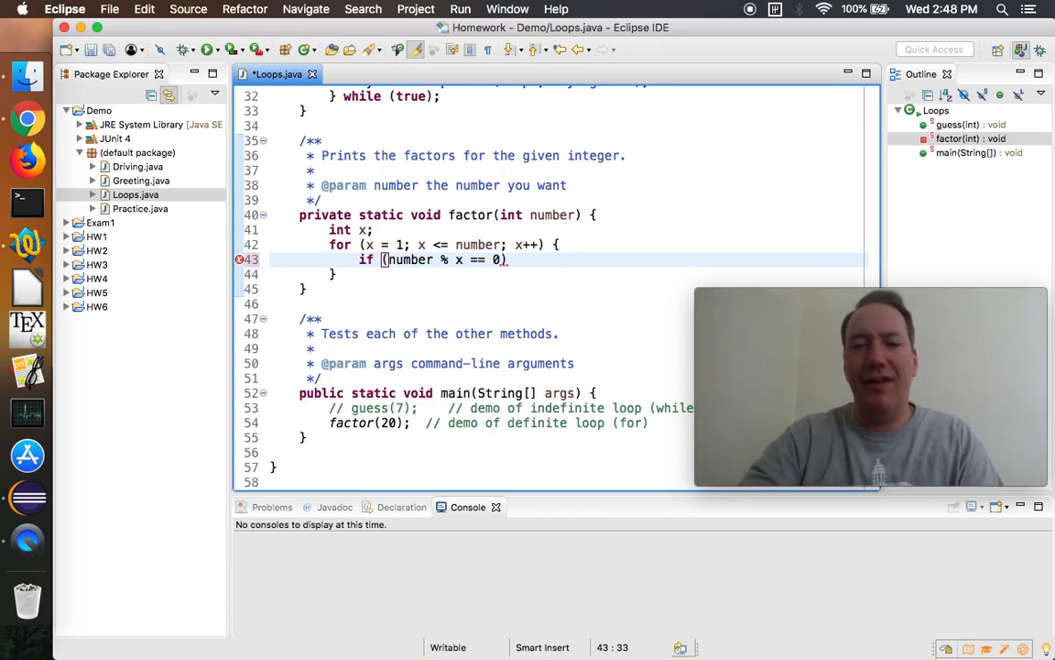
pyautogui.write('{')
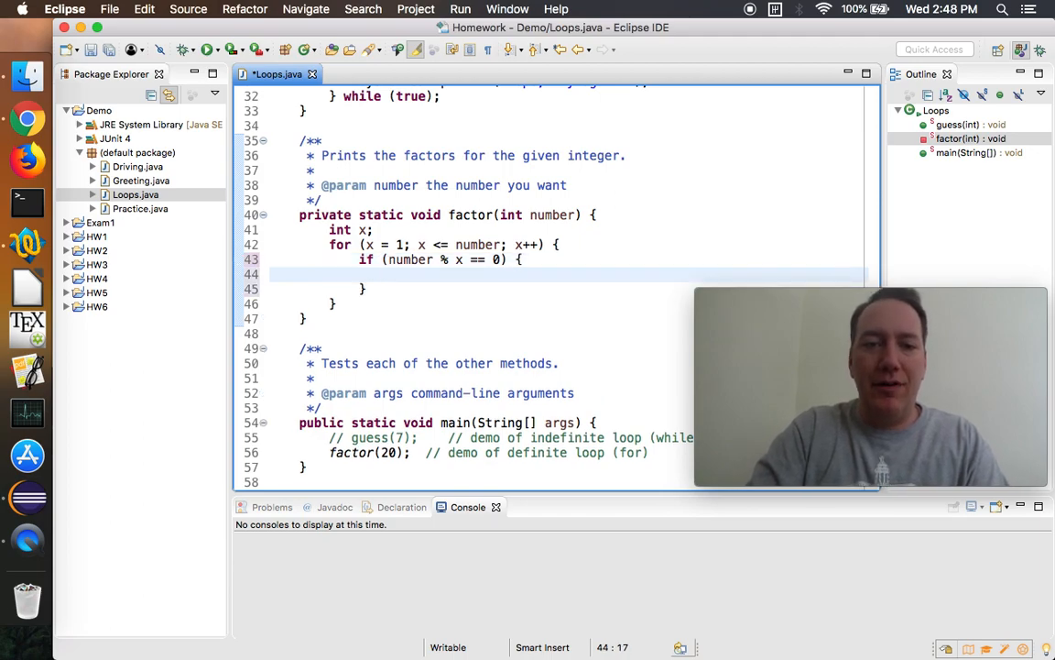
# Print via System.out.printf("%d is a factor of %d\n", x, number) and run to list the factors of 20.
pyautogui.write('System.out.printf(""));')
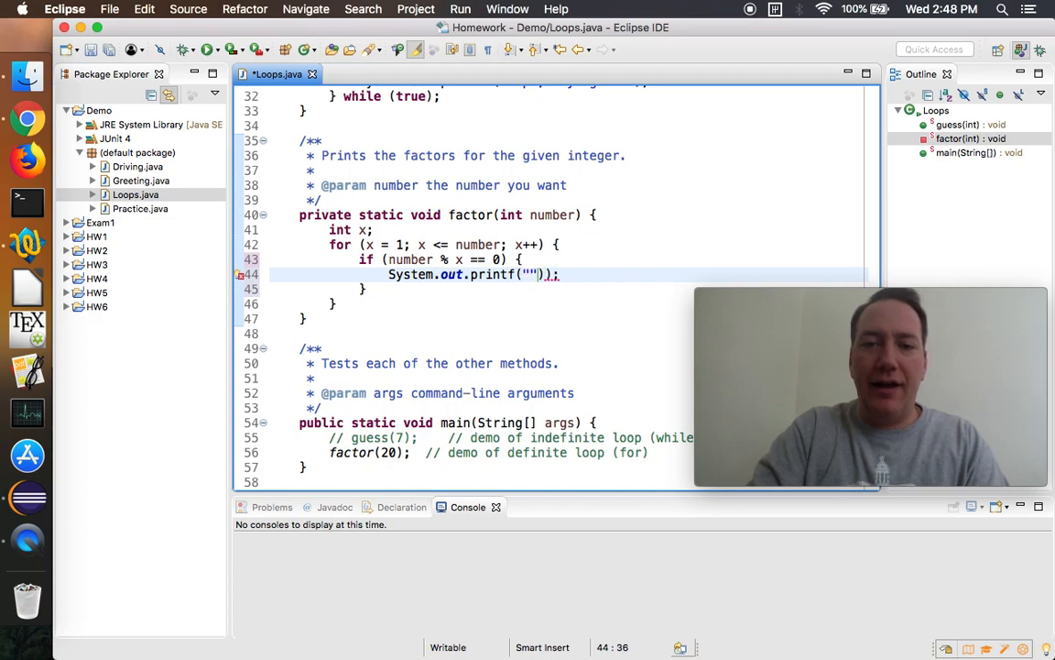
pyautogui.write('%d is a factor f')
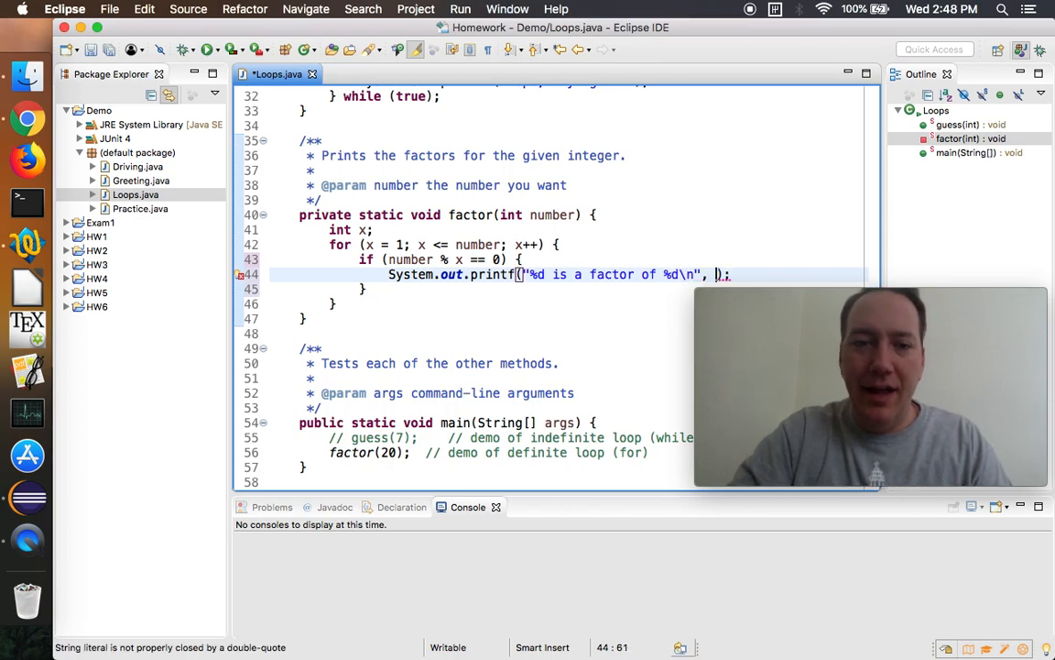
pyautogui.write('x, number')
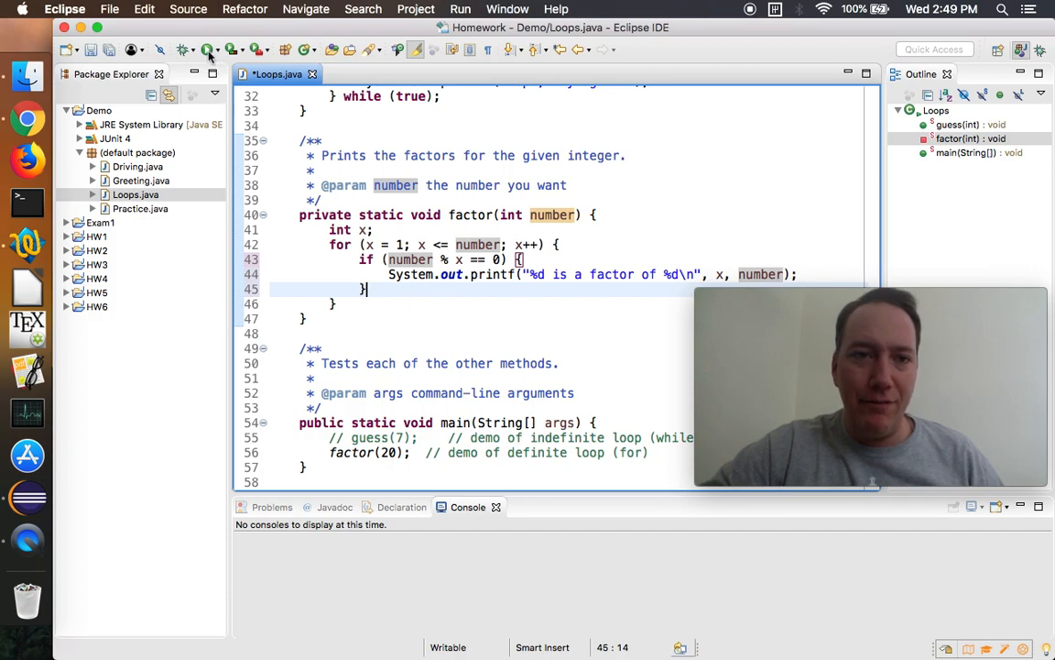
pyautogui.click(209, 49)
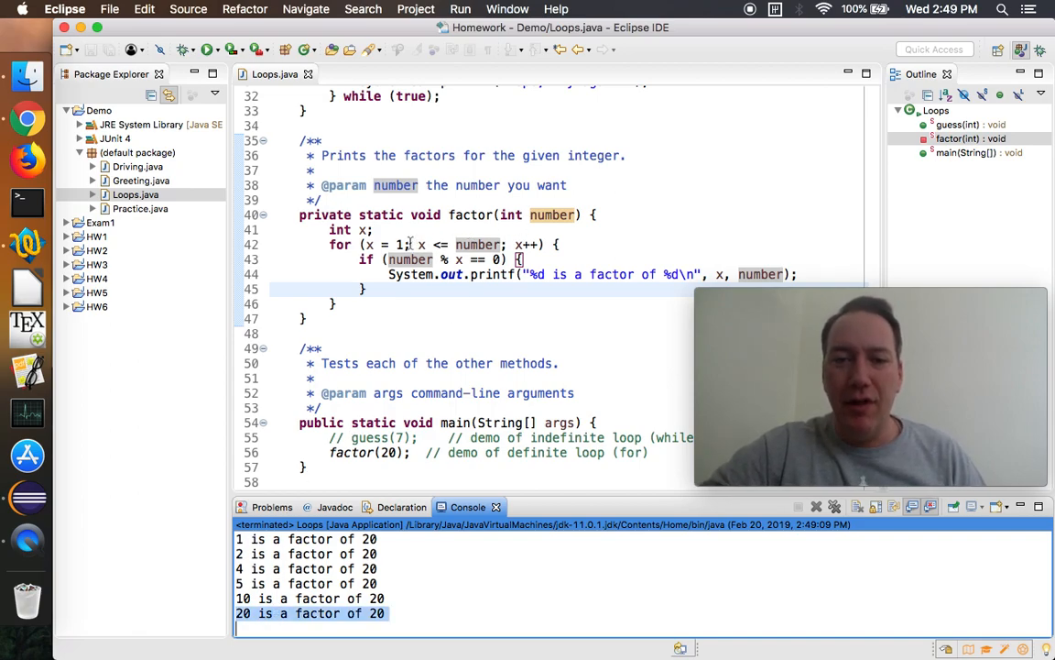
# Change the for header to x = 2; x < number and run the revised loop.
pyautogui.click(411, 244)
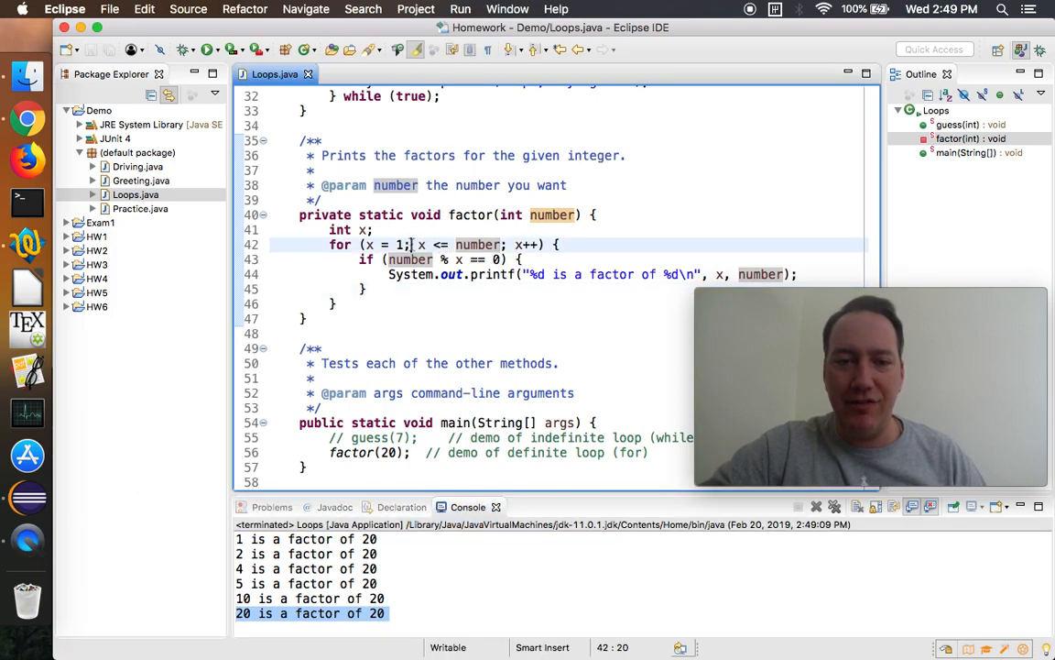
pyautogui.write('2')
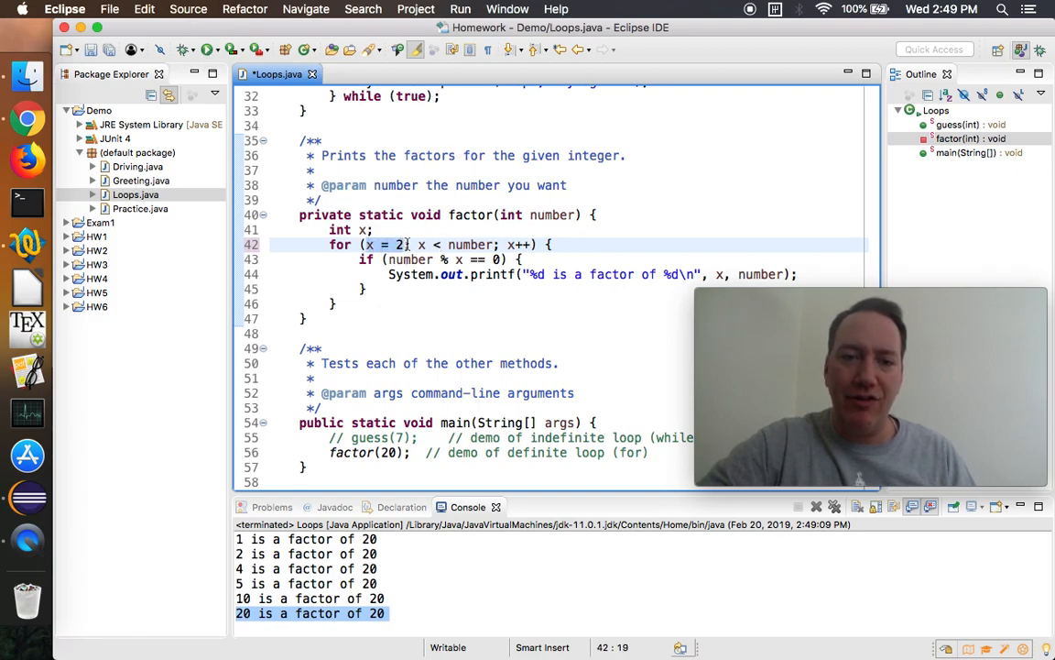
pyautogui.click(531, 245)
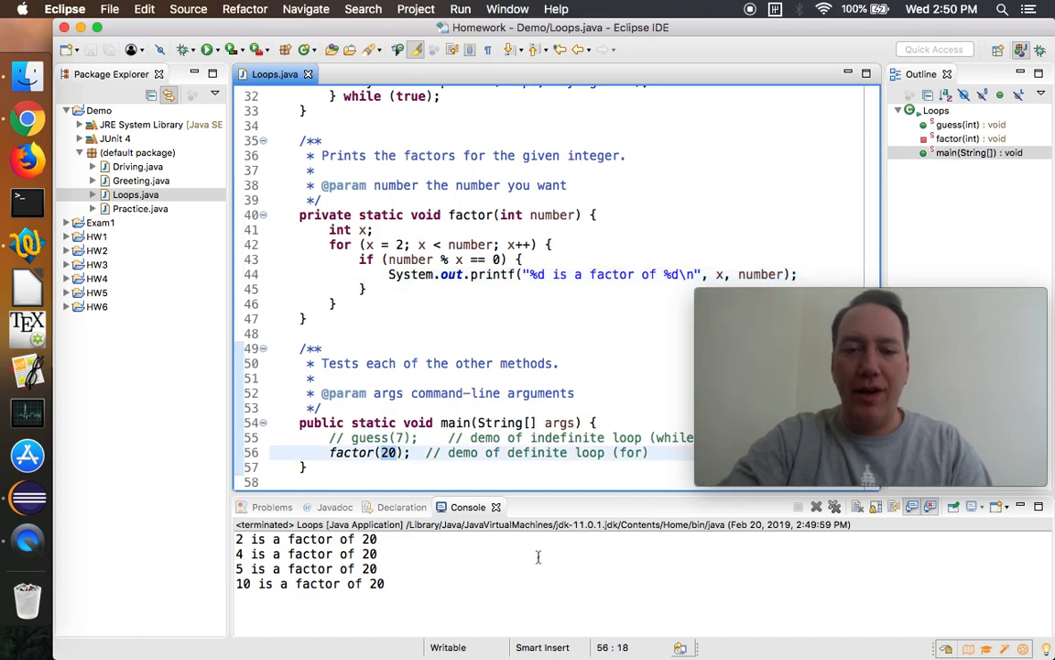
# Call factor(100) then factor(17) from main and run to compare their factor output.
pyautogui.write('100')
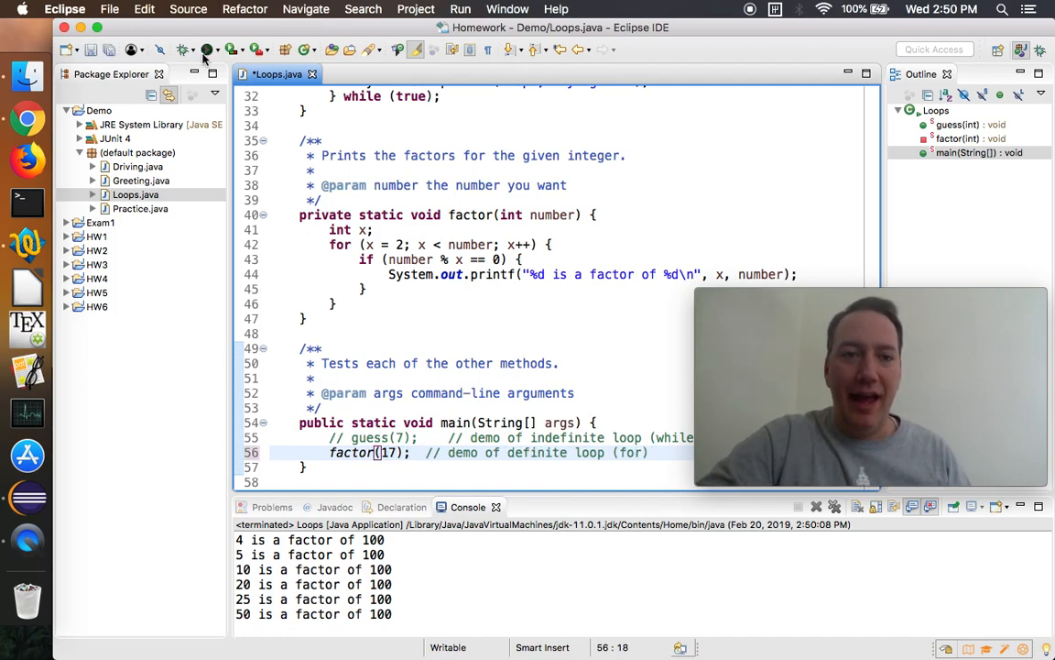
pyautogui.click(209, 50)
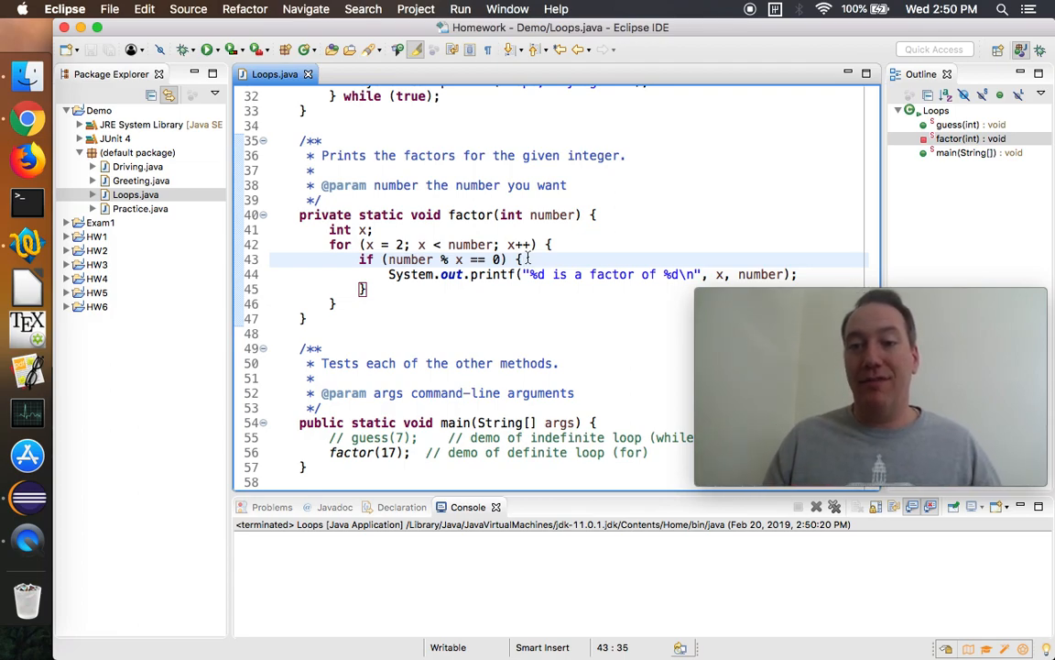
pyautogui.click(341, 304)
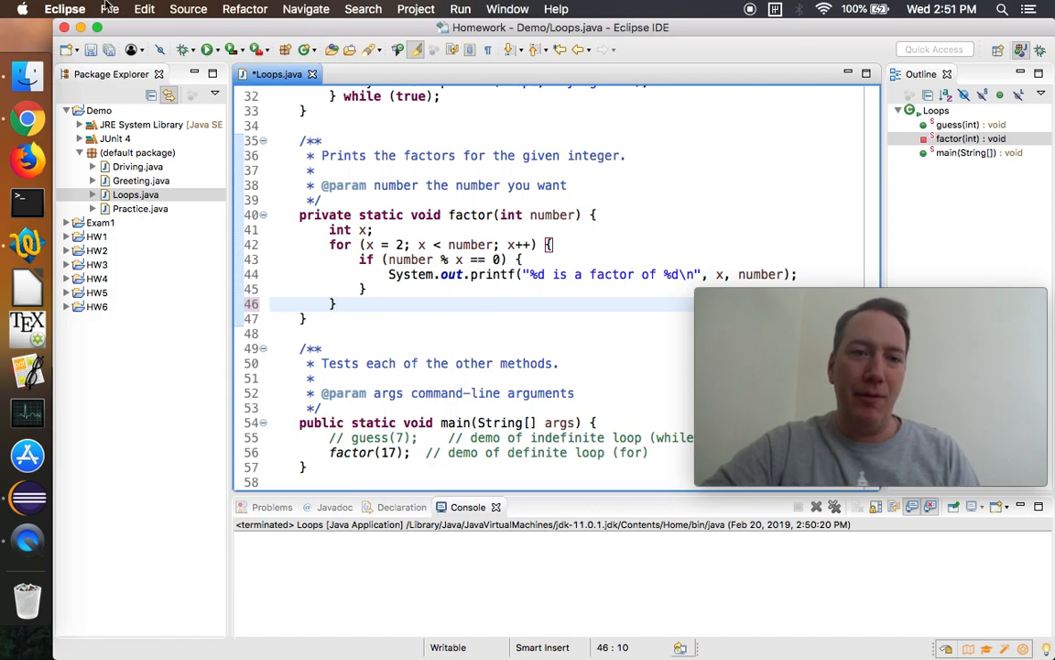
pyautogui.press('Cmd+s')
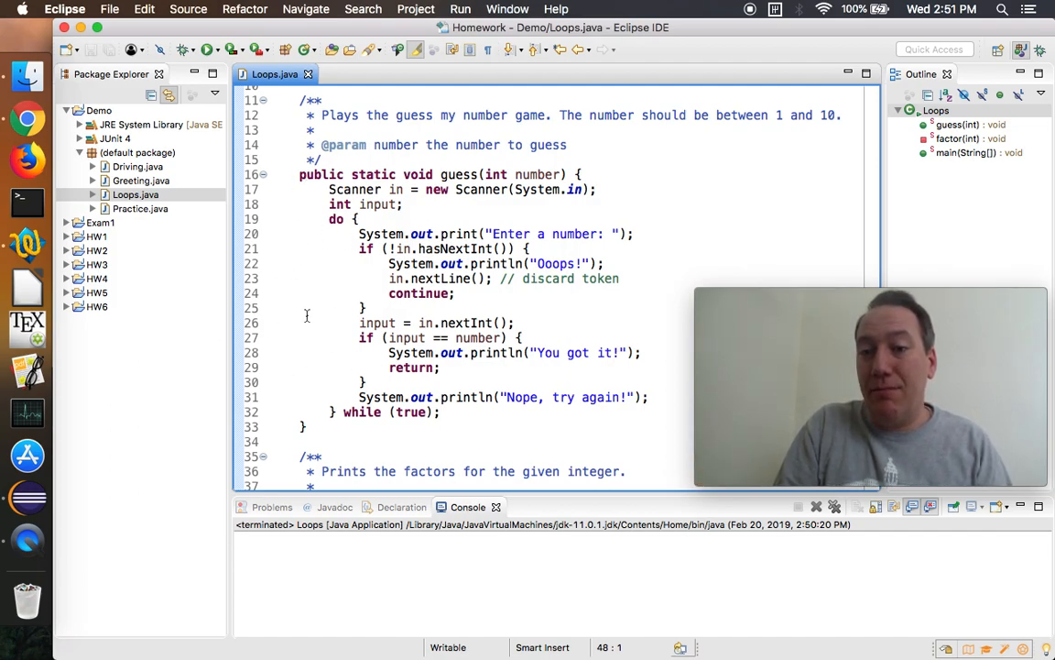
pyautogui.click(443, 412)
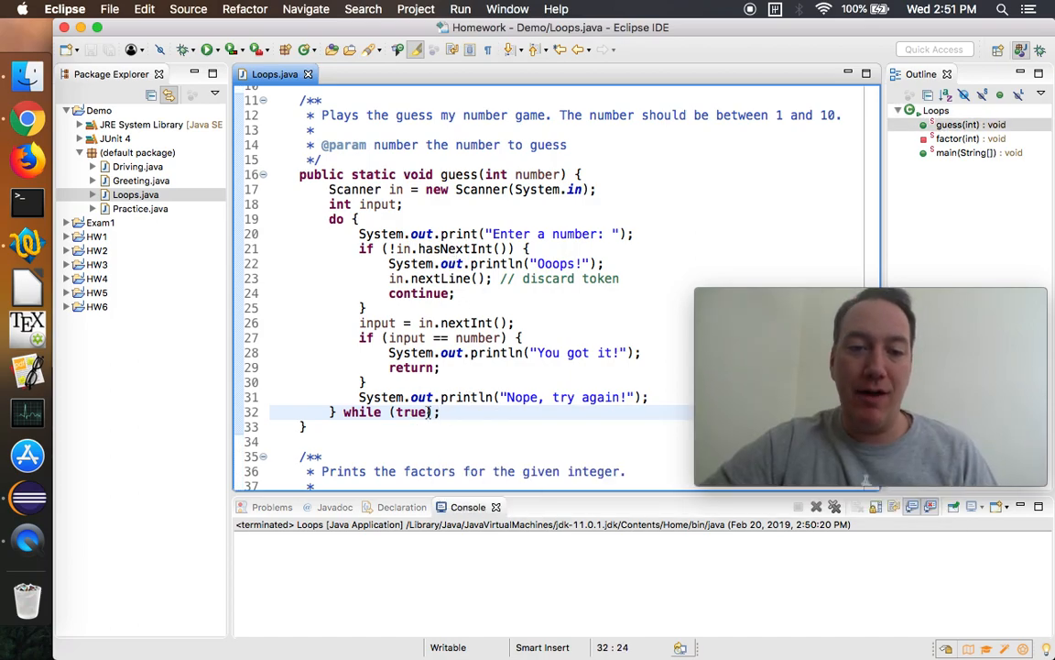
pyautogui.scroll(-3)
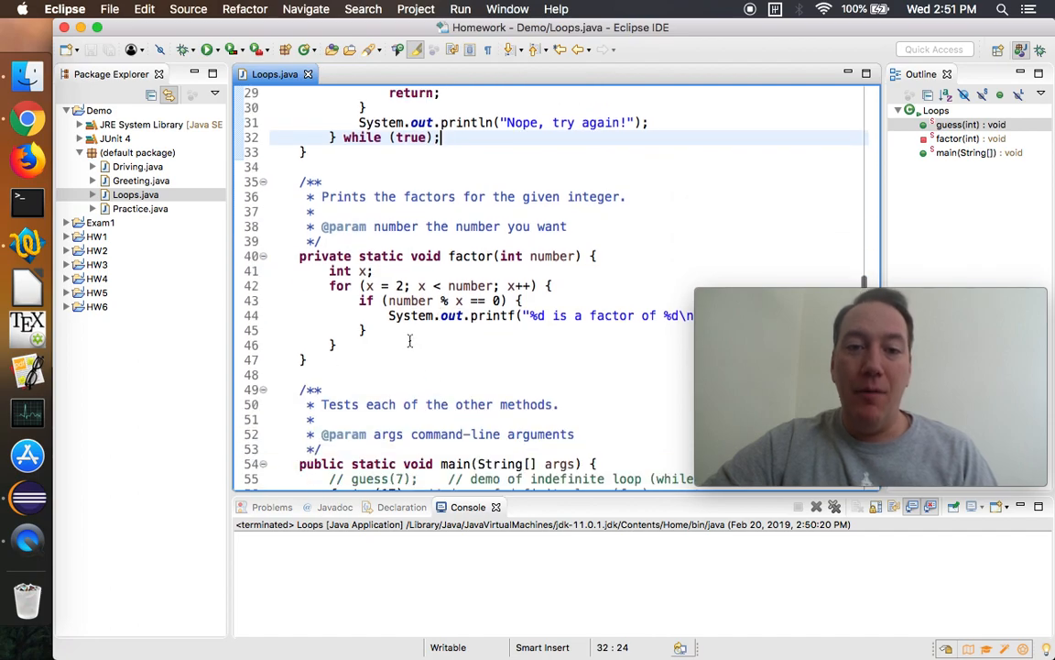
pyautogui.scroll(-3)
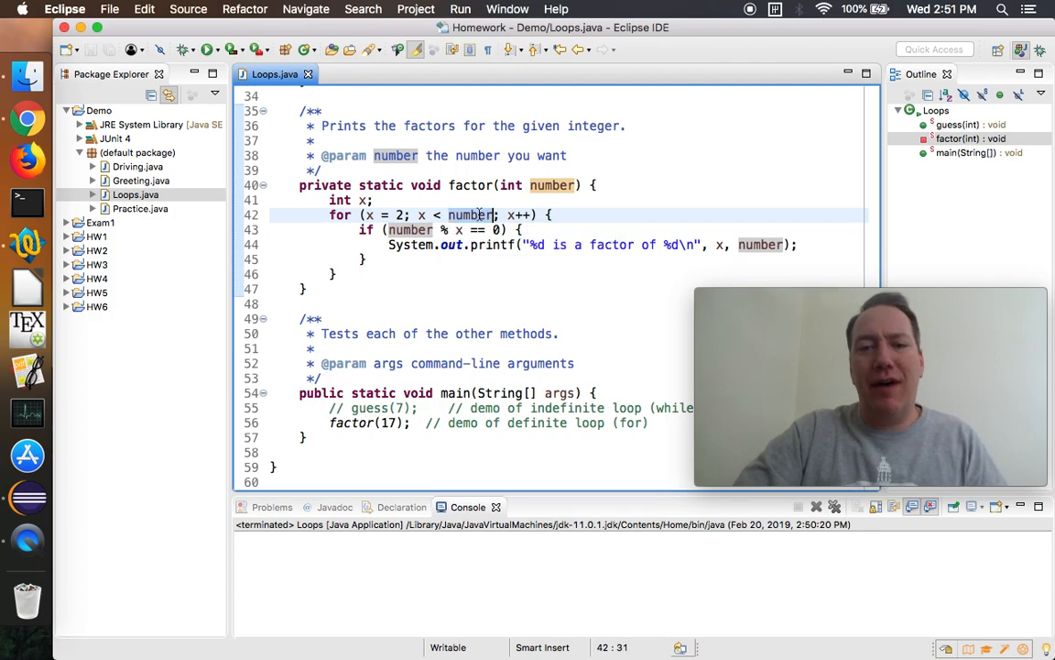
pyautogui.click(392, 422)
pyautogui.write('for (;;')
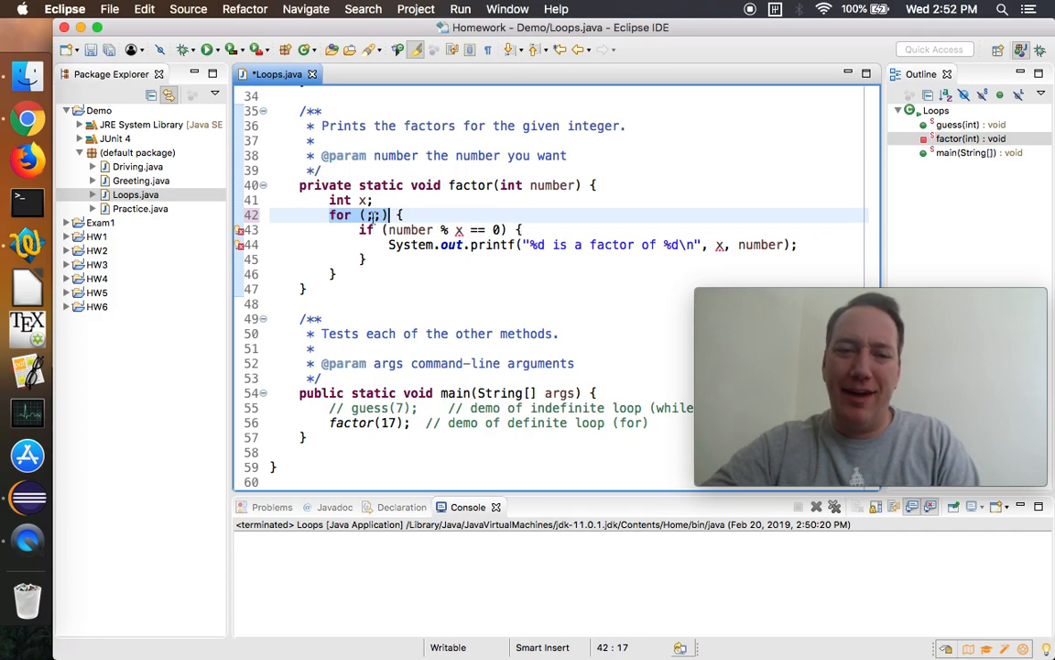
pyautogui.write('x = 2; x < number; x++')
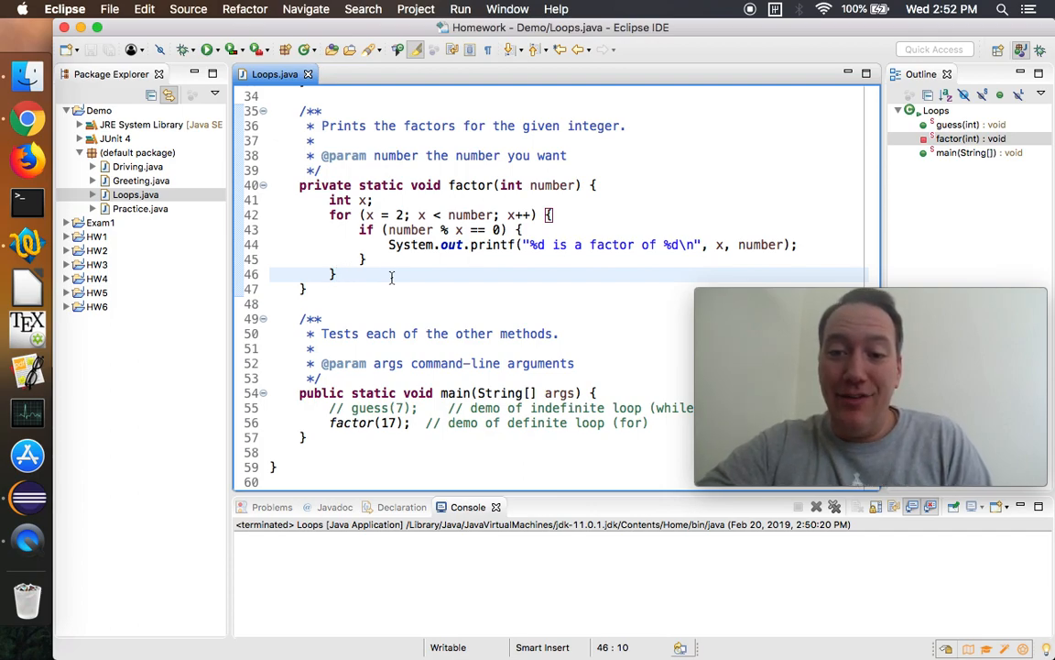
pyautogui.scroll(3)
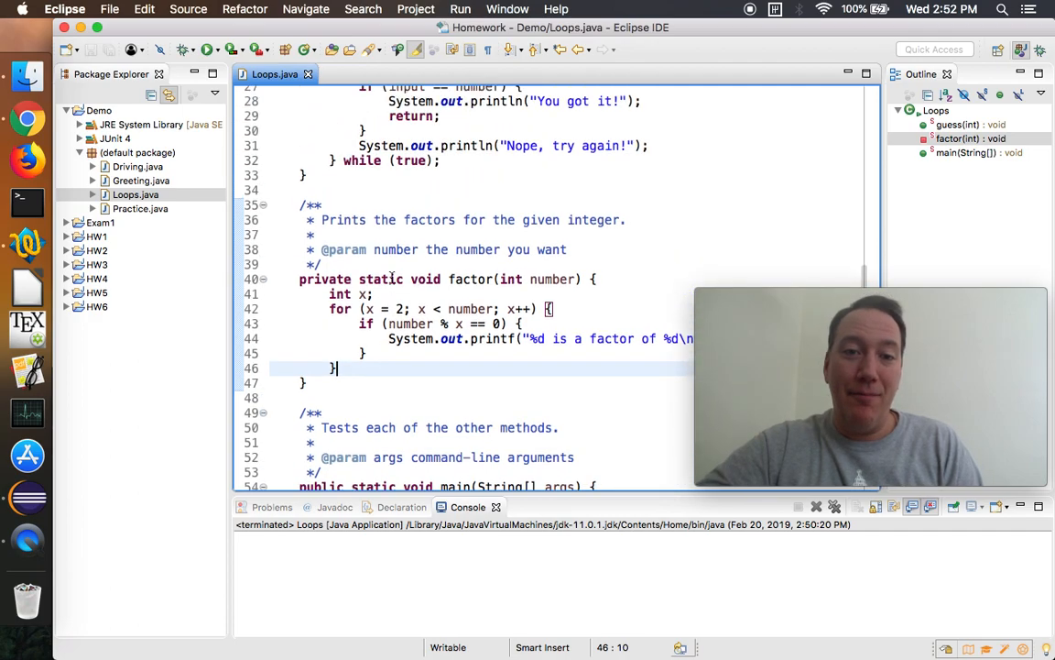